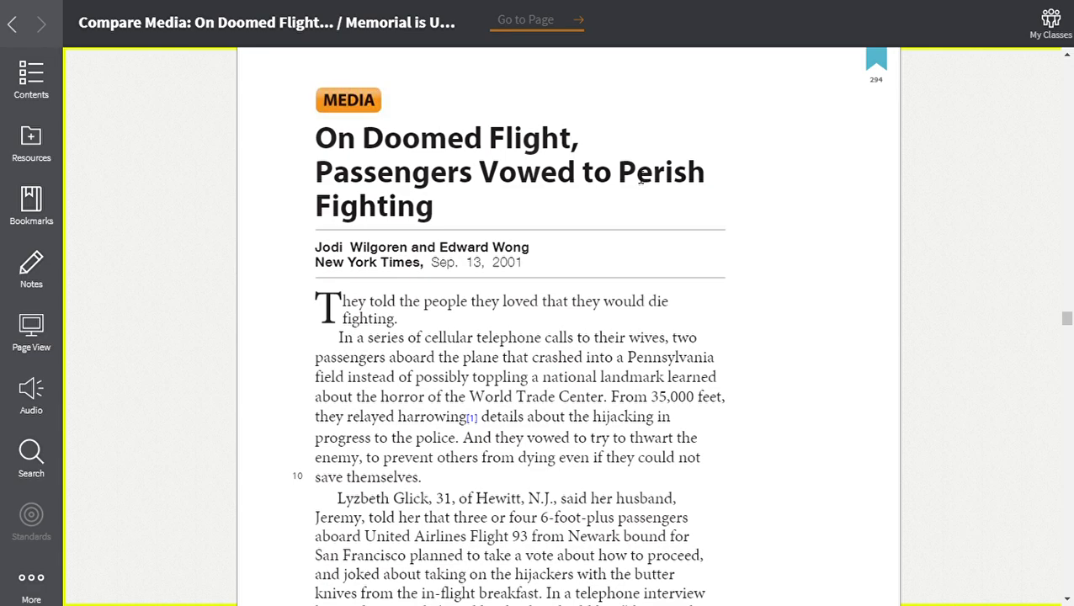
mouse_move(614, 167)
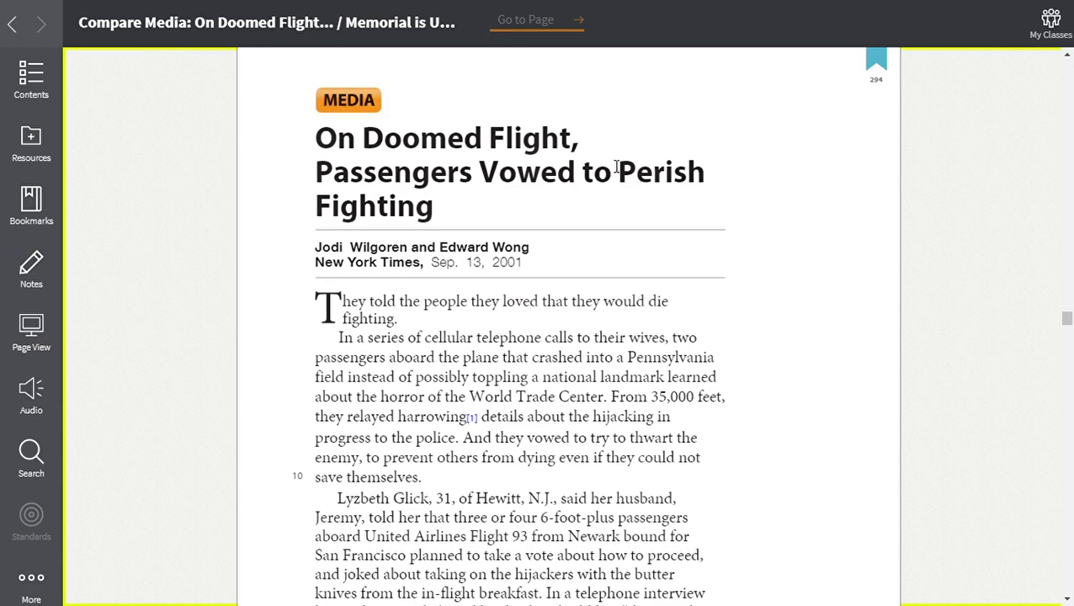
mouse_move(640, 155)
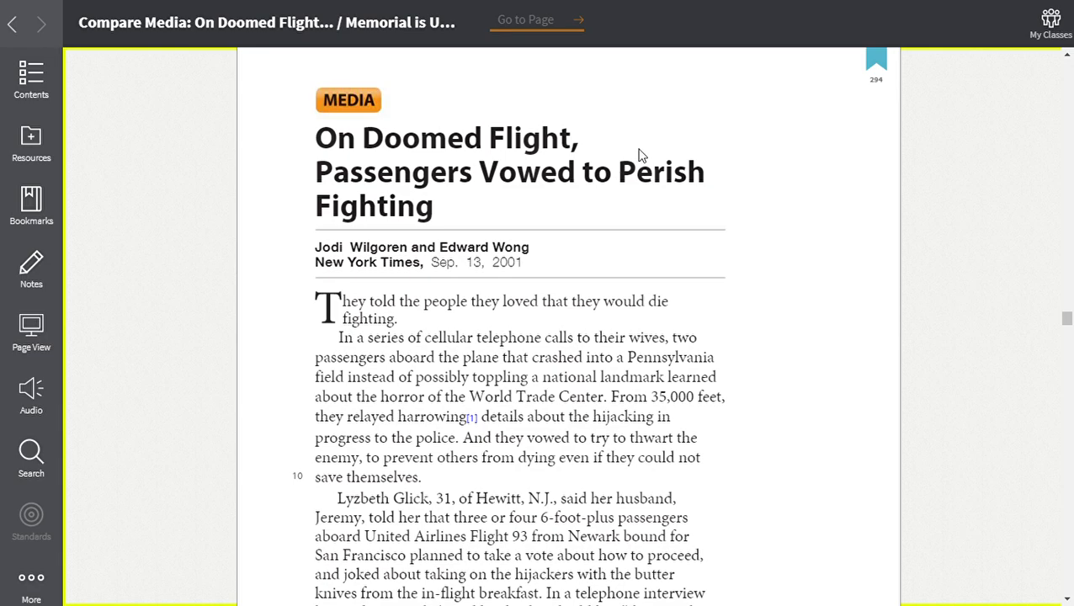
mouse_move(645, 128)
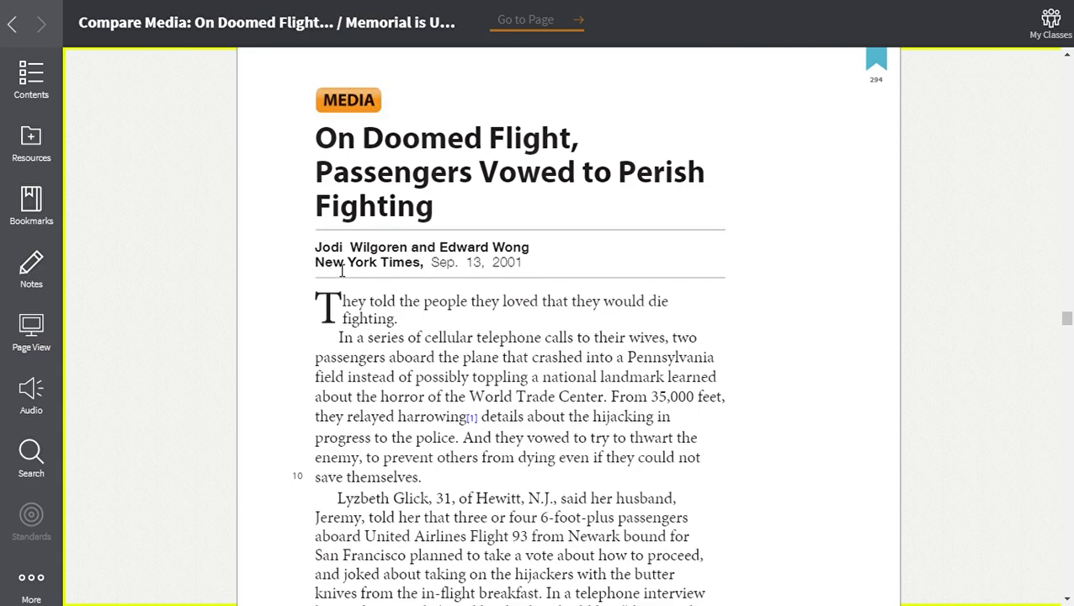
mouse_move(391, 266)
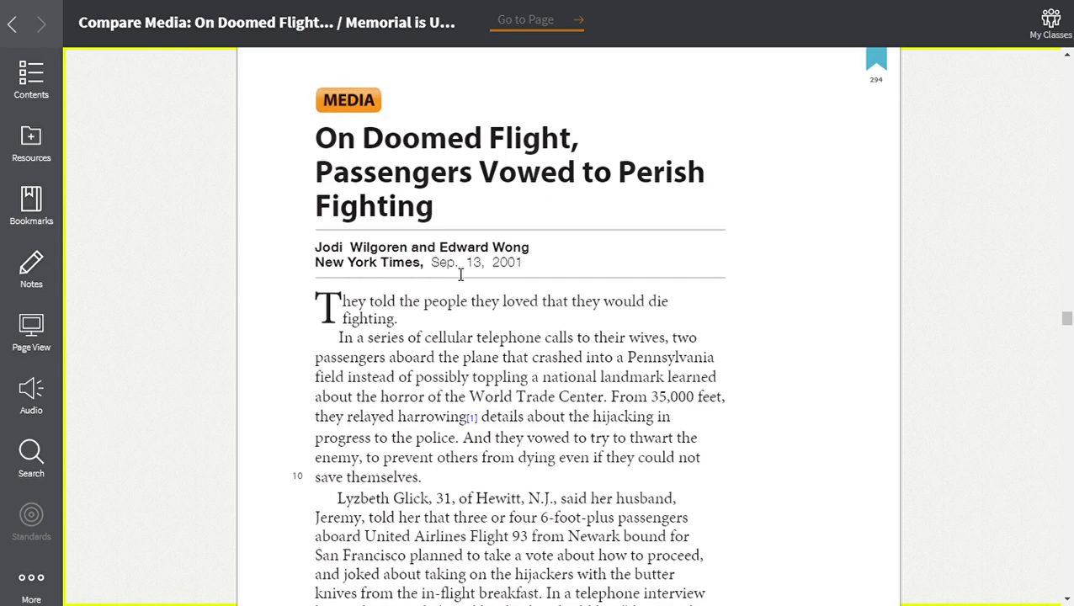
mouse_move(800, 260)
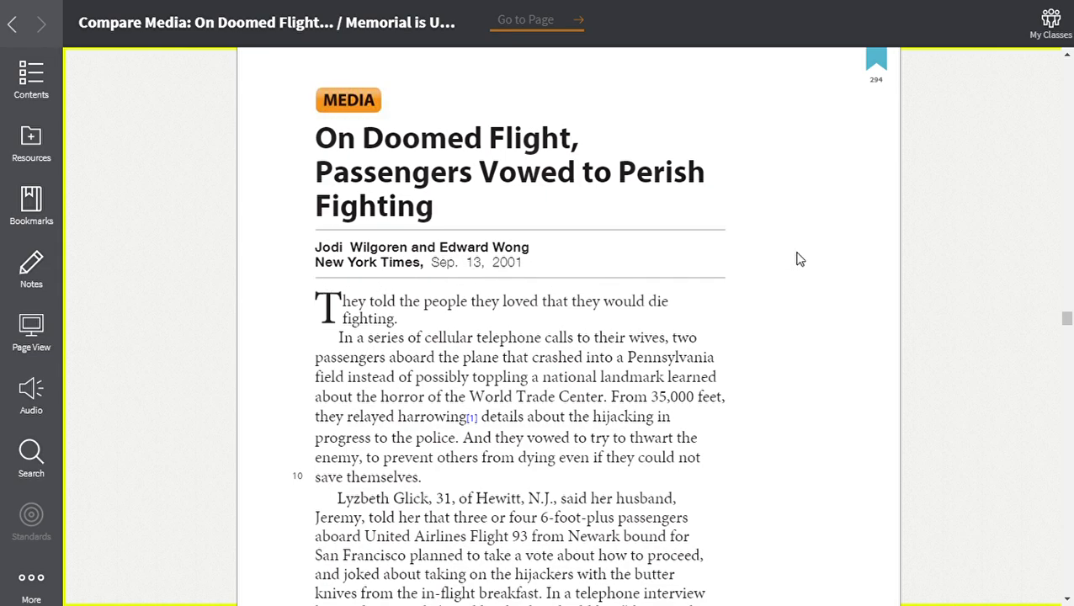
scroll("down", 3)
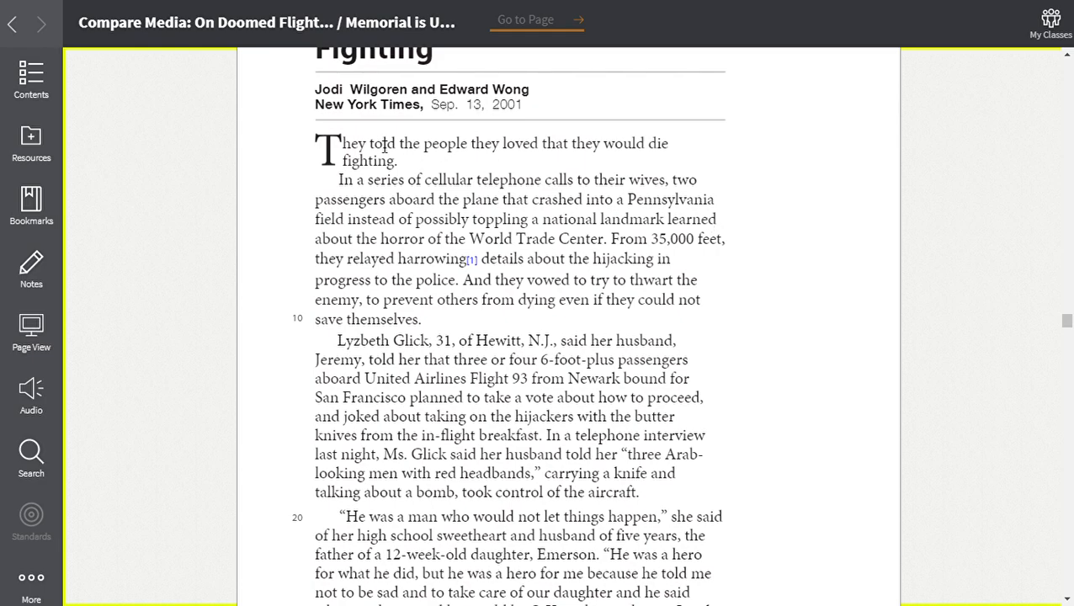
mouse_move(583, 160)
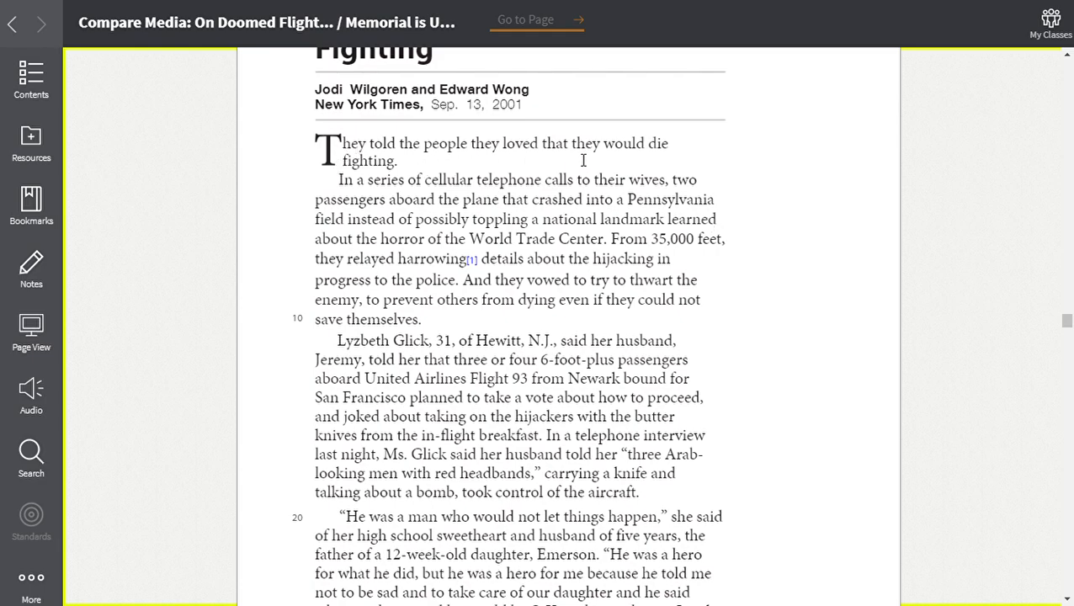
mouse_move(276, 192)
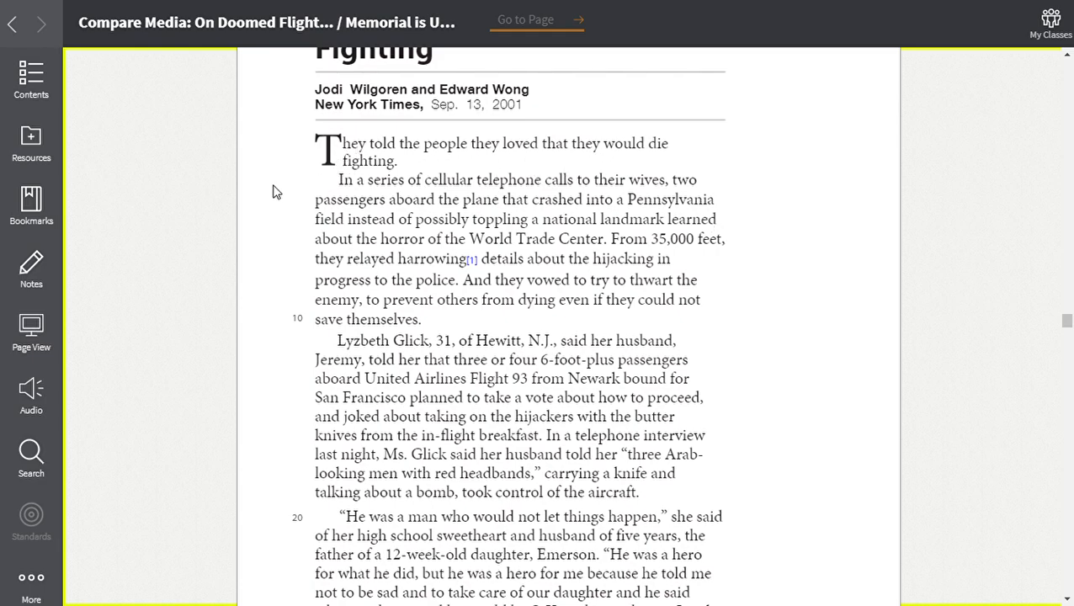
mouse_move(280, 198)
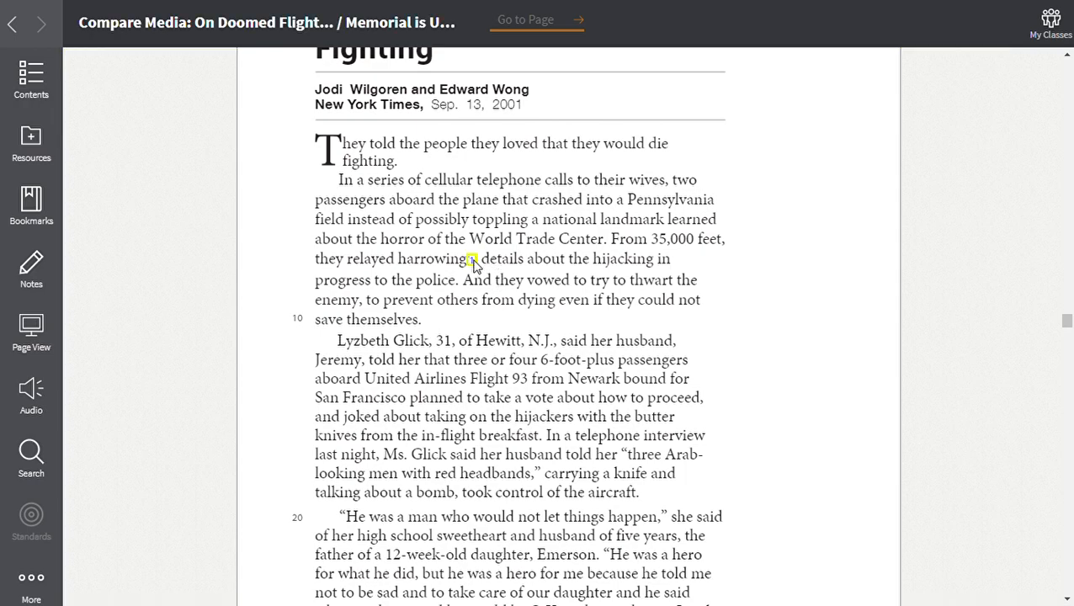
Show the glossary definition of 'harrowing' — extremely distressing — from its footnote marker
left_click(444, 259)
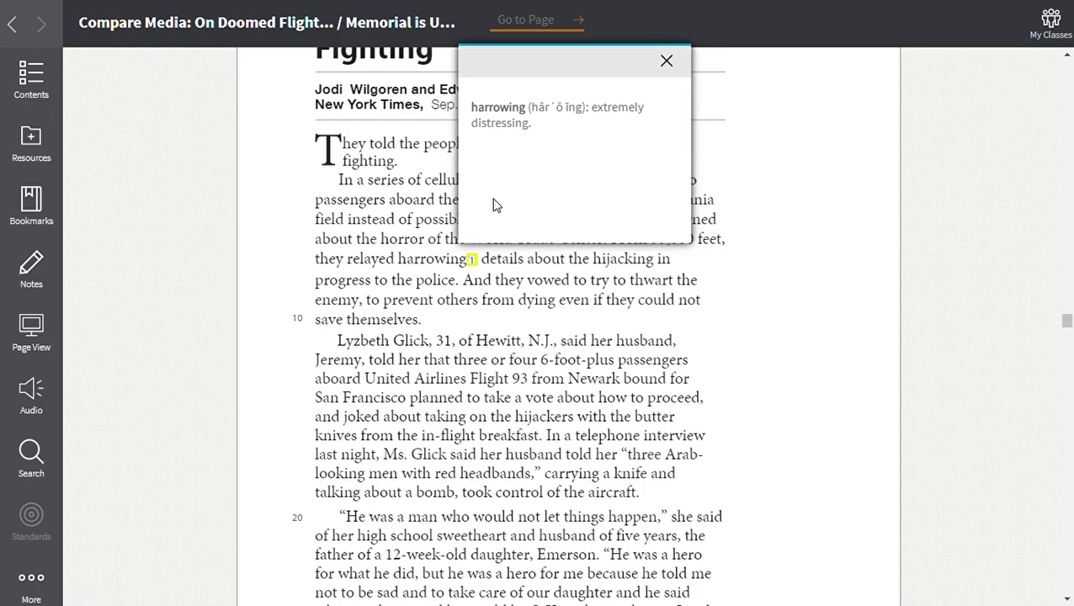
mouse_move(436, 265)
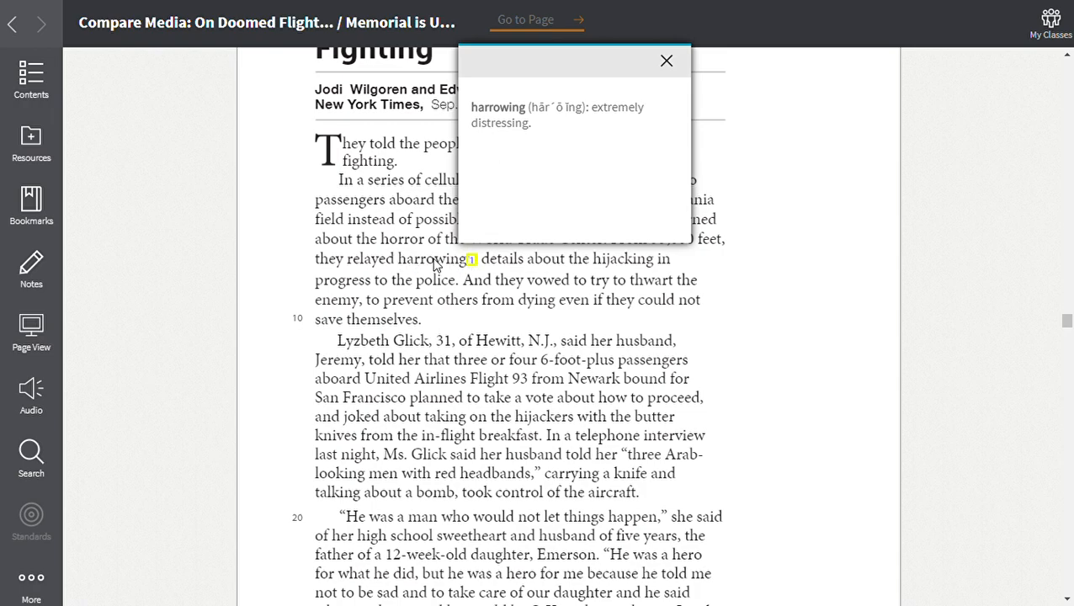
mouse_move(577, 128)
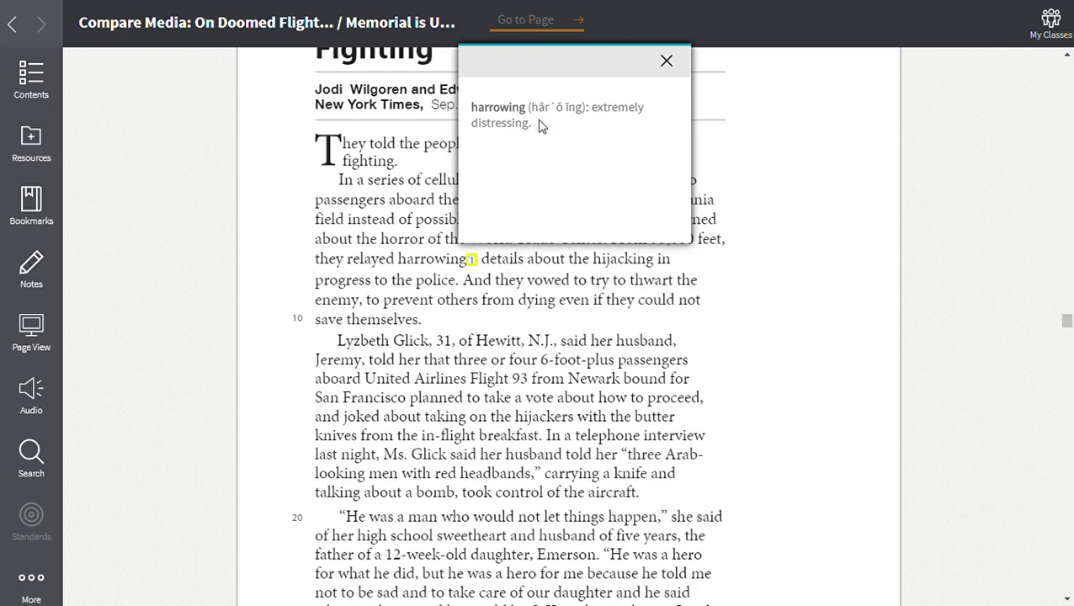
mouse_move(596, 128)
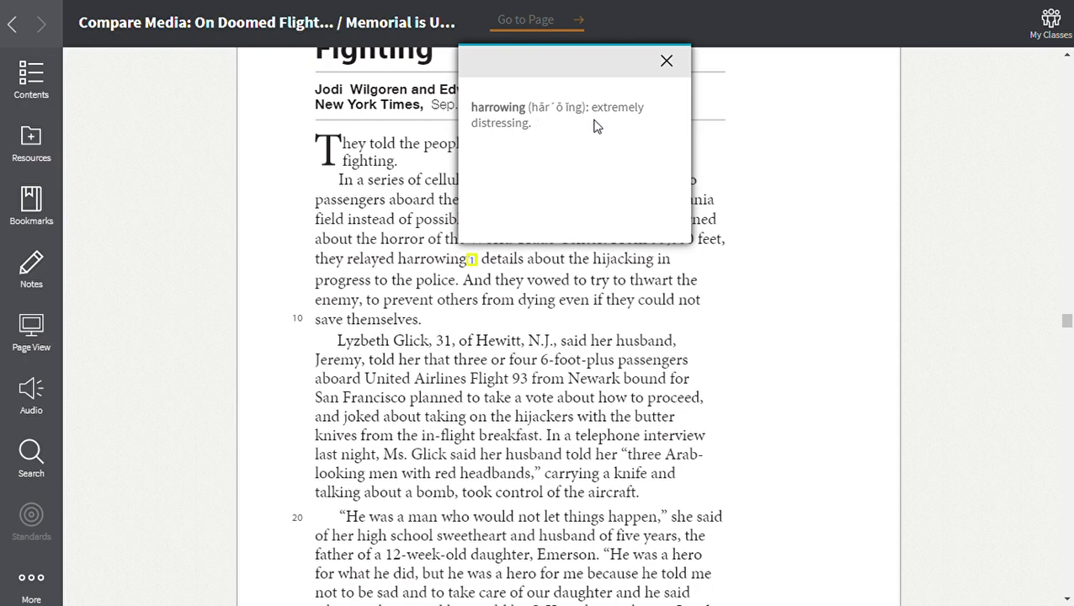
mouse_move(531, 138)
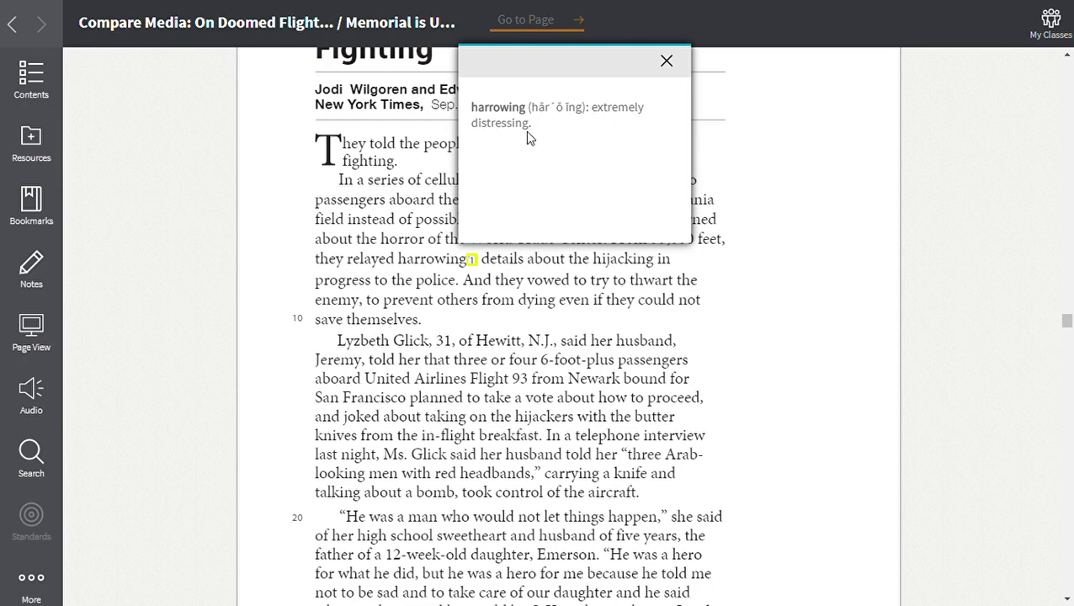
mouse_move(542, 118)
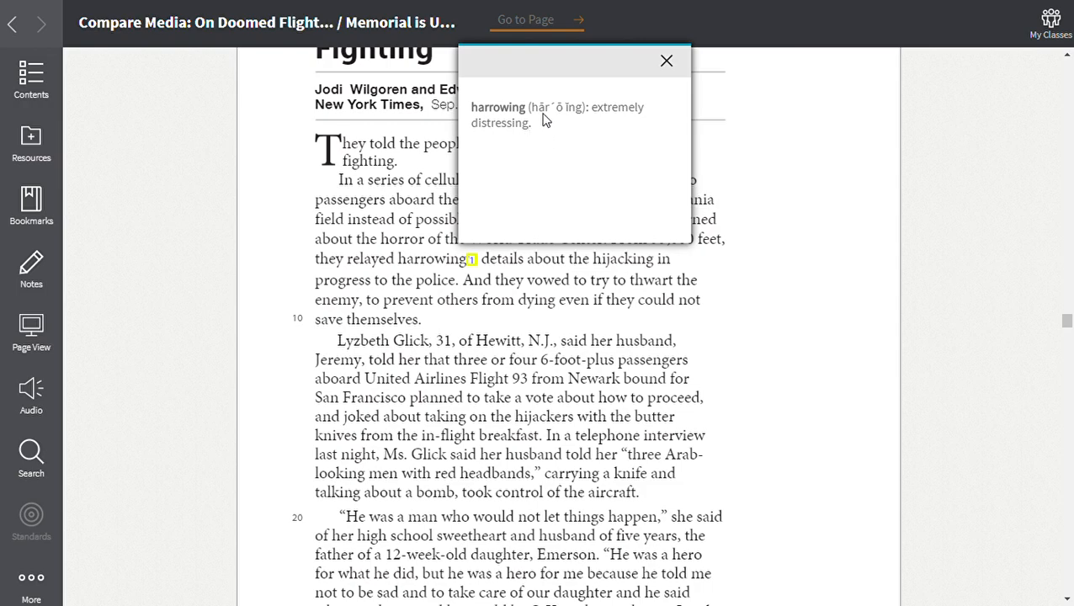
mouse_move(559, 119)
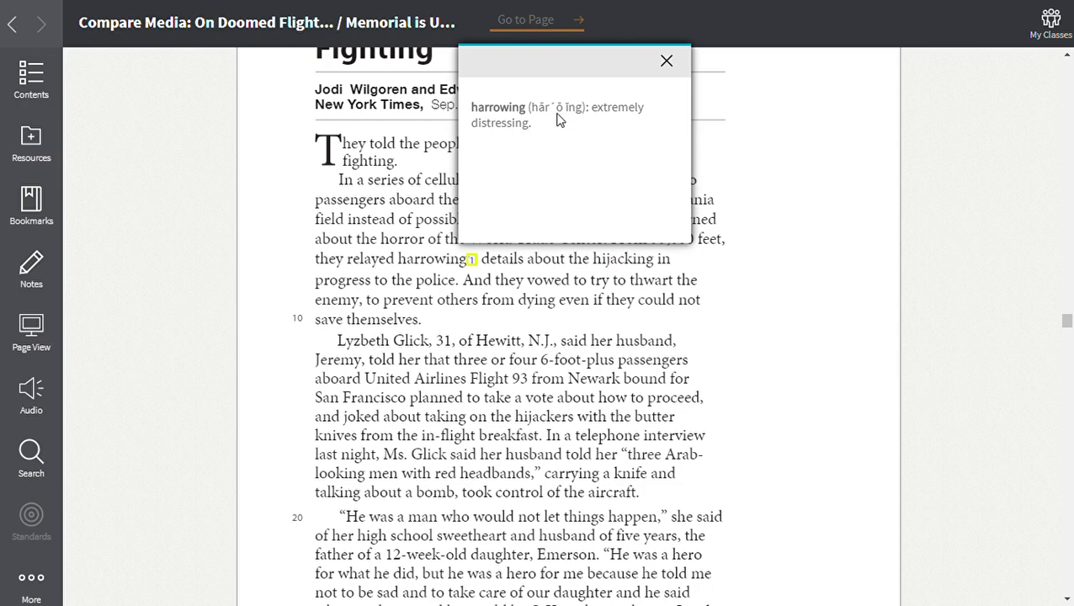
mouse_move(677, 105)
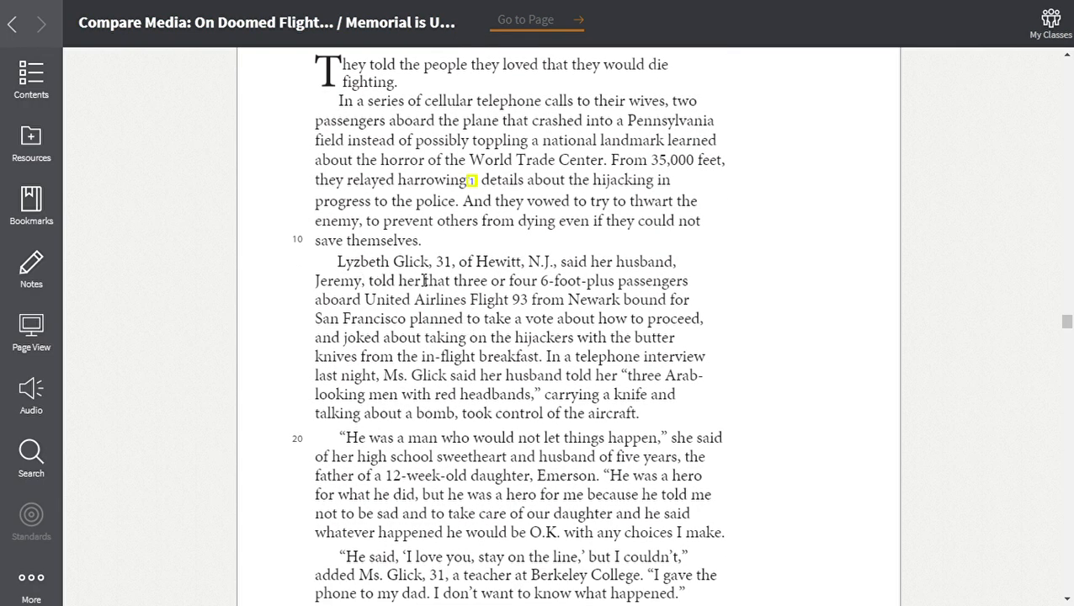
mouse_move(751, 280)
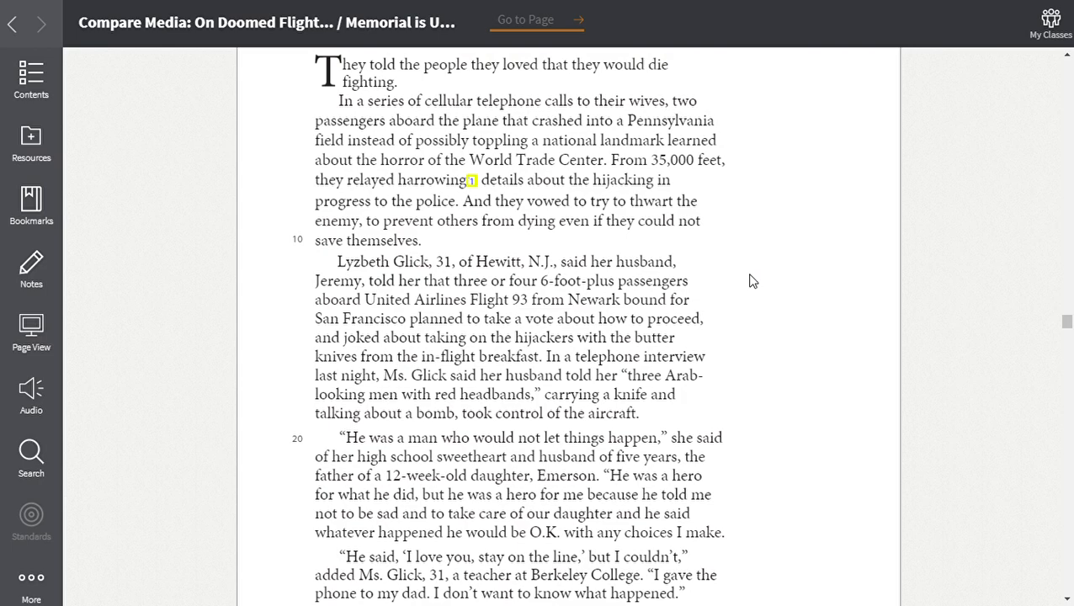
mouse_move(463, 341)
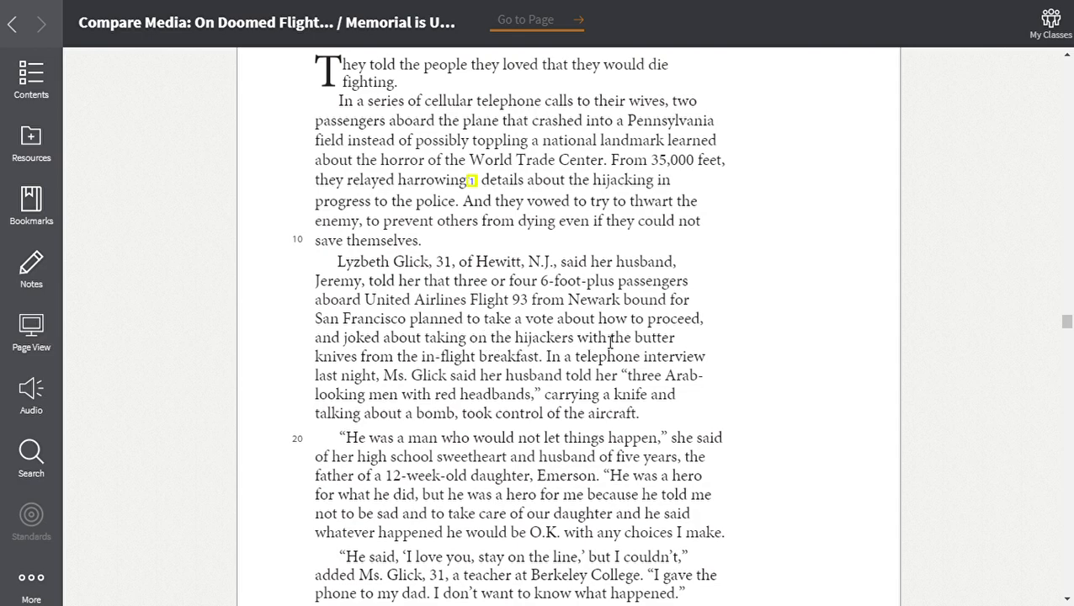
mouse_move(323, 343)
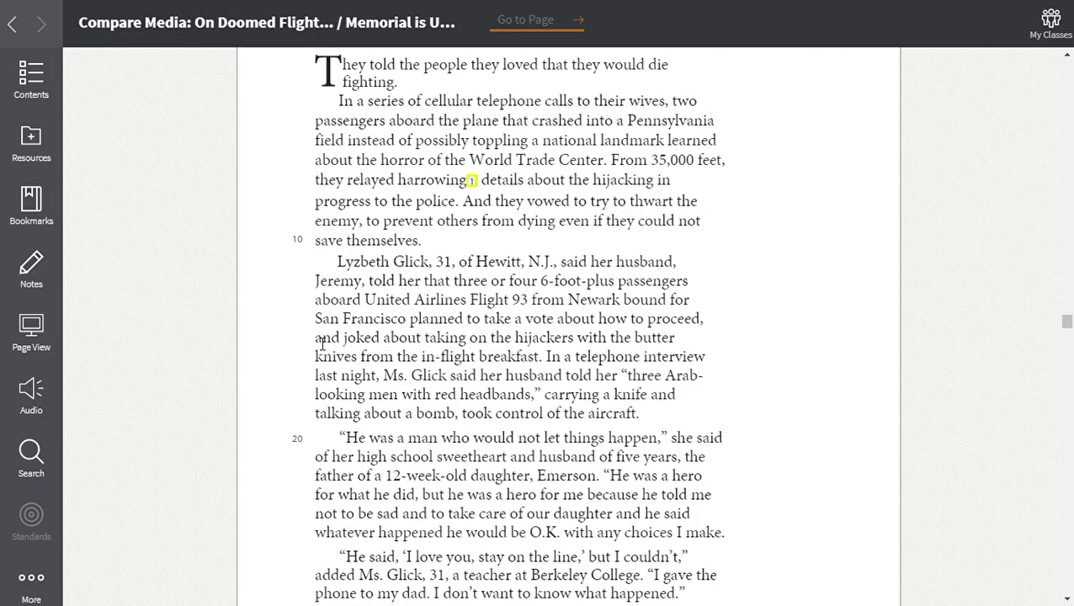
mouse_move(597, 361)
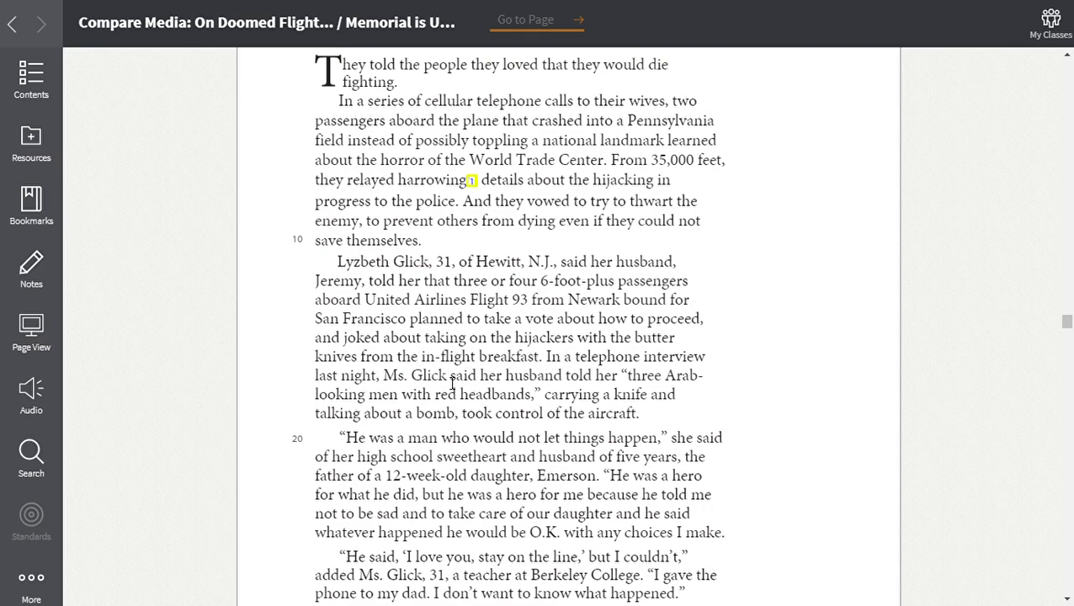
mouse_move(558, 379)
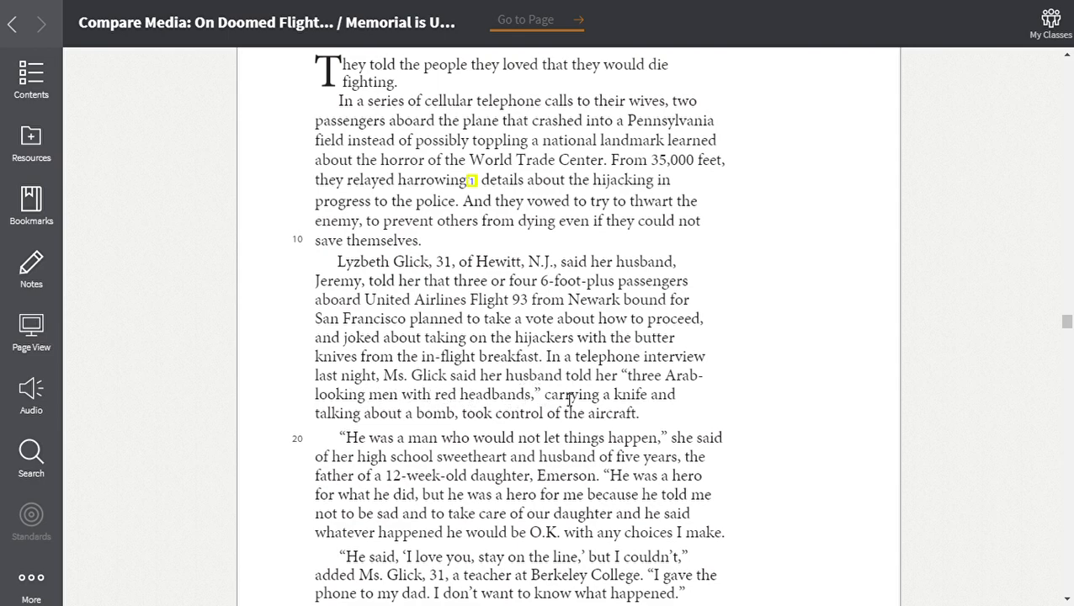
mouse_move(364, 411)
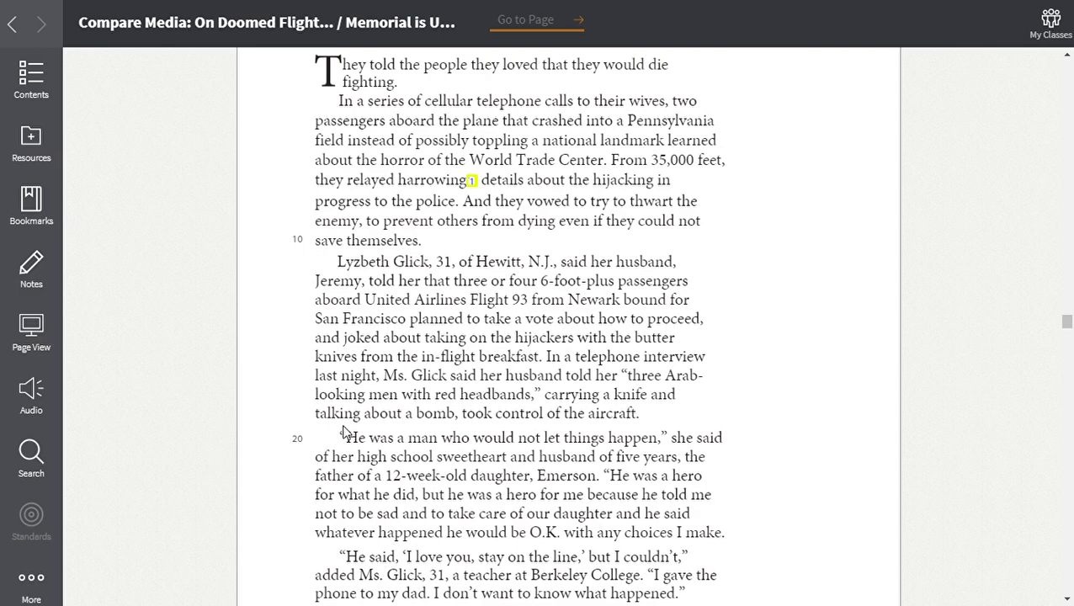
mouse_move(859, 370)
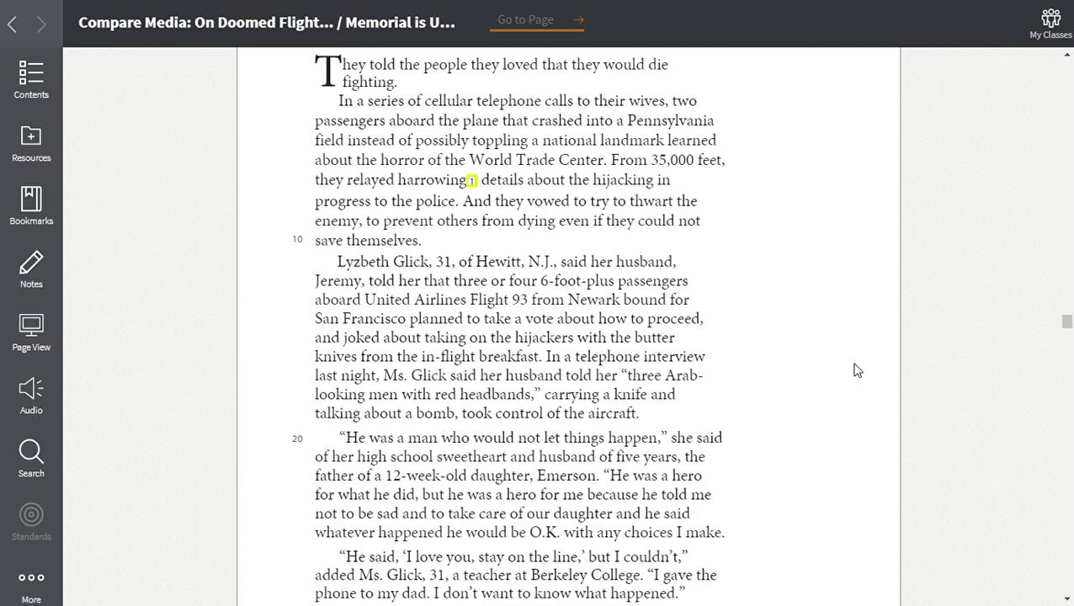
scroll("down", 3)
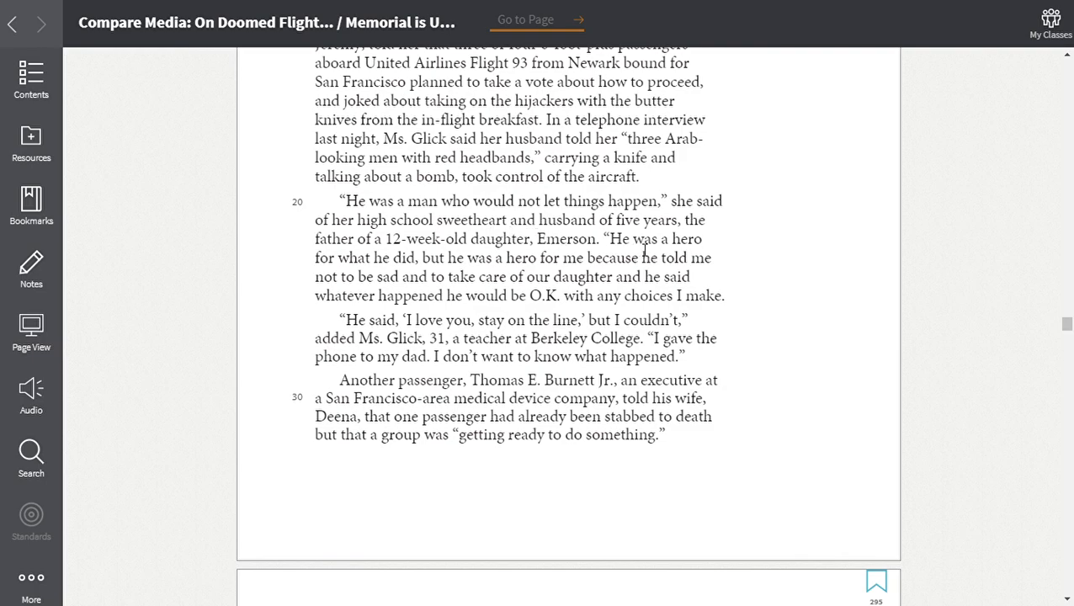
mouse_move(451, 260)
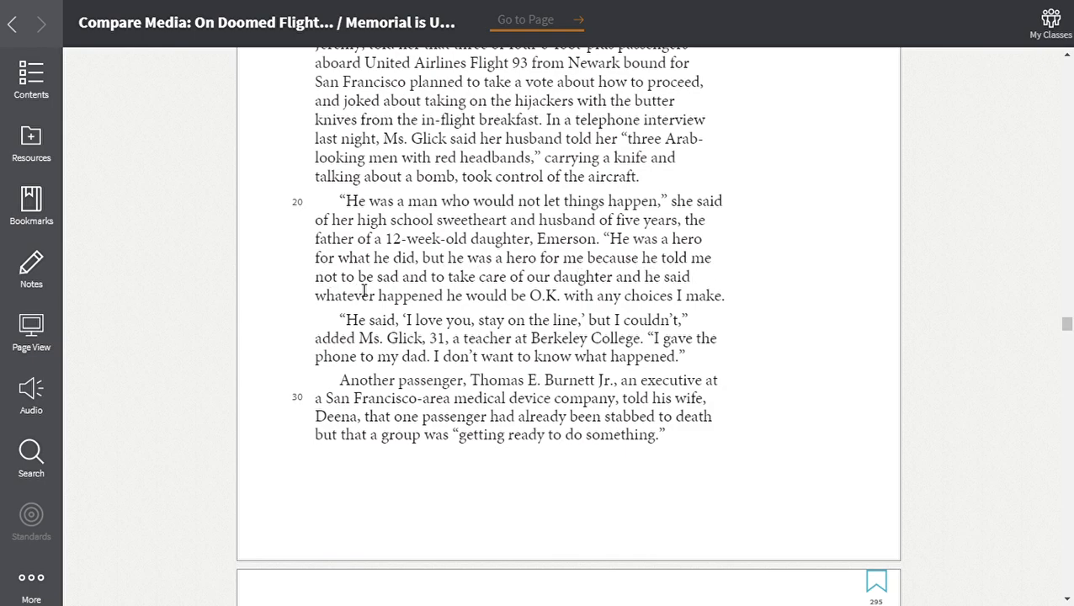
mouse_move(517, 293)
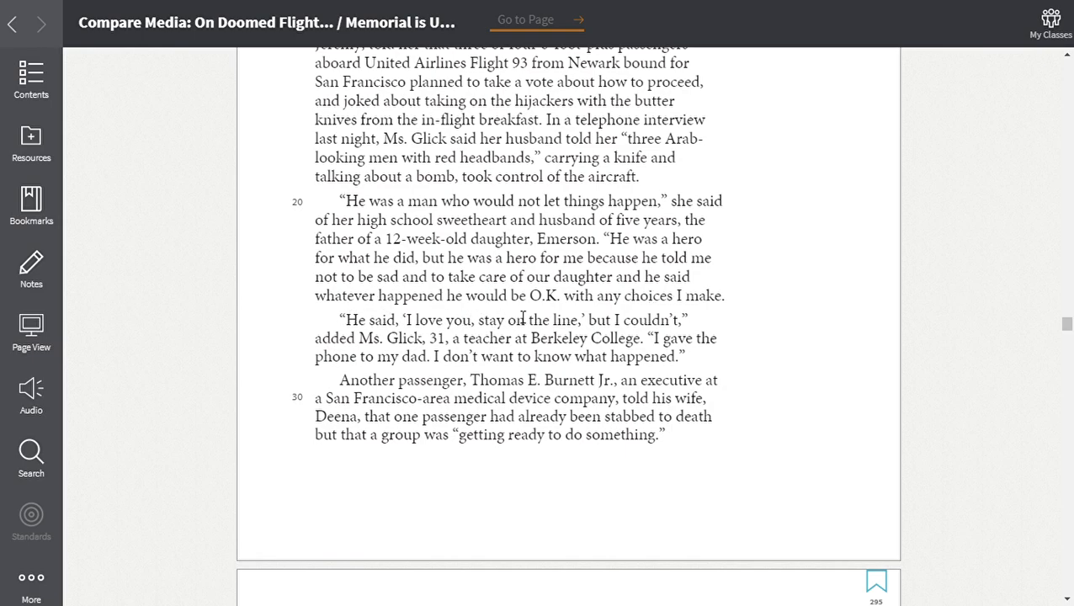
mouse_move(697, 315)
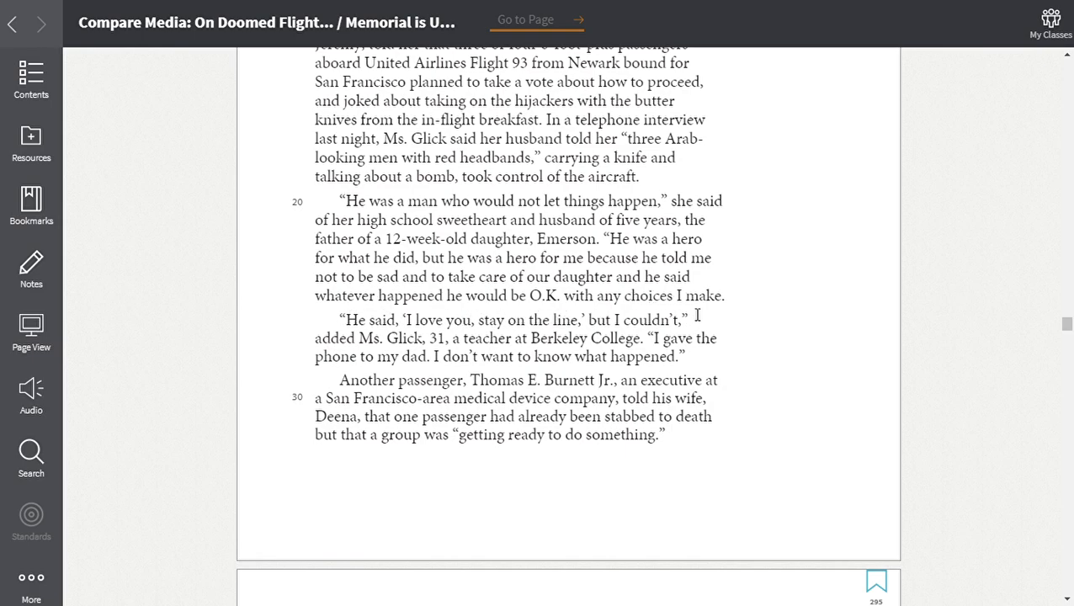
mouse_move(746, 308)
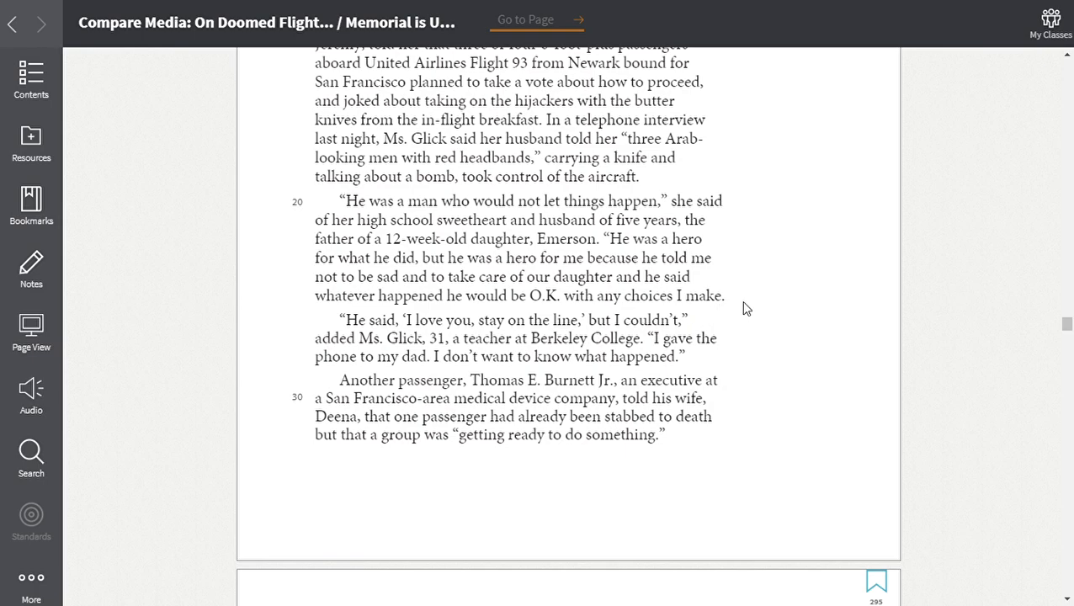
mouse_move(734, 244)
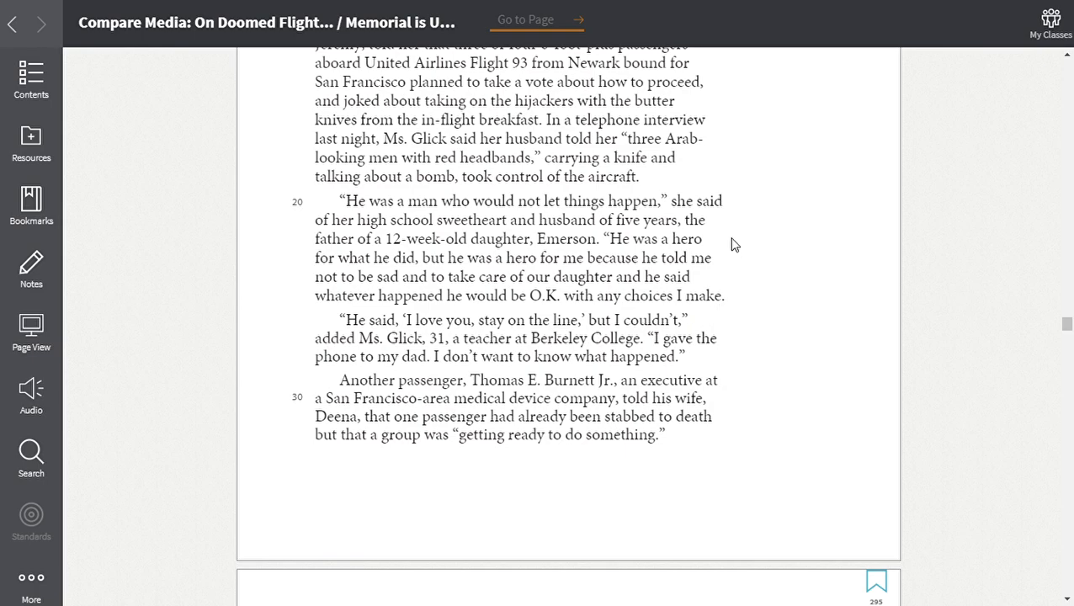
mouse_move(749, 313)
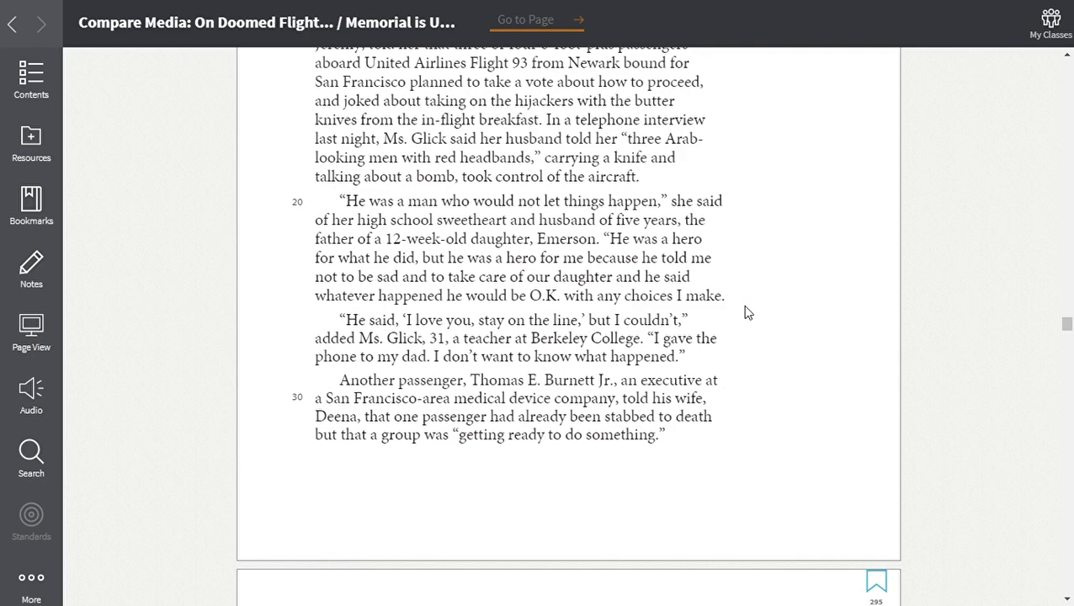
mouse_move(748, 349)
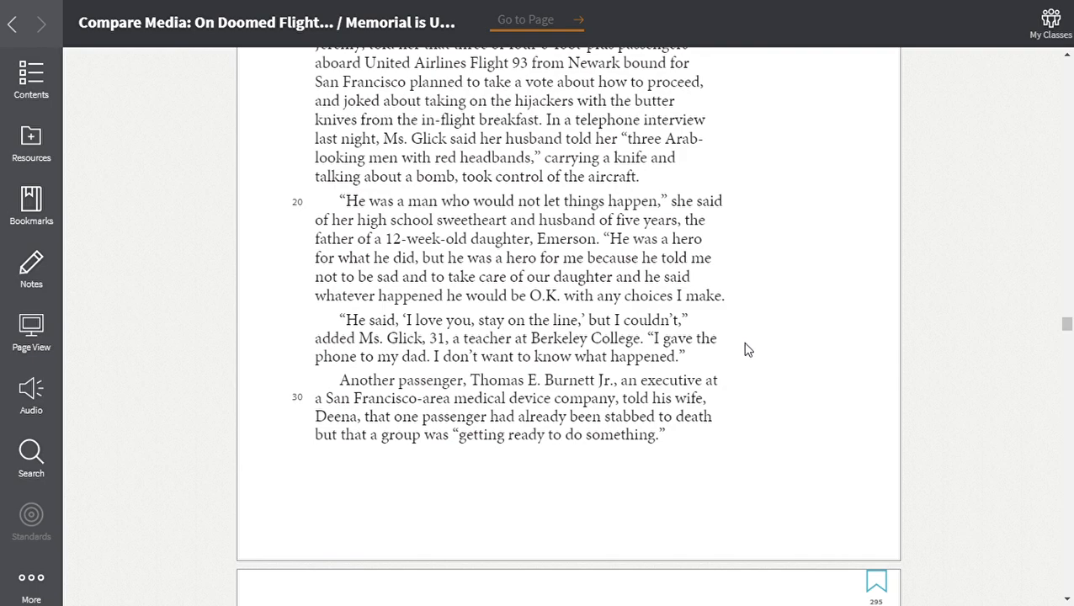
mouse_move(761, 357)
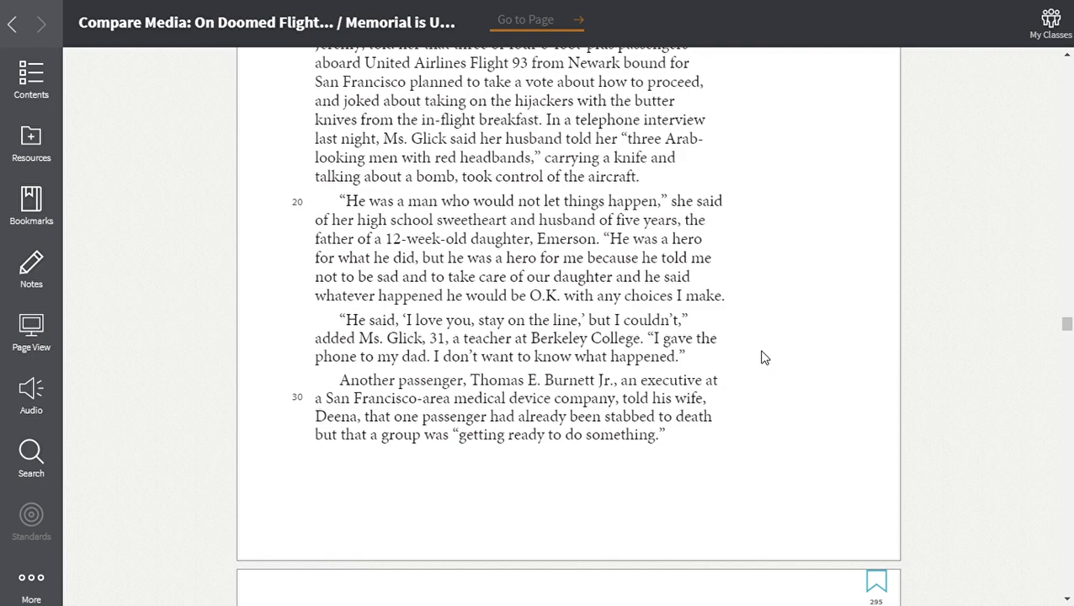
mouse_move(761, 374)
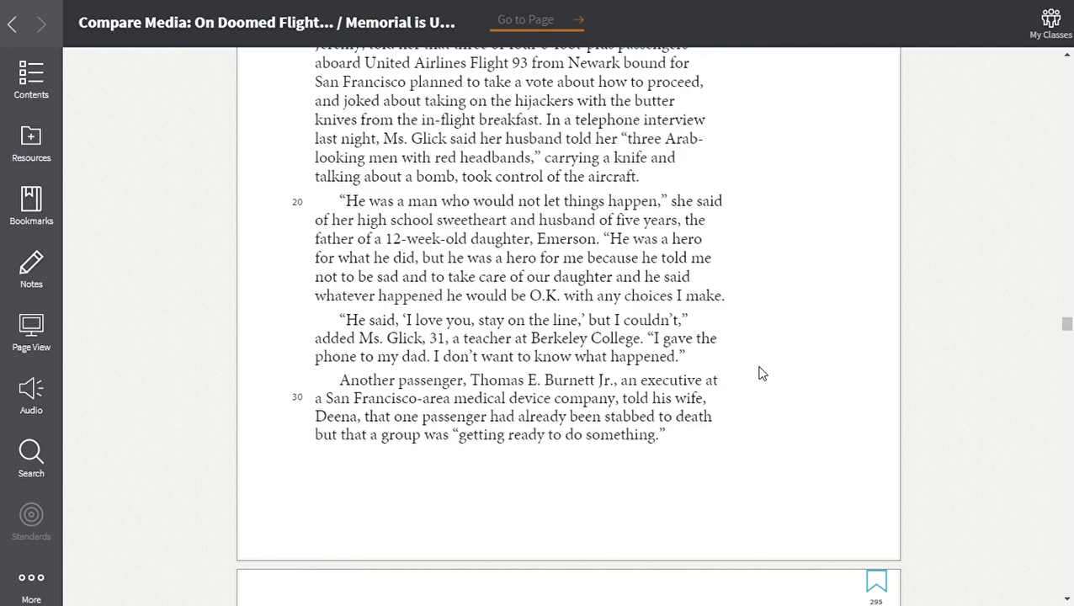
scroll("down", 3)
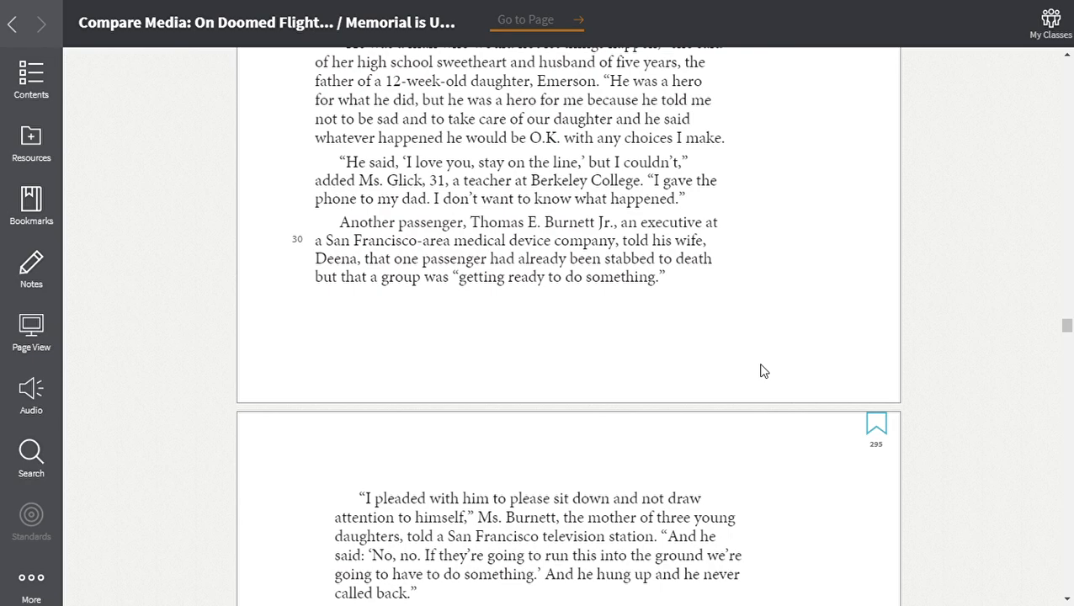
mouse_move(768, 337)
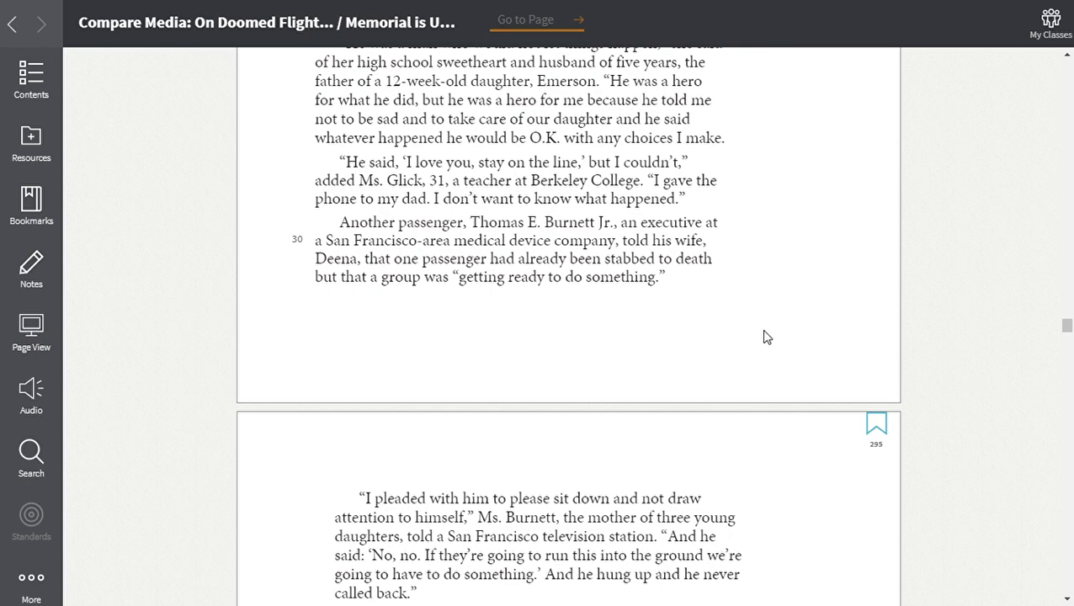
mouse_move(775, 337)
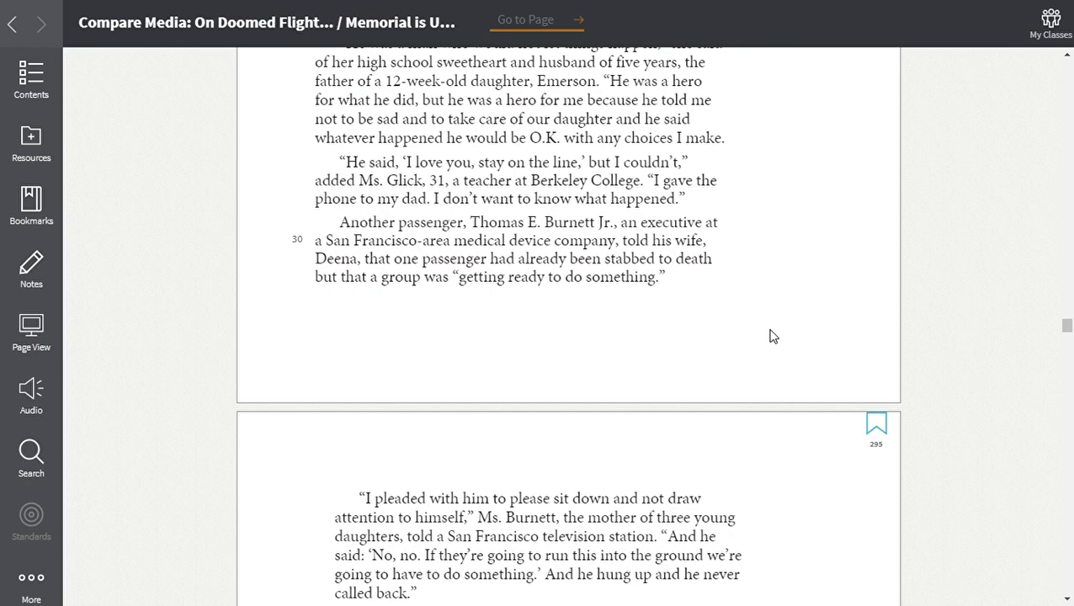
scroll("down", 3)
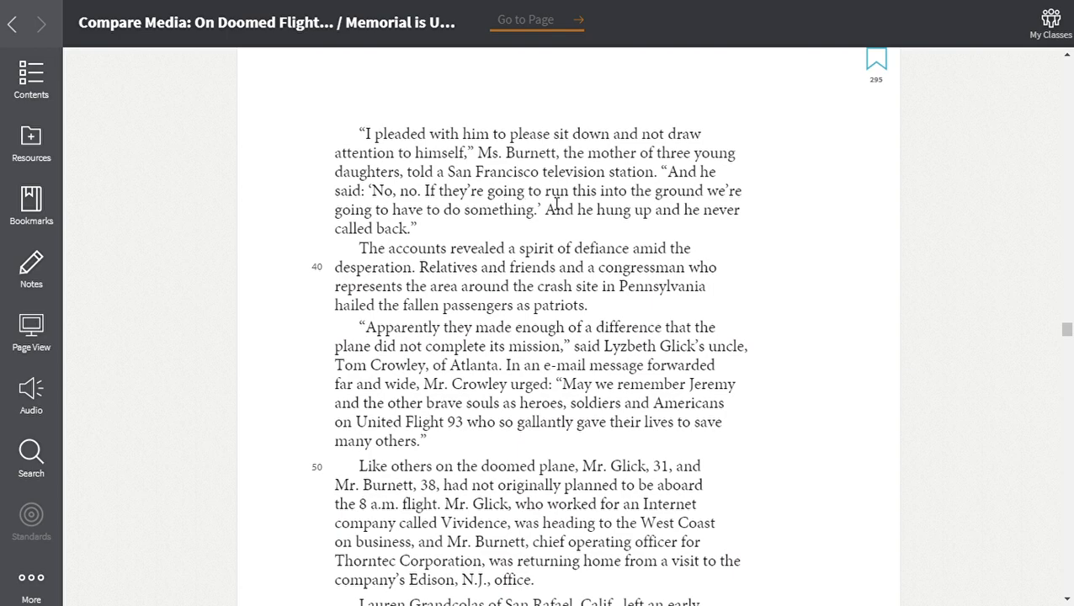
mouse_move(883, 209)
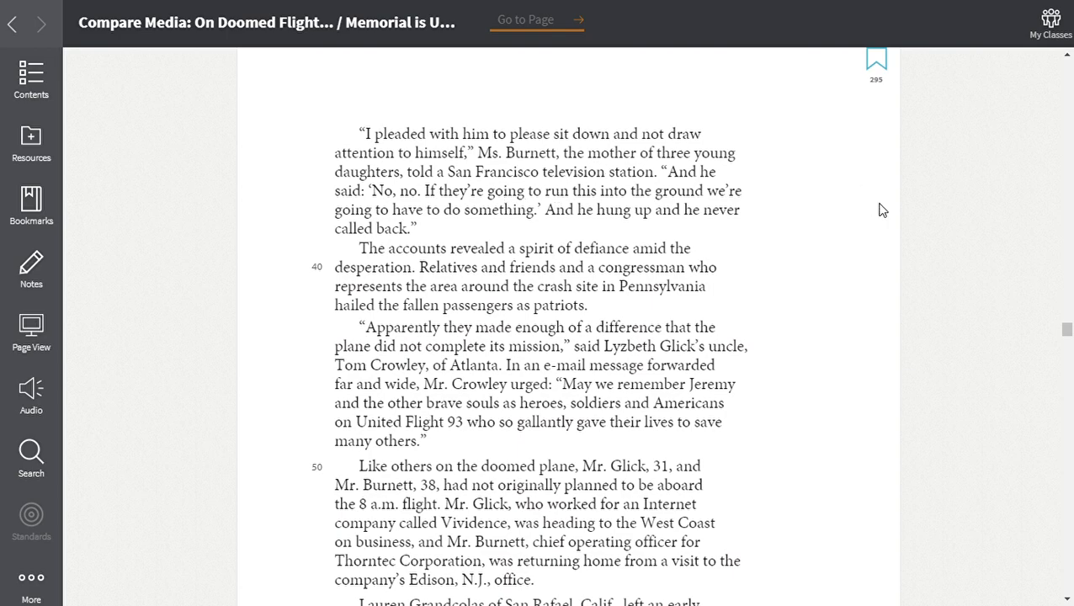
mouse_move(877, 212)
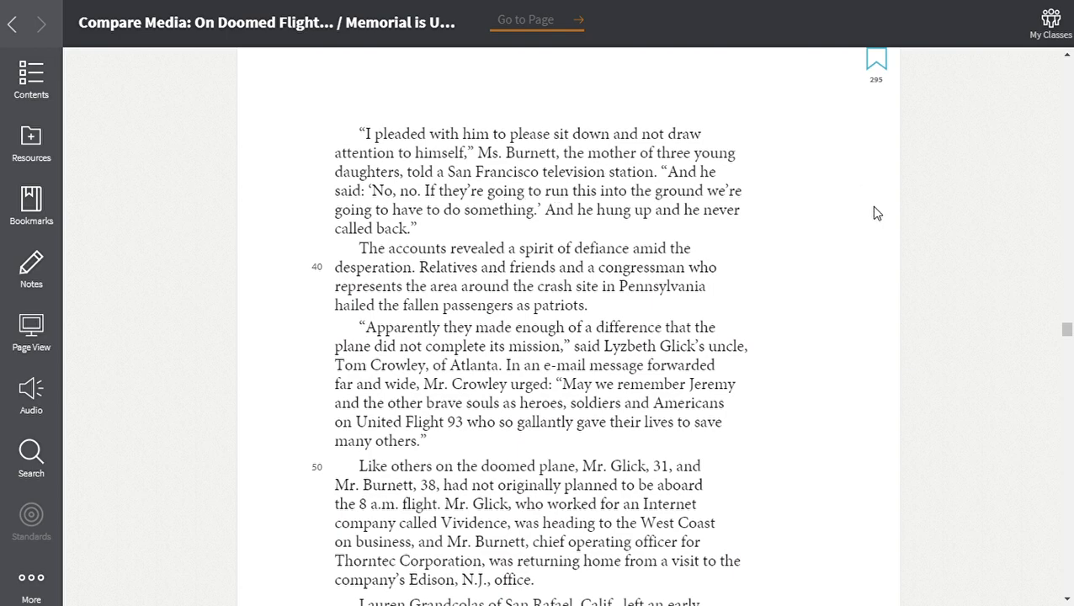
mouse_move(840, 214)
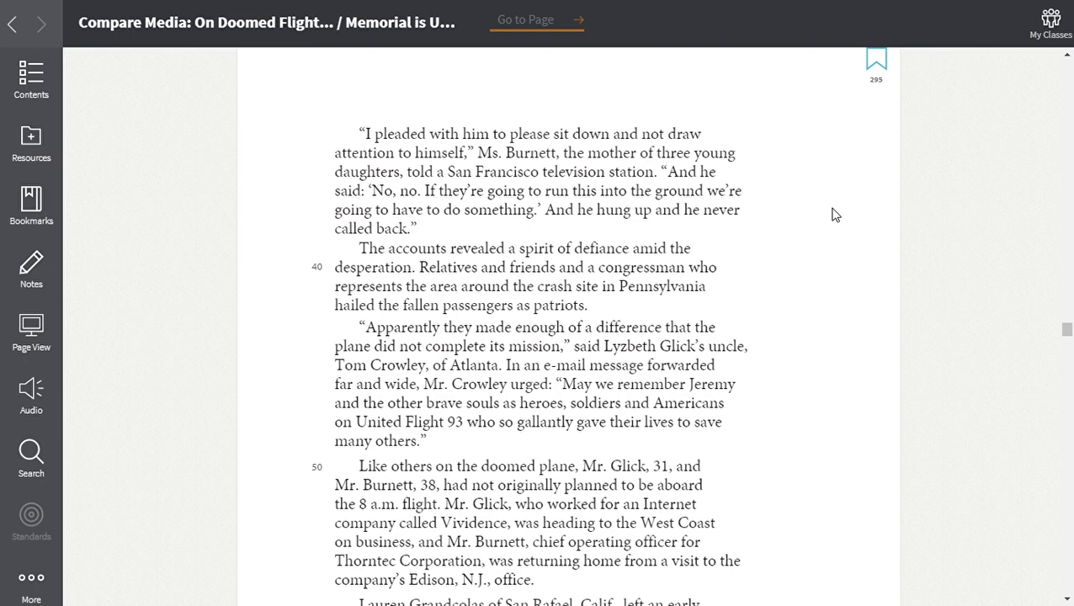
mouse_move(792, 219)
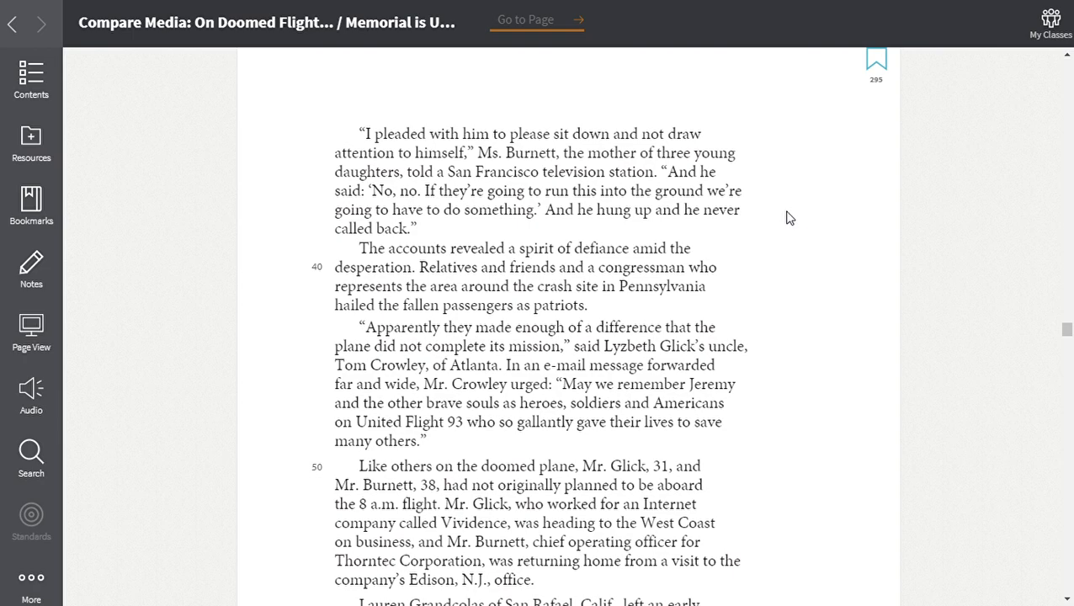
mouse_move(756, 236)
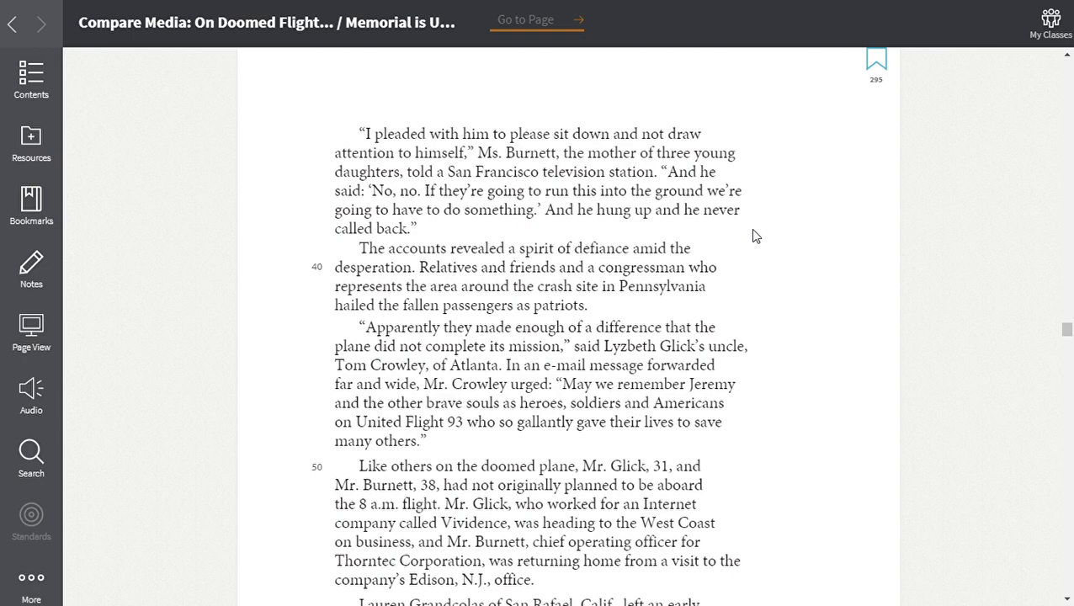
mouse_move(815, 245)
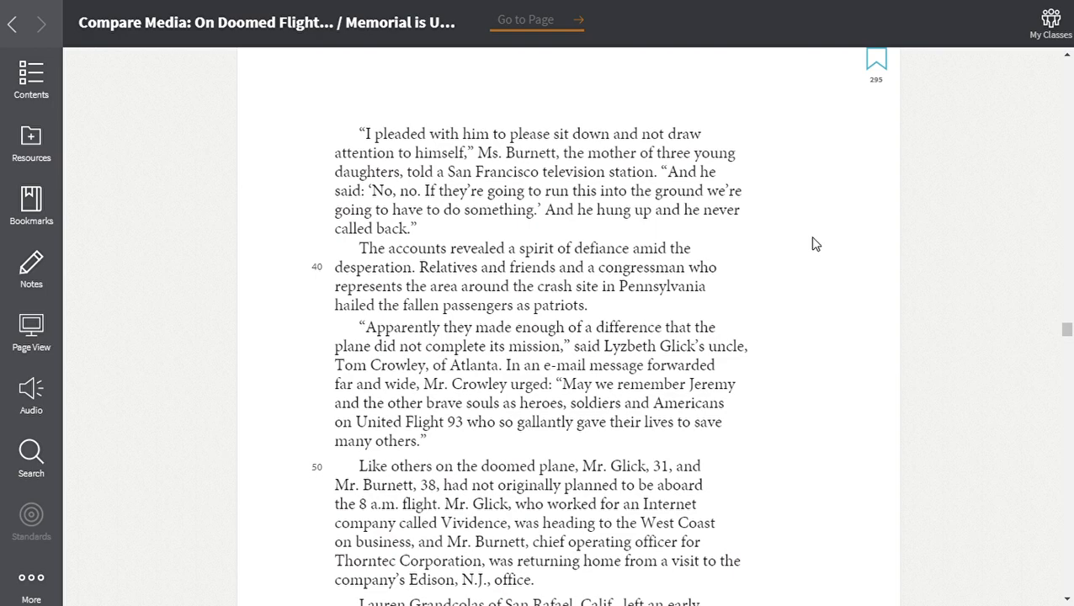
mouse_move(805, 242)
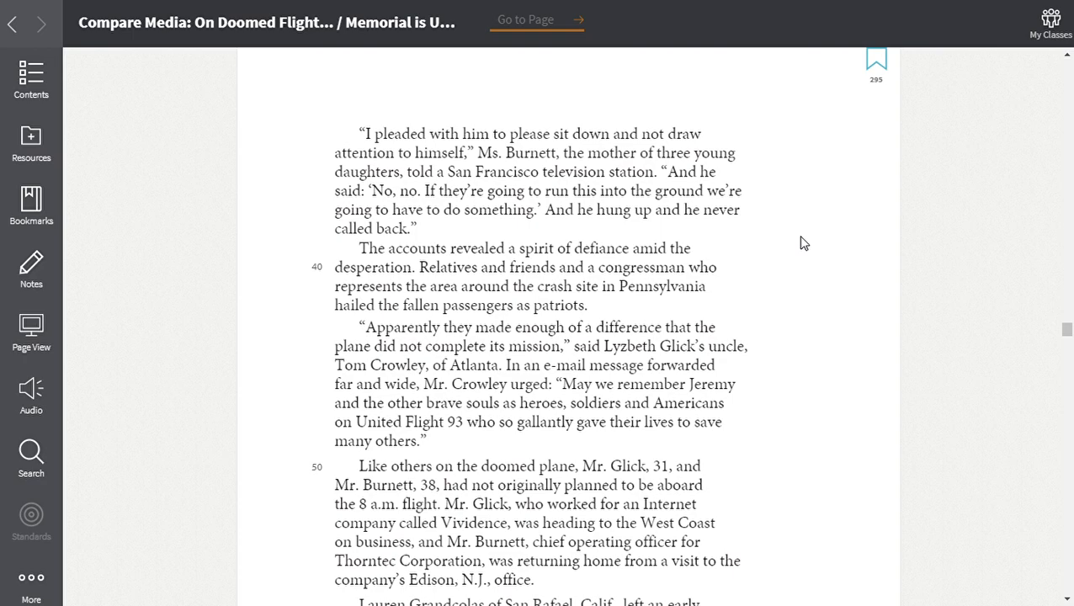
scroll("down", 3)
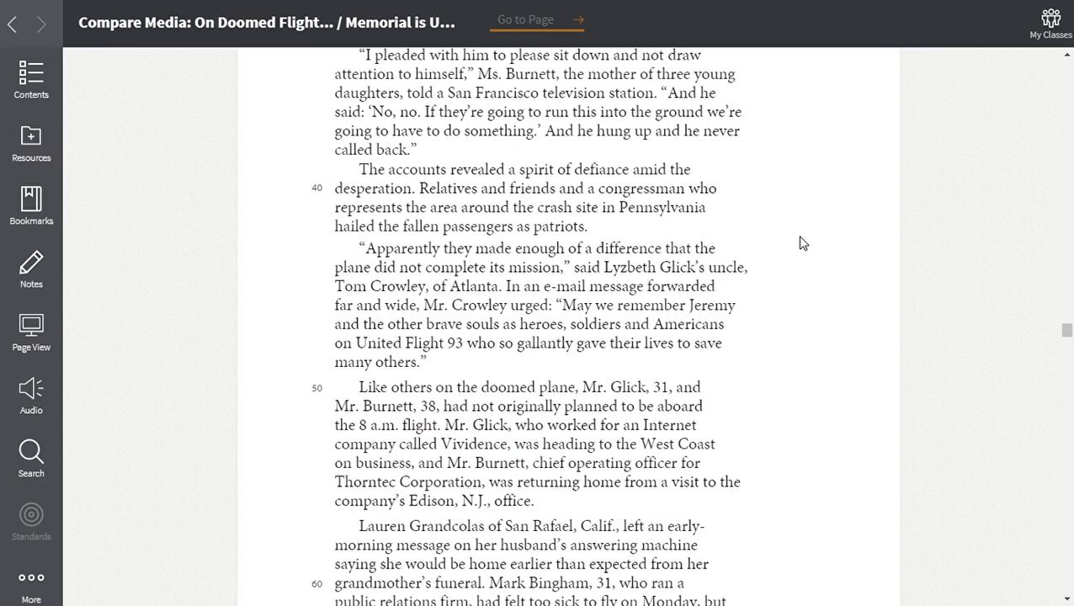
mouse_move(789, 232)
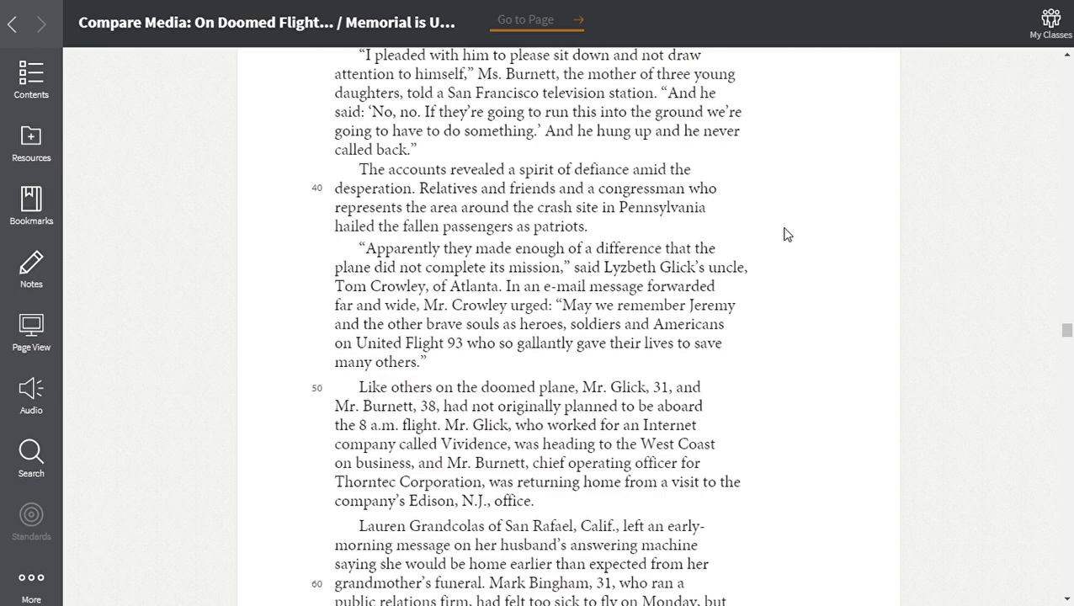
scroll("down", 3)
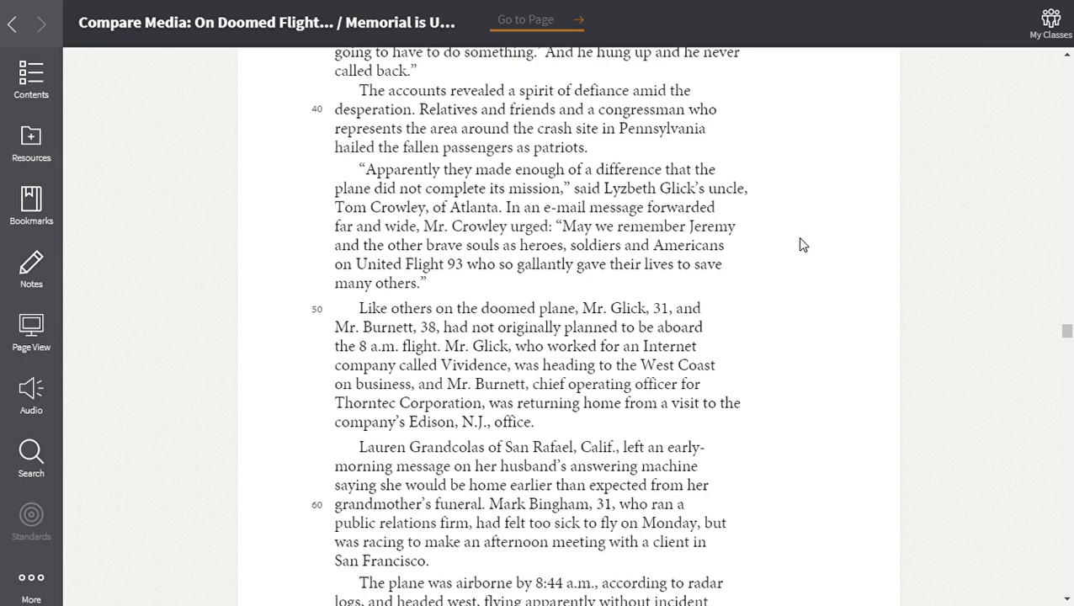
mouse_move(798, 273)
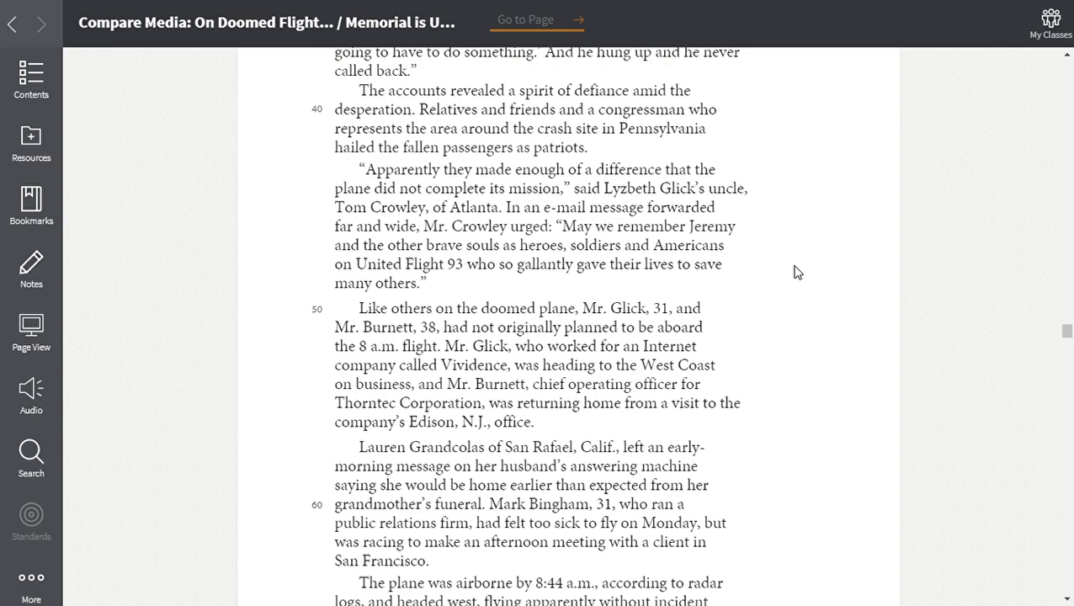
mouse_move(801, 276)
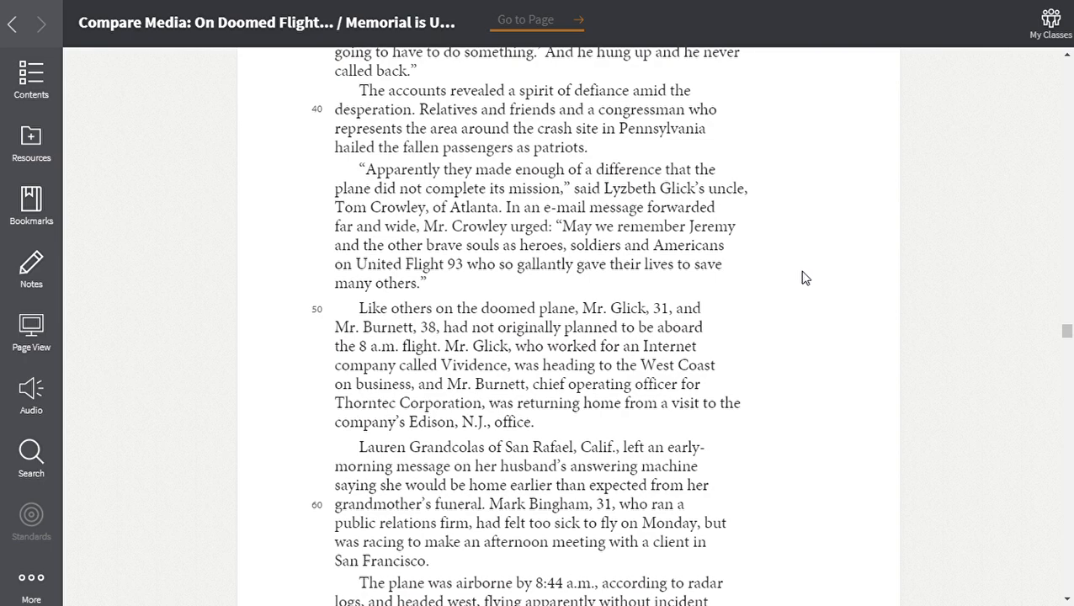
mouse_move(802, 290)
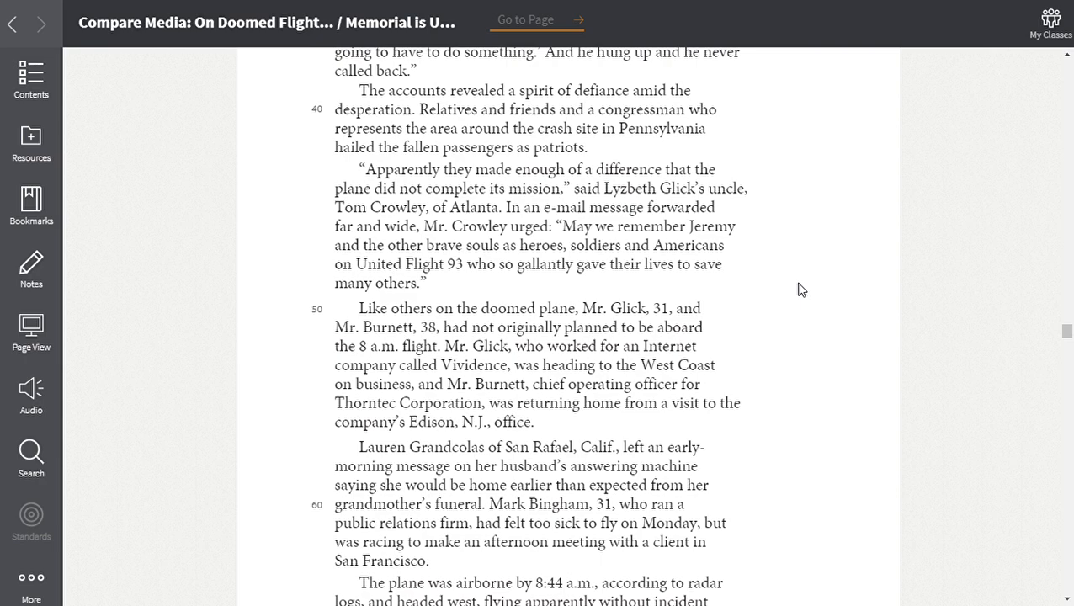
scroll("down", 3)
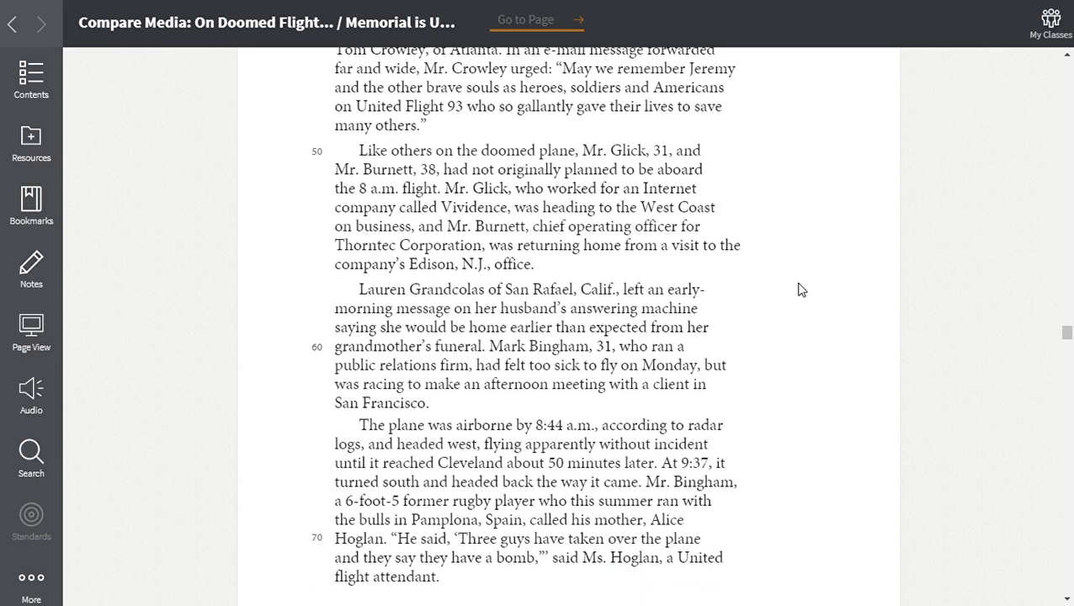
Scroll past line 70 to the page end, revealing the Flight 93 timeline clipping and route map
scroll("down", 3)
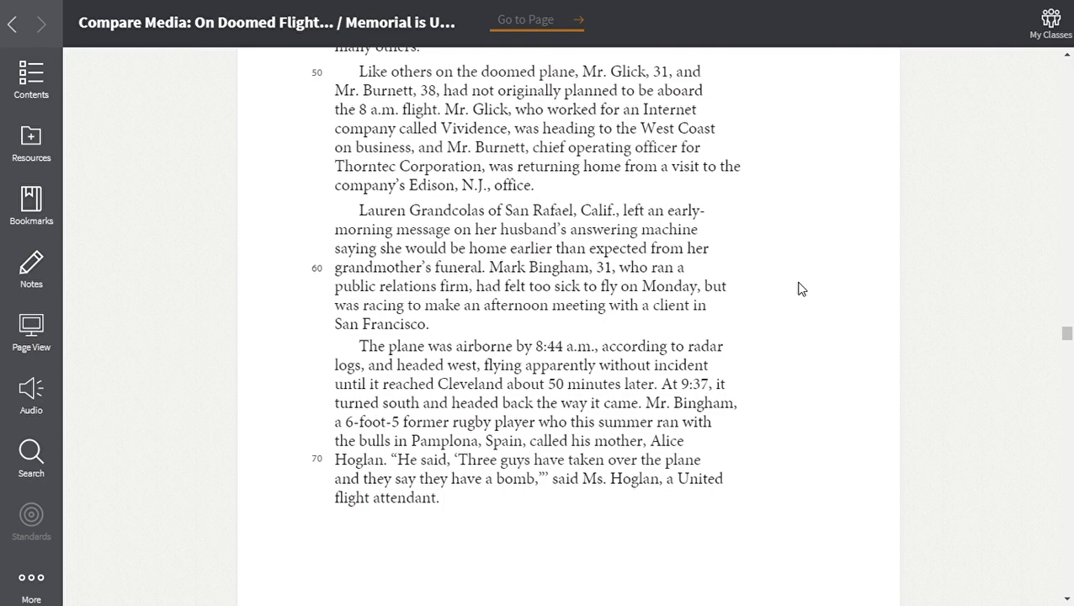
scroll("down", 3)
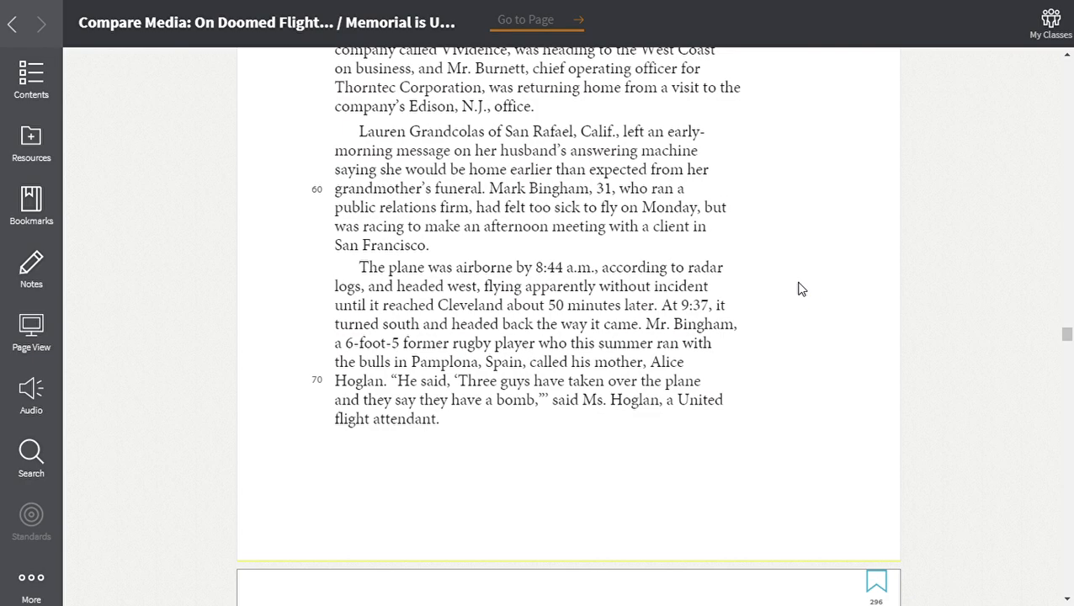
scroll("down", 3)
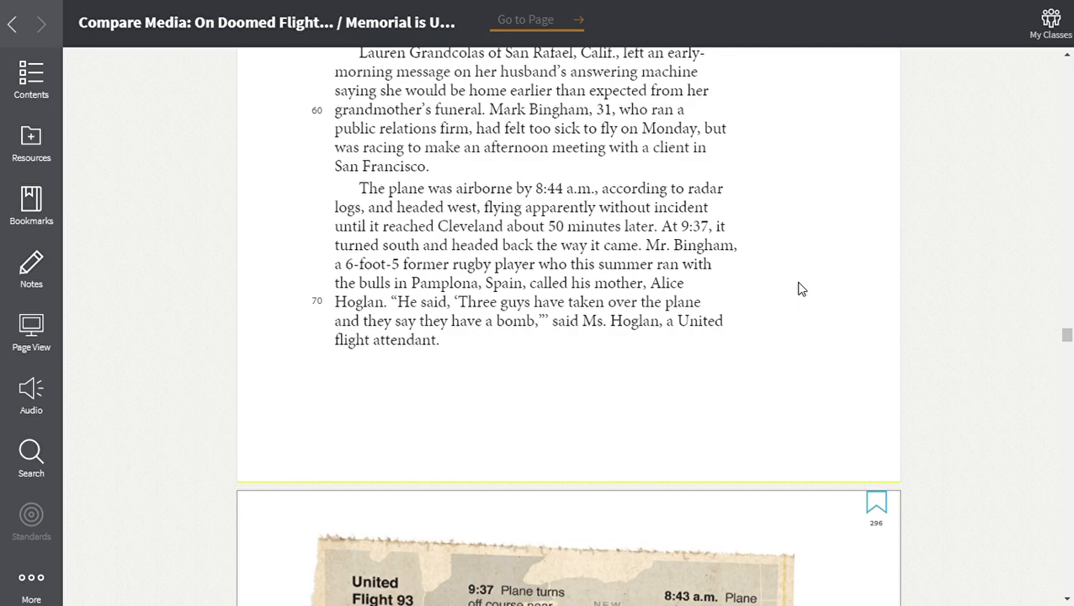
scroll("down", 3)
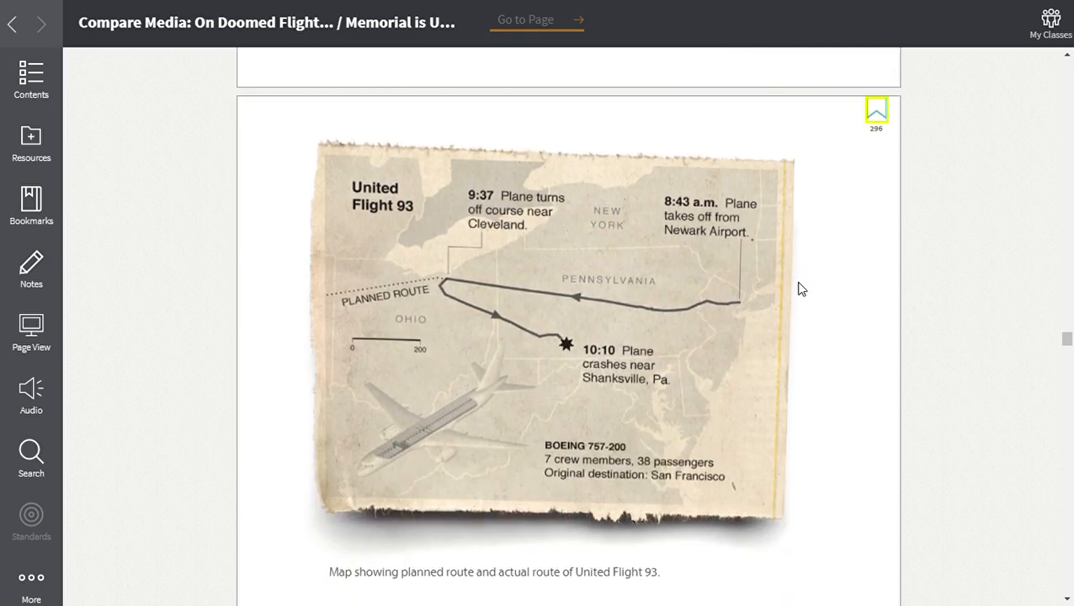
mouse_move(724, 461)
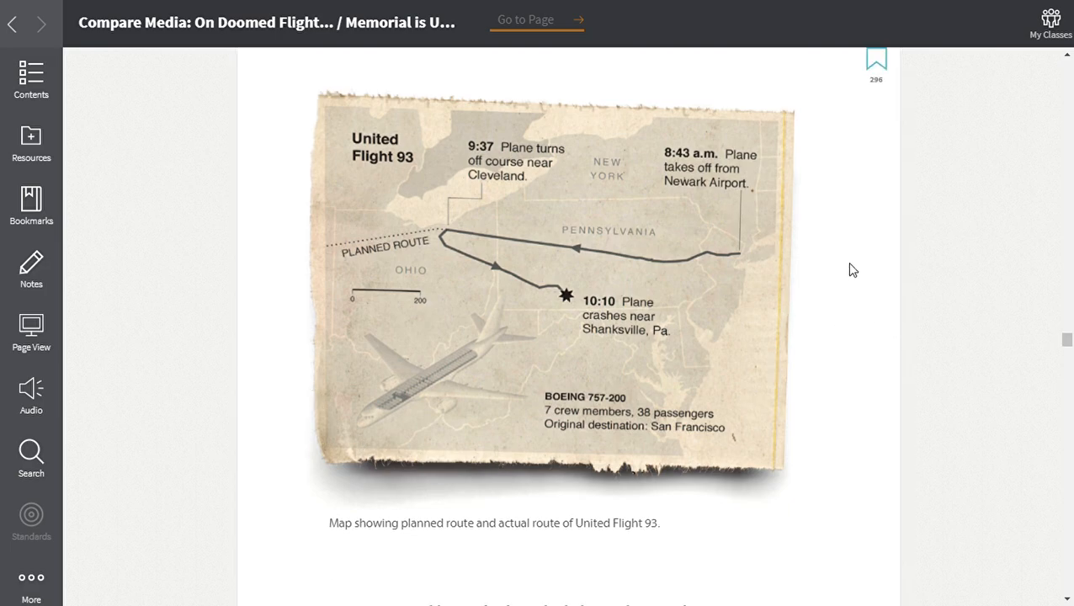
mouse_move(843, 266)
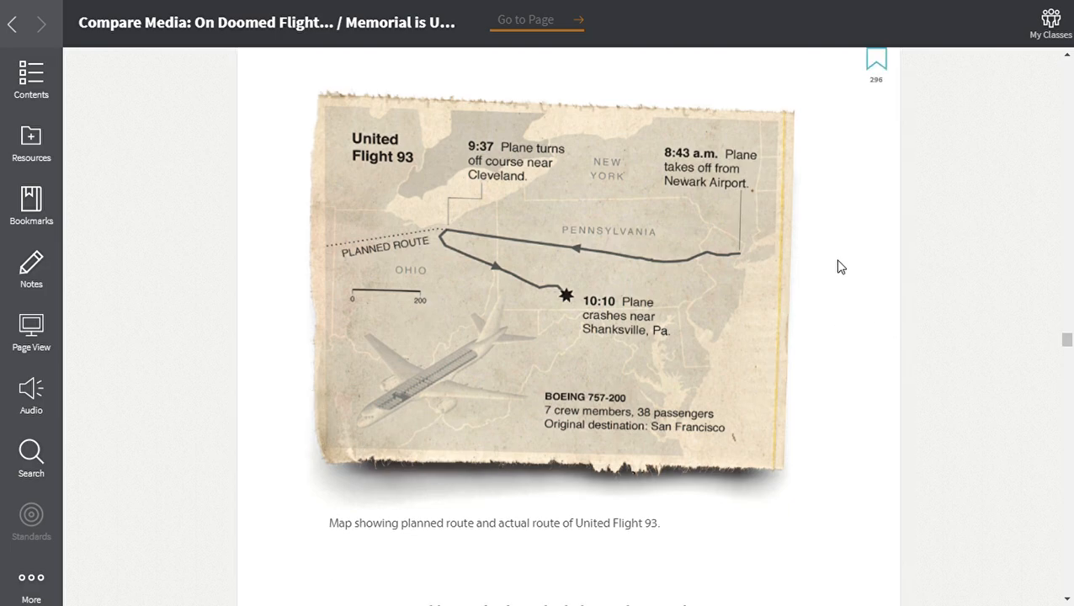
mouse_move(741, 262)
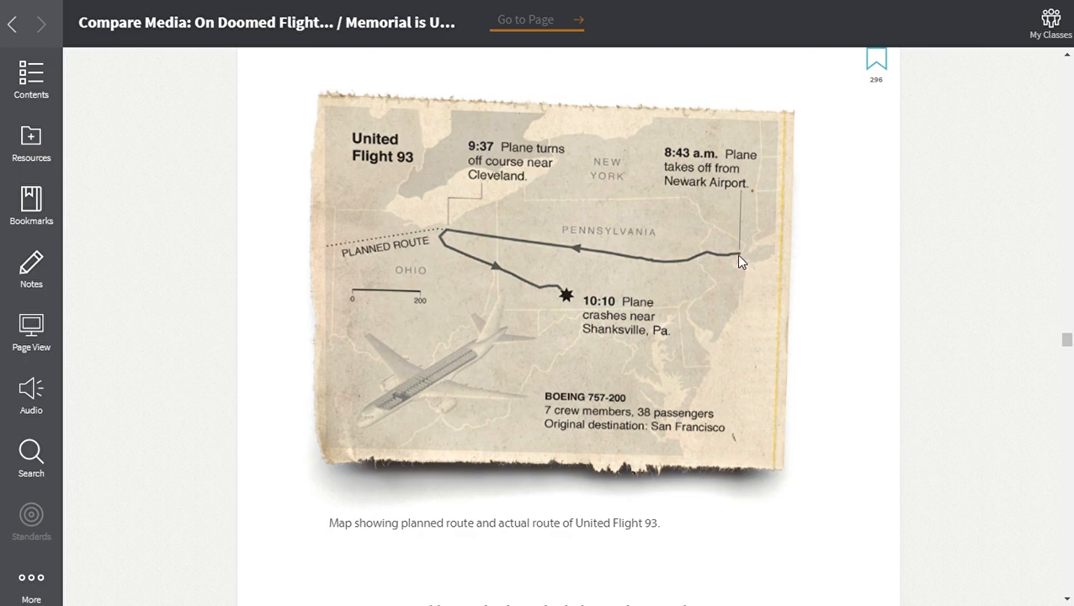
mouse_move(729, 183)
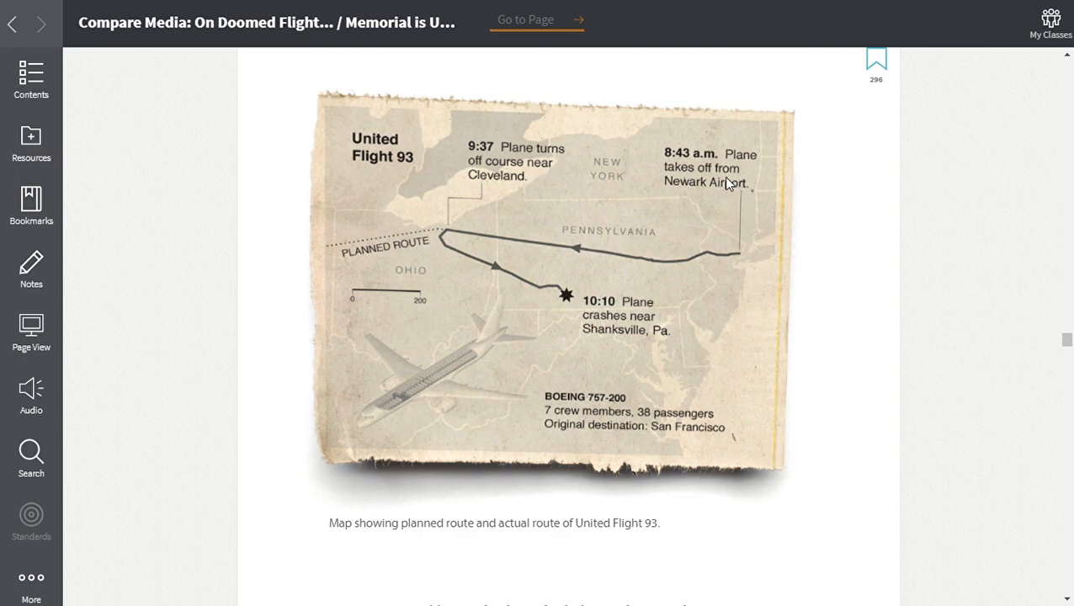
mouse_move(751, 250)
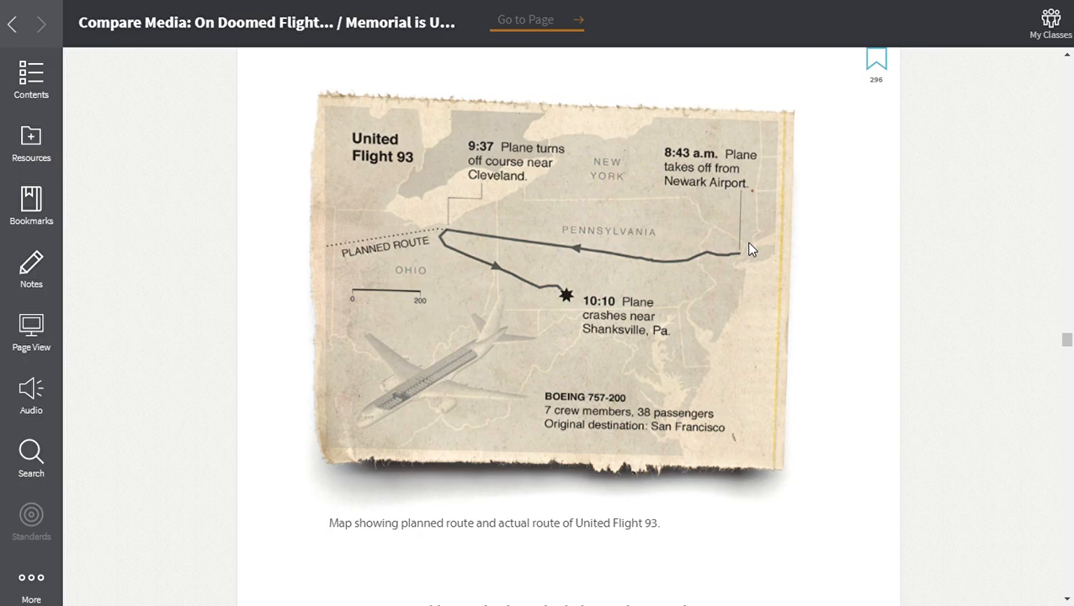
mouse_move(453, 243)
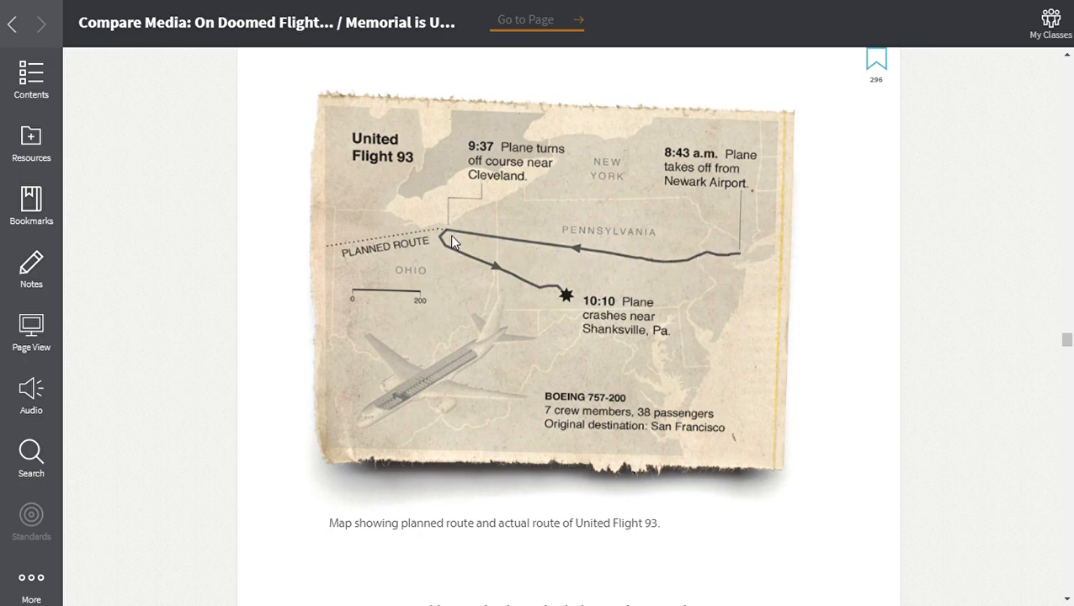
mouse_move(526, 162)
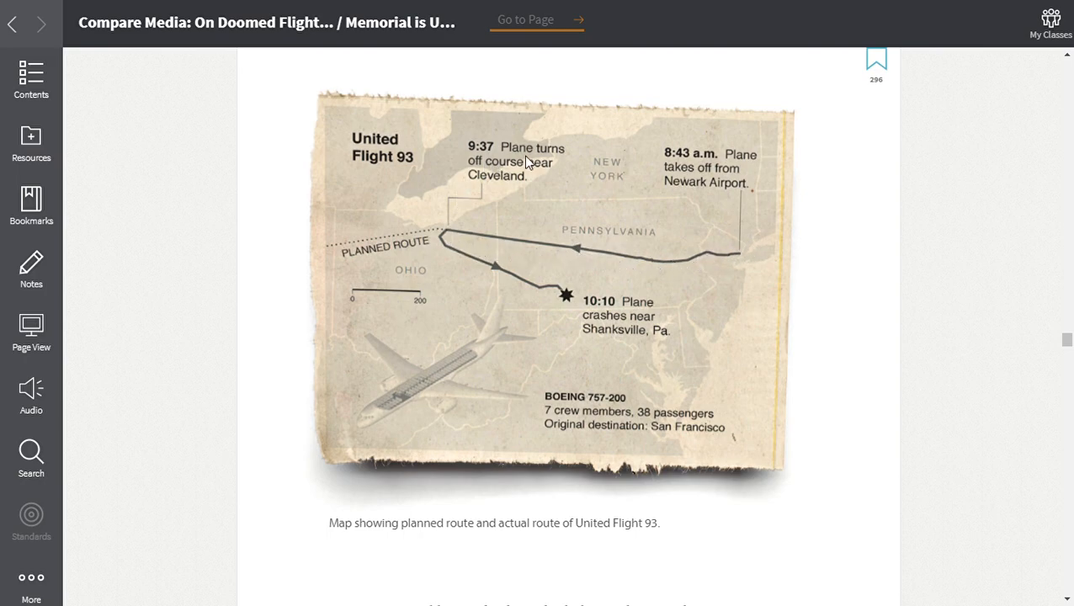
mouse_move(462, 229)
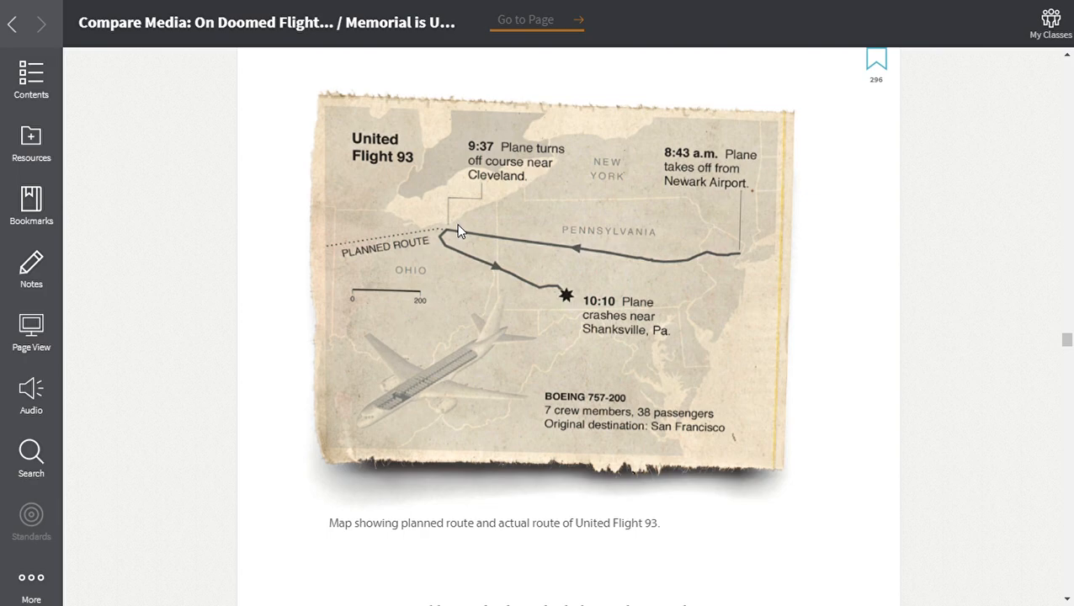
mouse_move(448, 239)
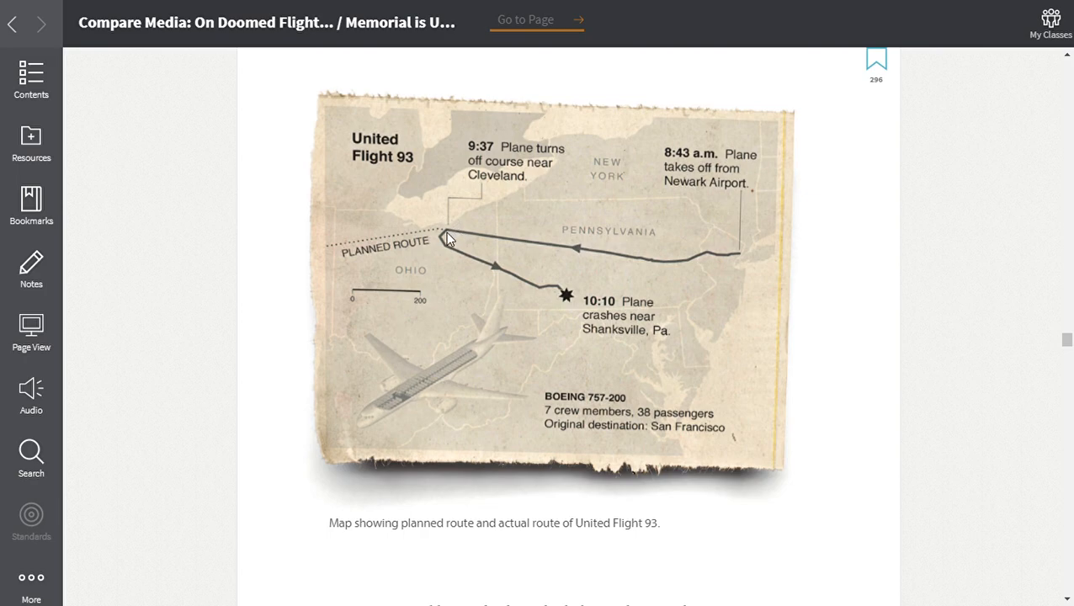
mouse_move(468, 259)
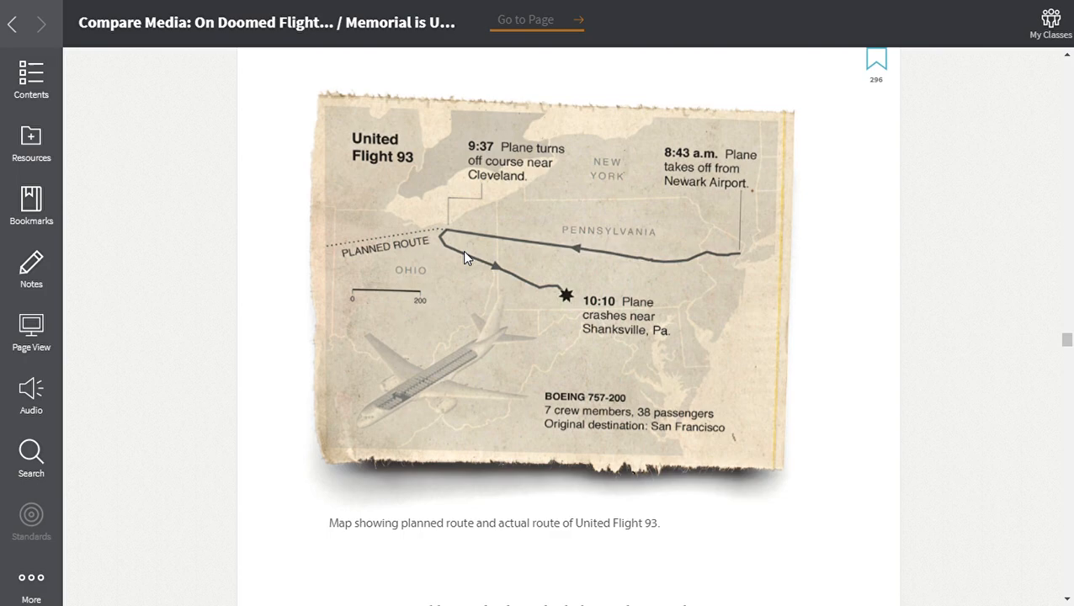
mouse_move(566, 302)
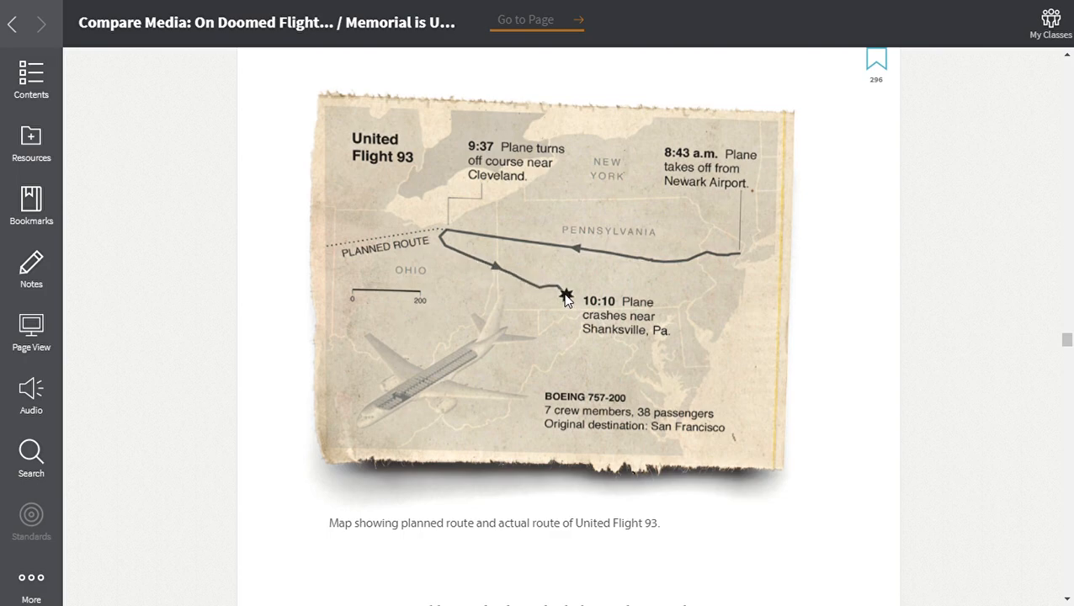
mouse_move(617, 340)
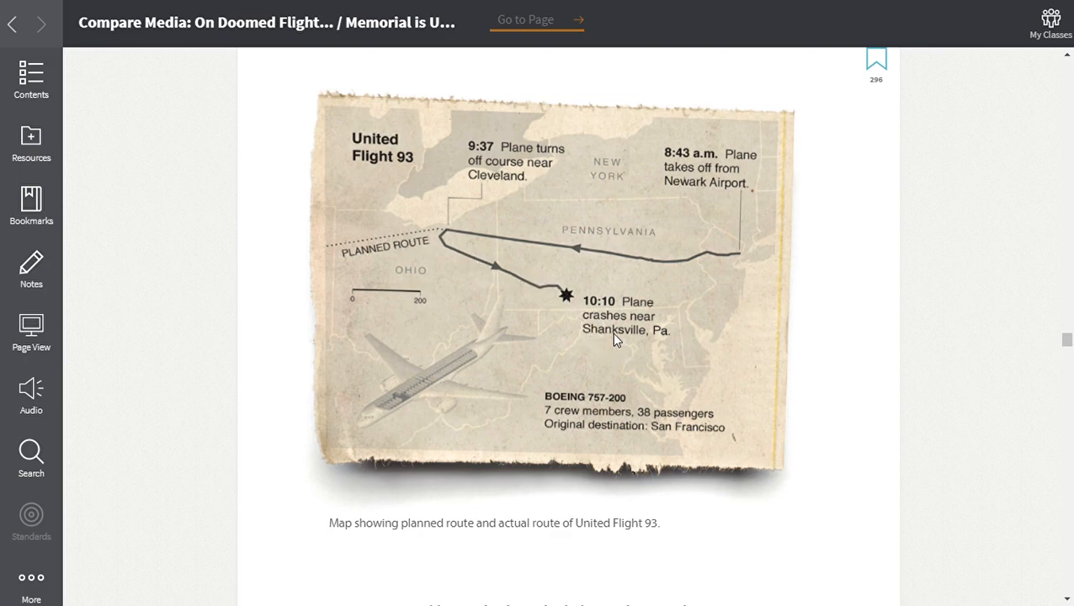
mouse_move(571, 301)
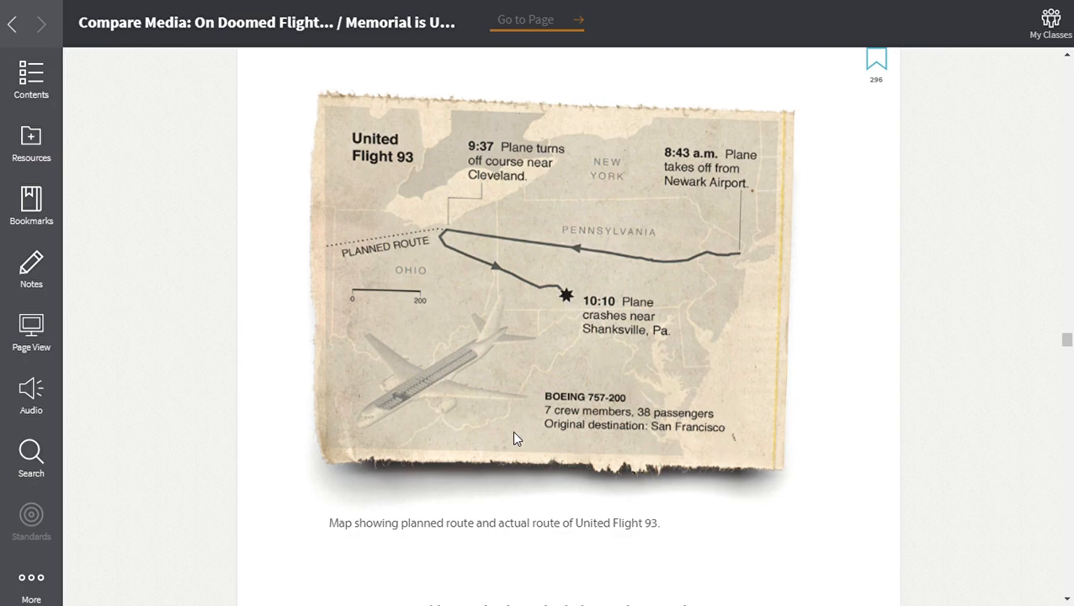
mouse_move(522, 421)
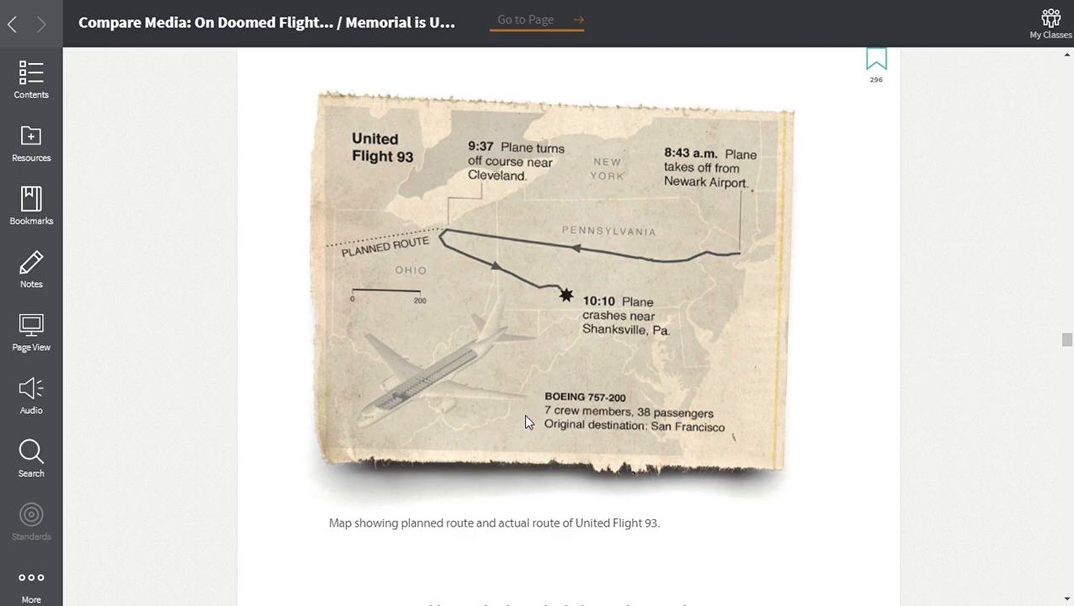
mouse_move(532, 433)
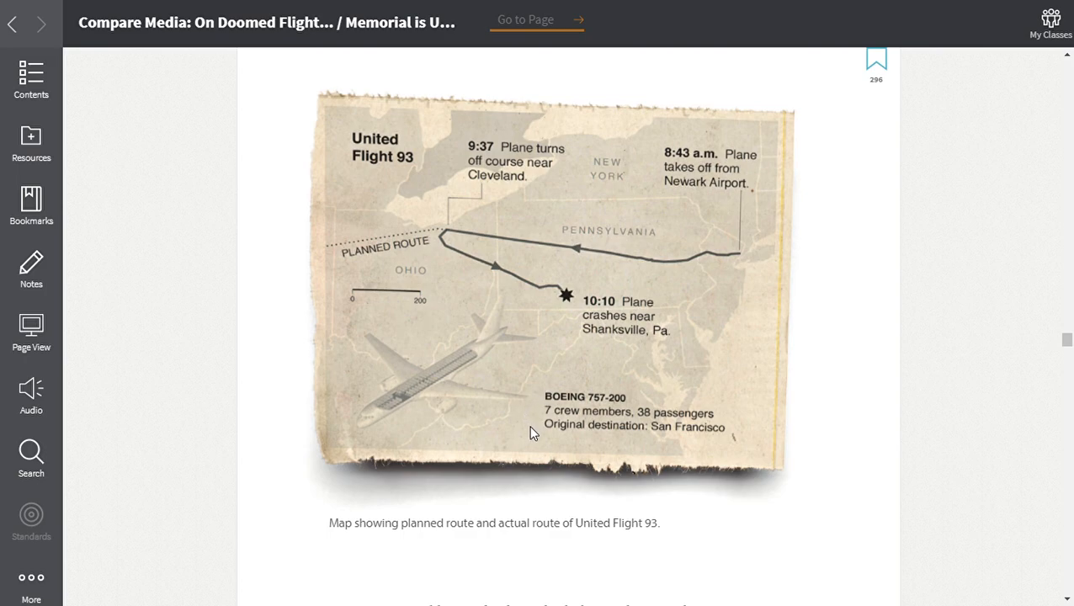
mouse_move(601, 448)
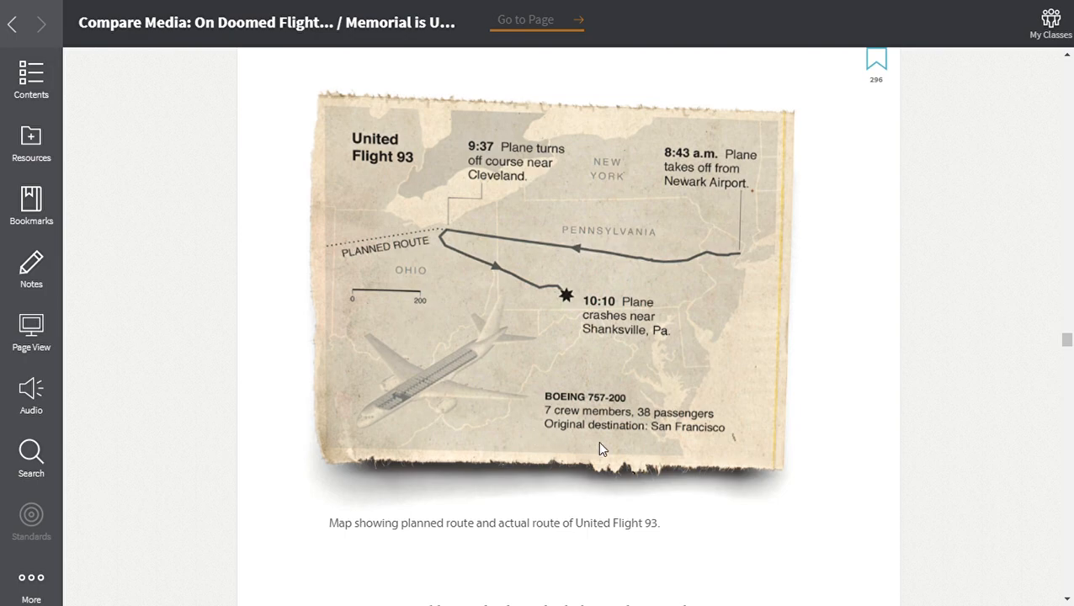
mouse_move(711, 447)
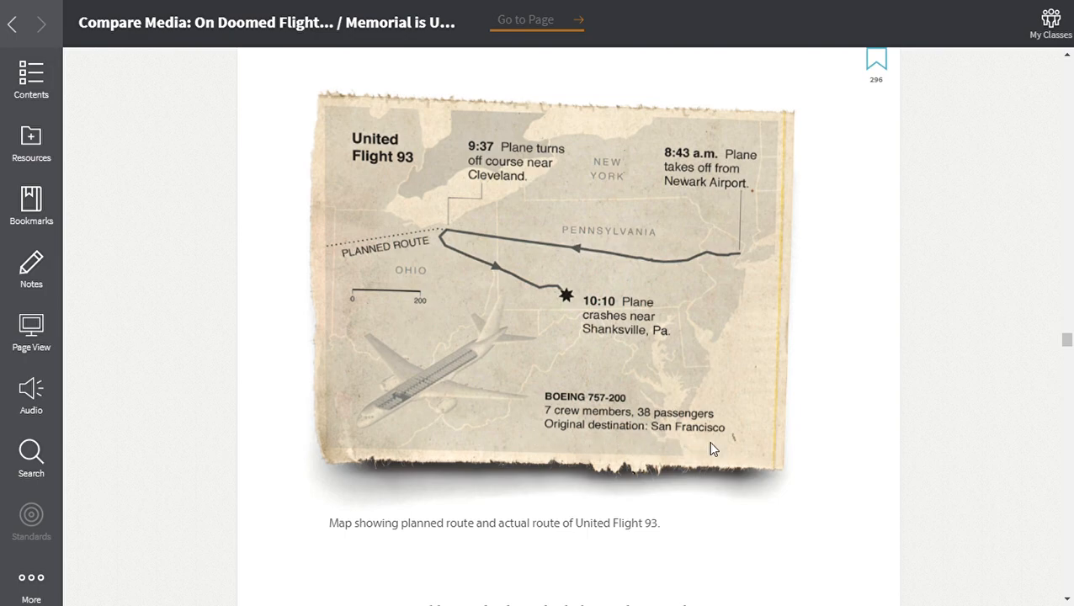
mouse_move(719, 459)
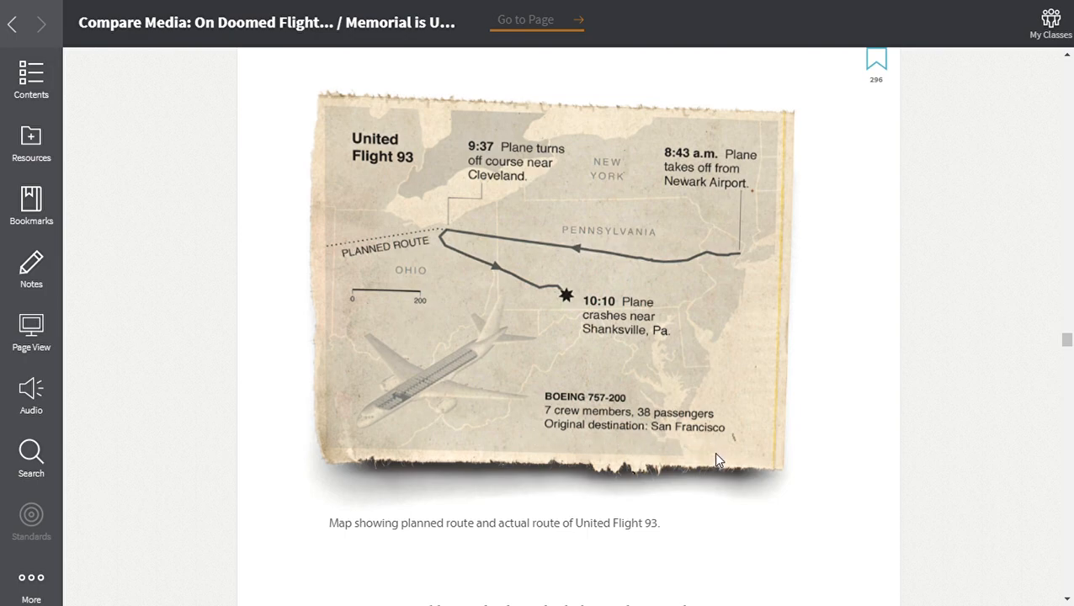
mouse_move(492, 488)
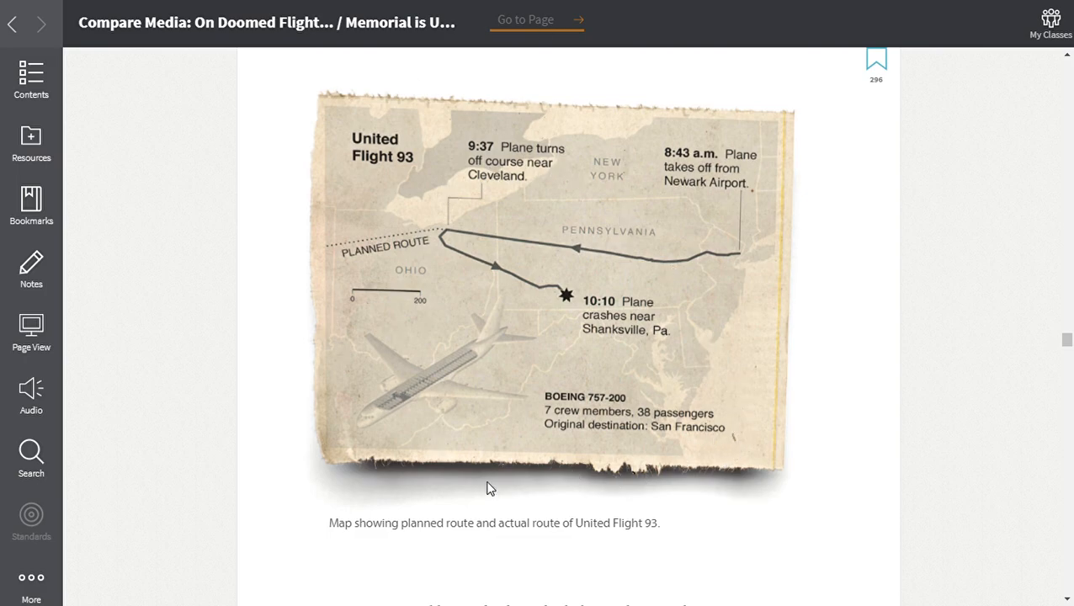
mouse_move(860, 384)
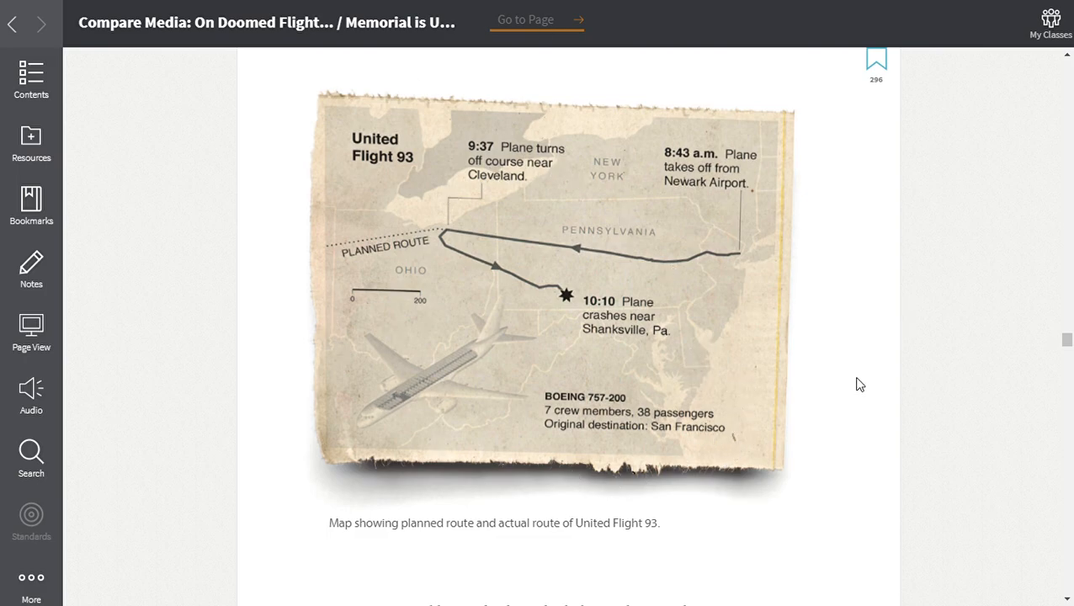
Scroll past the Flight 93 map caption to the paragraph on CNN's partial cockpit transcript
scroll("down", 3)
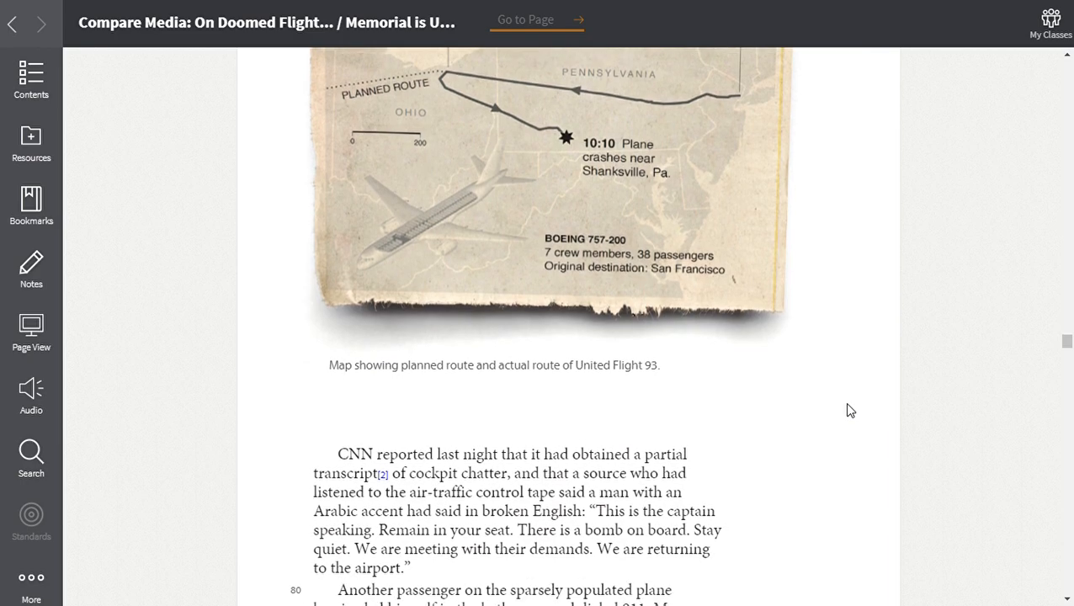
scroll("down", 3)
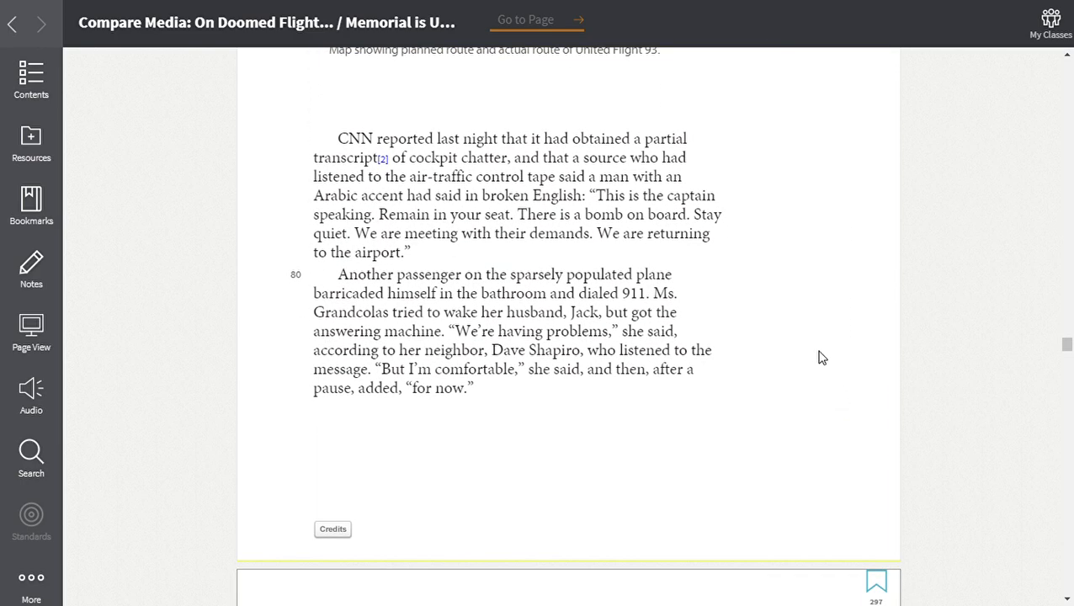
mouse_move(805, 320)
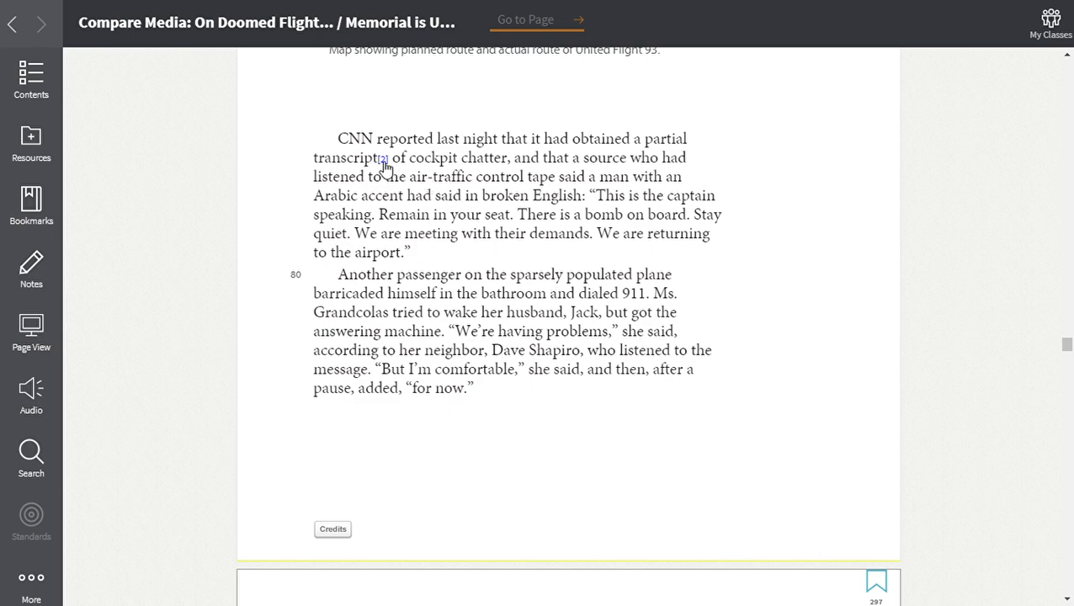
left_click(381, 158)
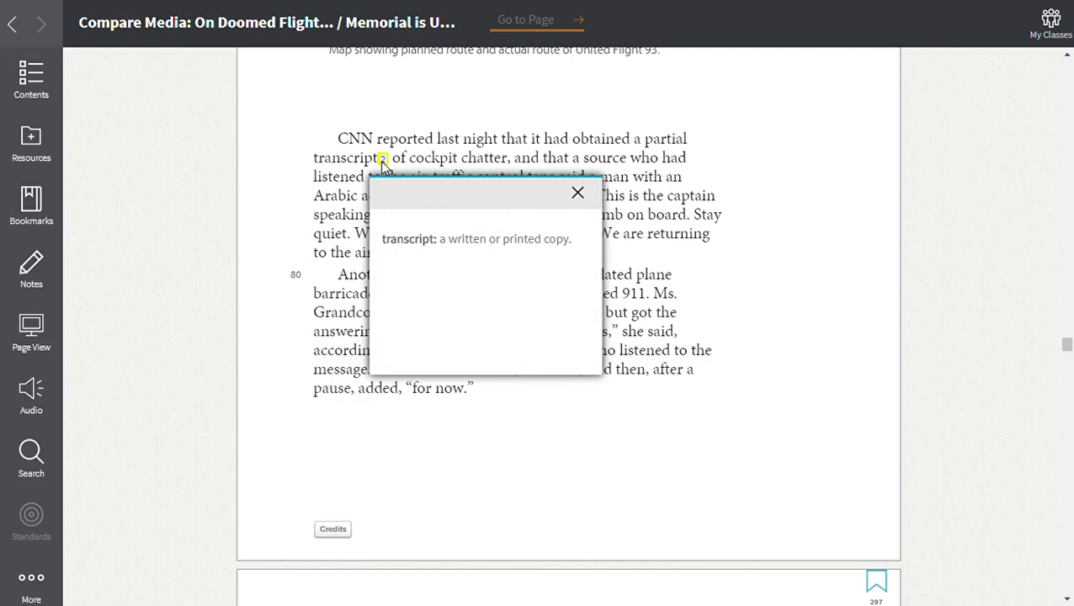
mouse_move(873, 278)
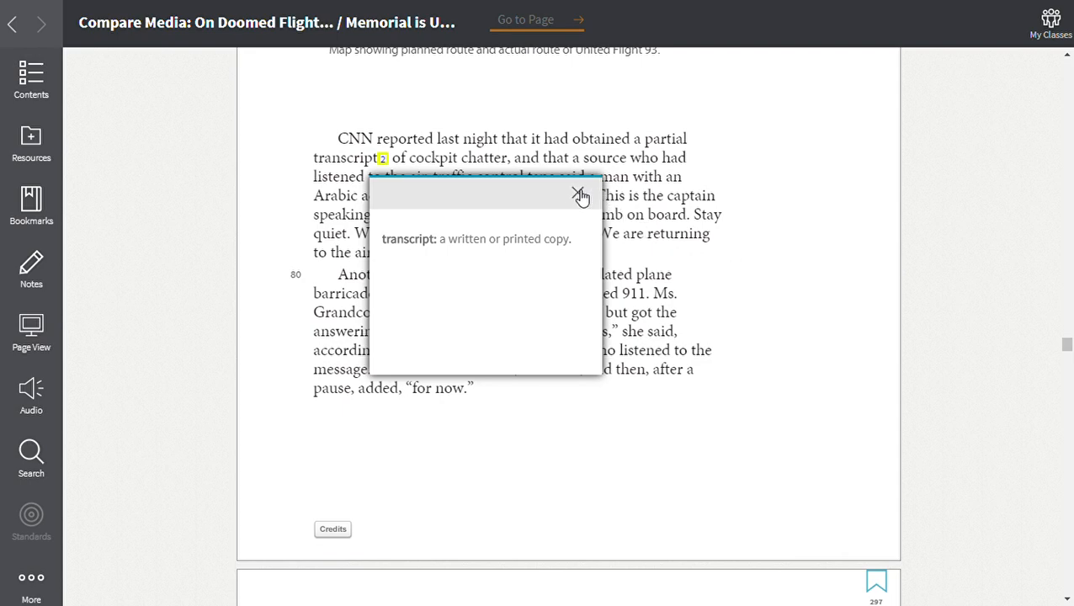
left_click(579, 196)
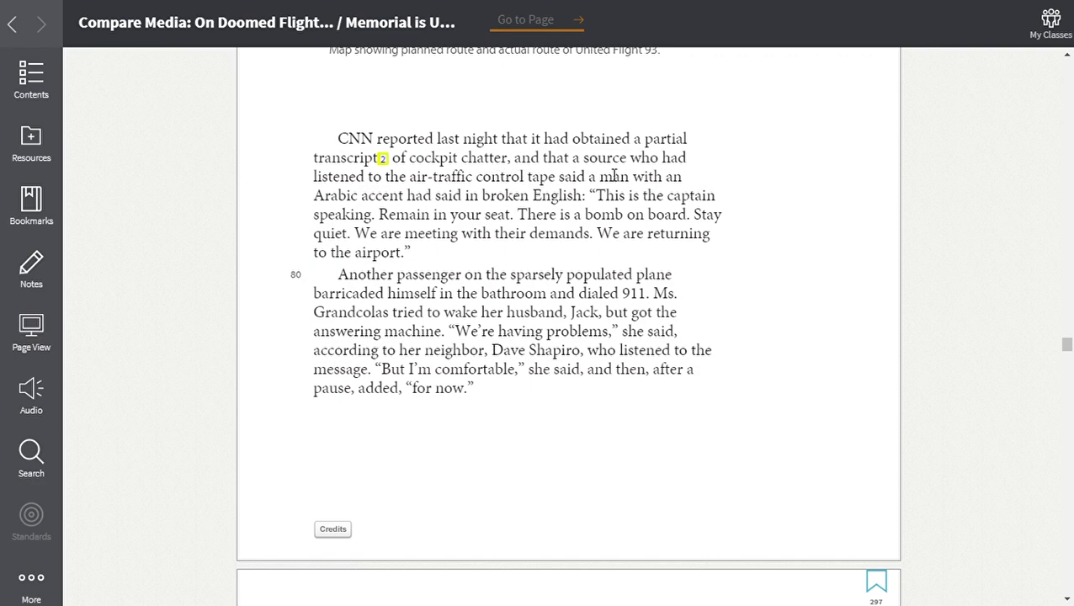
mouse_move(778, 215)
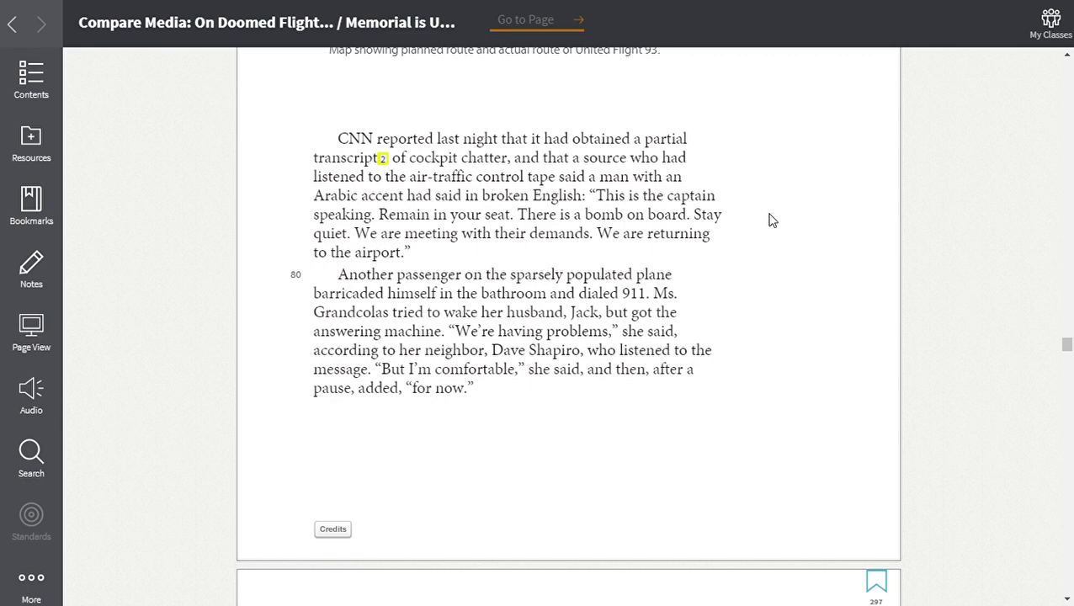
mouse_move(771, 240)
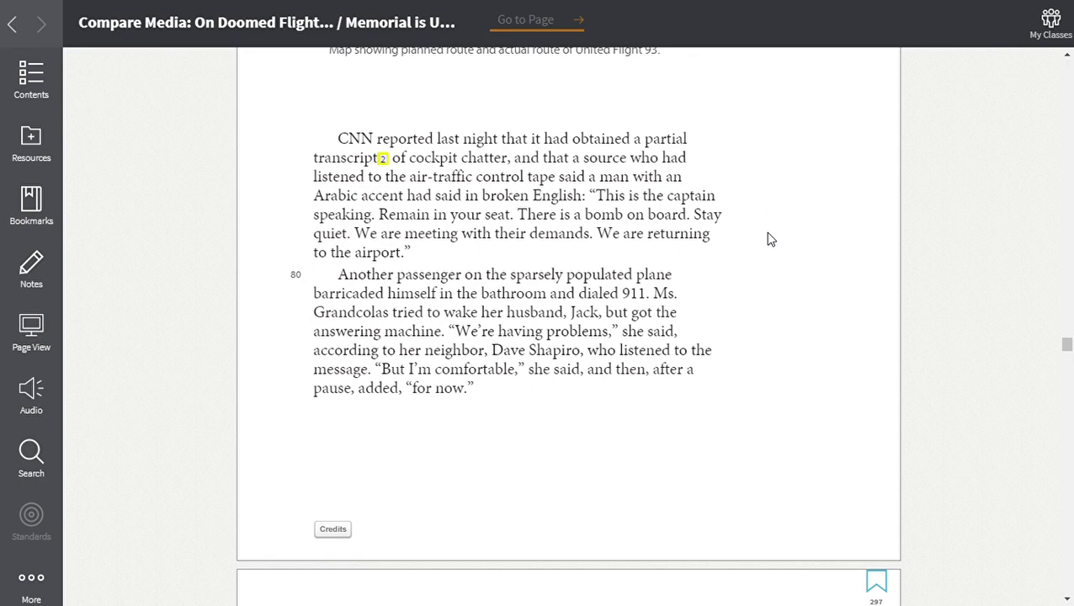
mouse_move(771, 245)
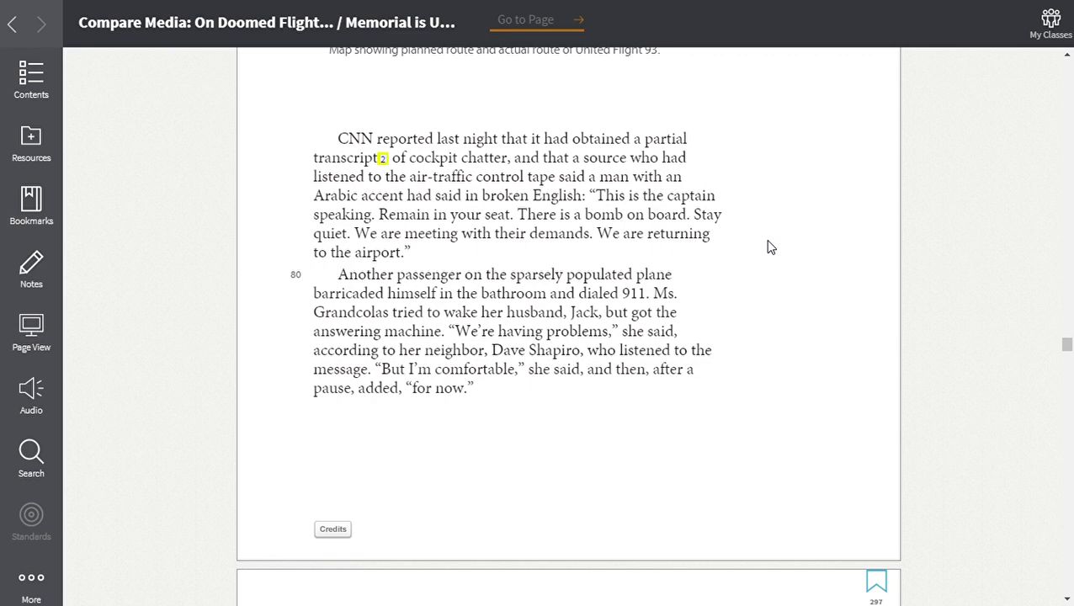
mouse_move(775, 293)
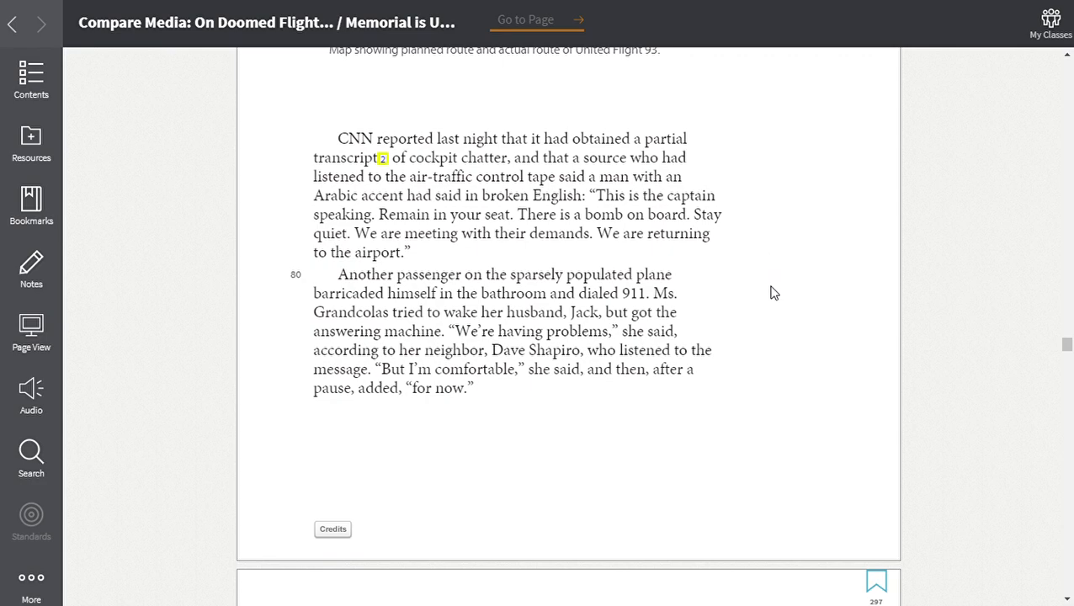
mouse_move(766, 290)
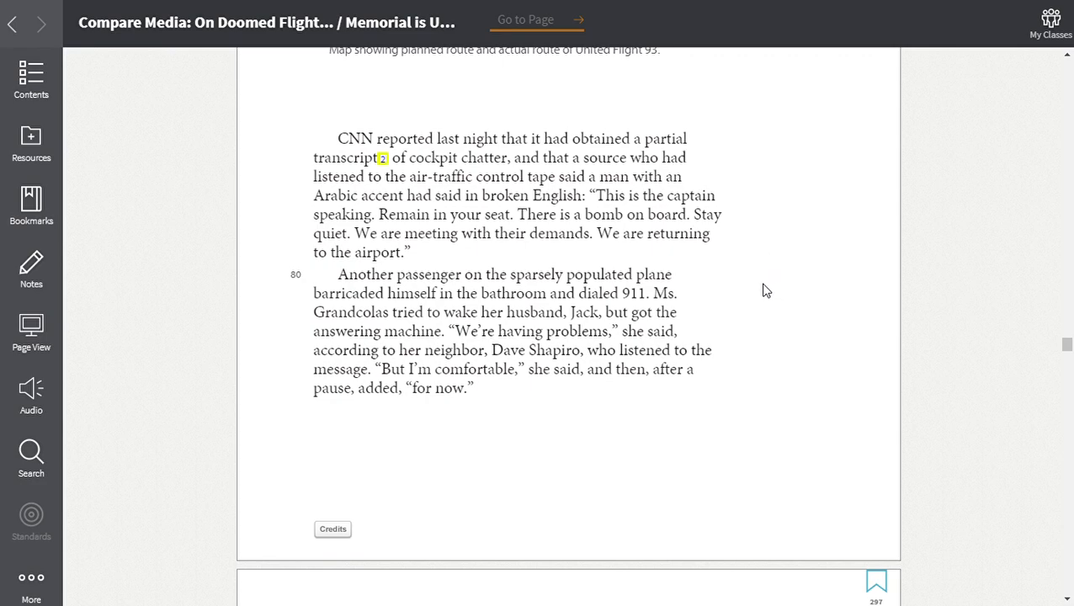
mouse_move(766, 320)
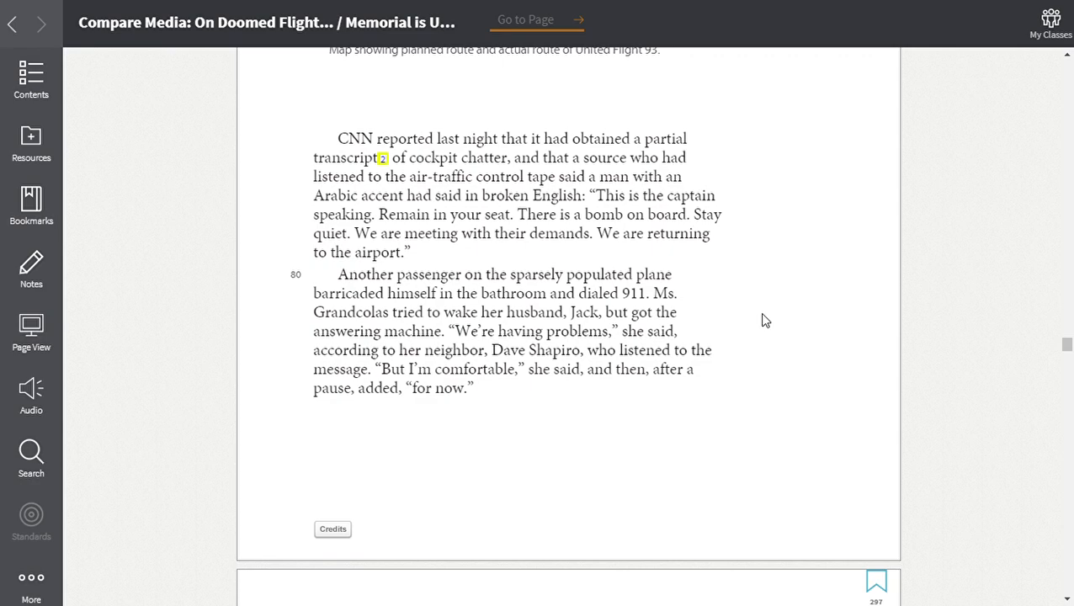
mouse_move(789, 341)
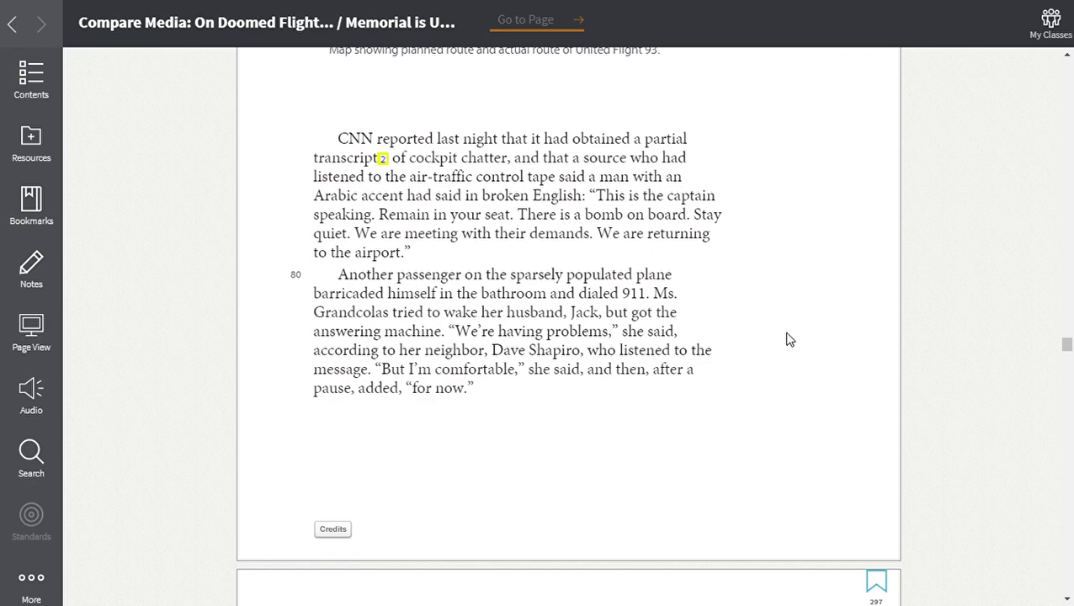
mouse_move(798, 311)
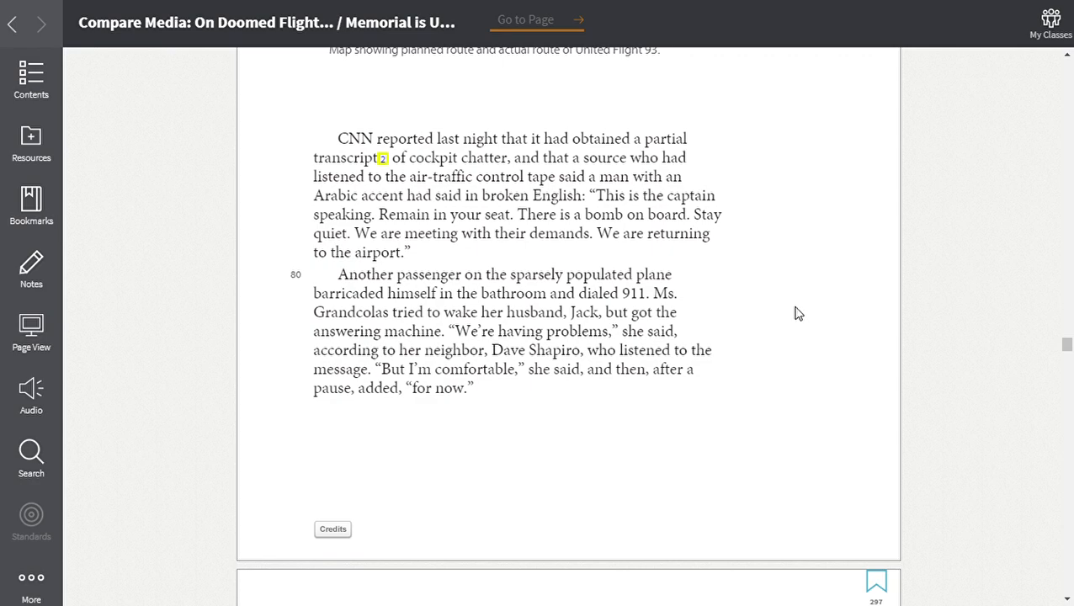
mouse_move(783, 323)
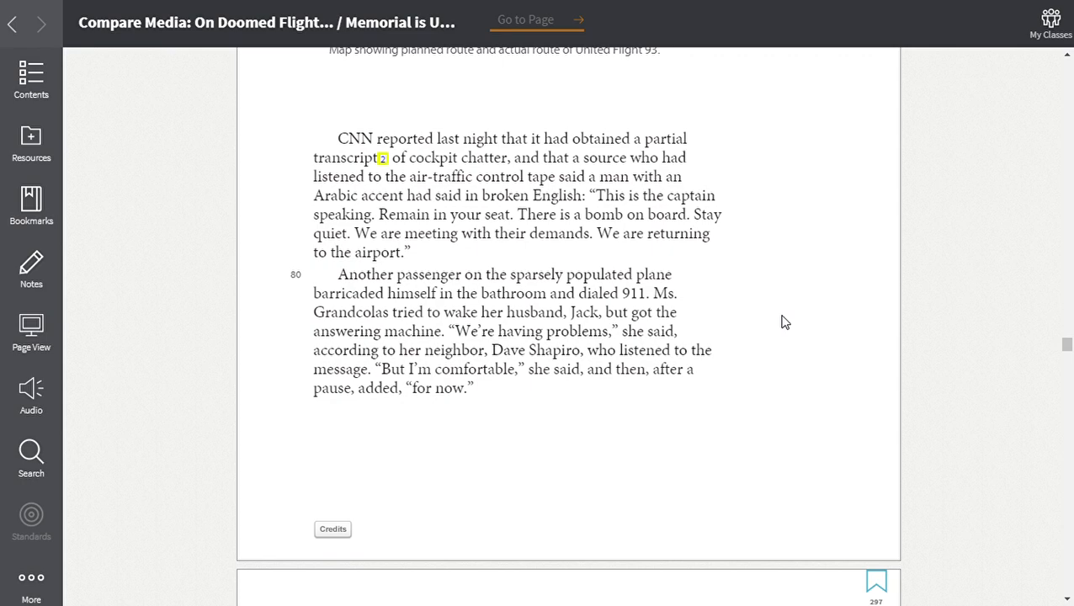
mouse_move(775, 318)
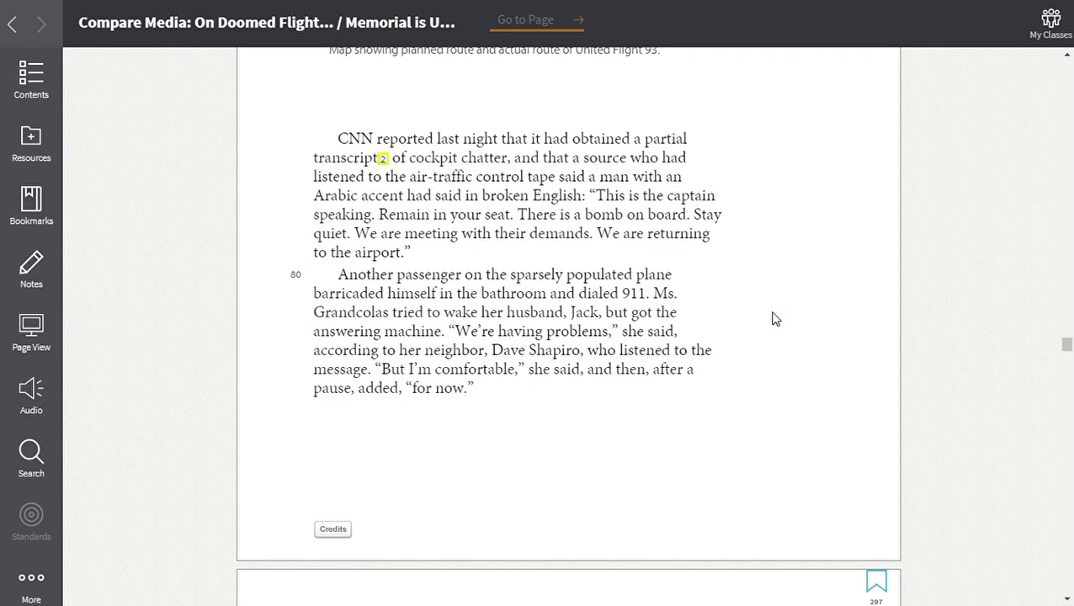
mouse_move(778, 325)
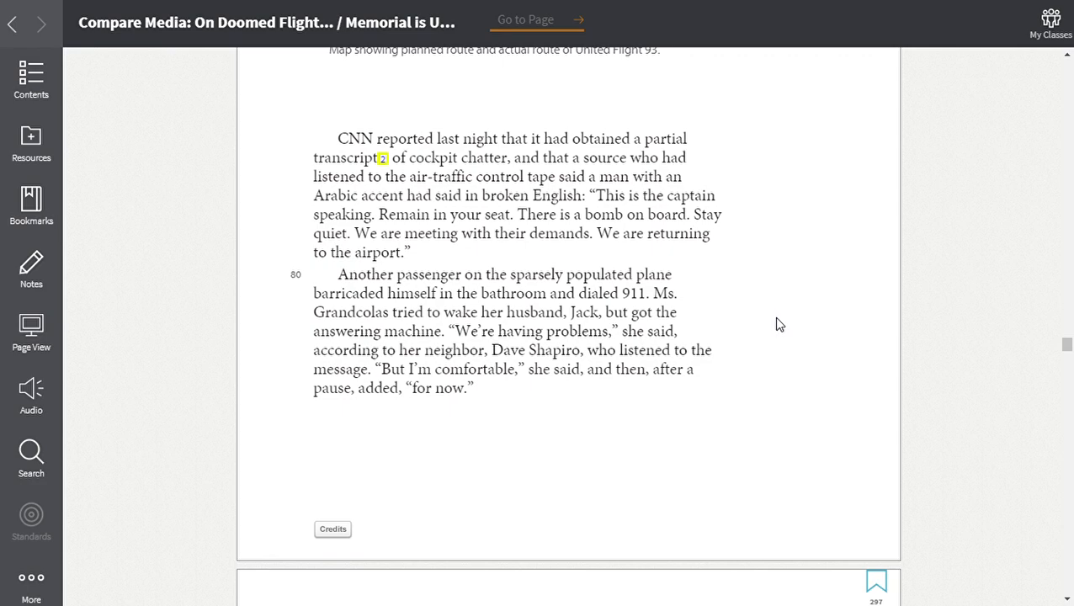
mouse_move(776, 352)
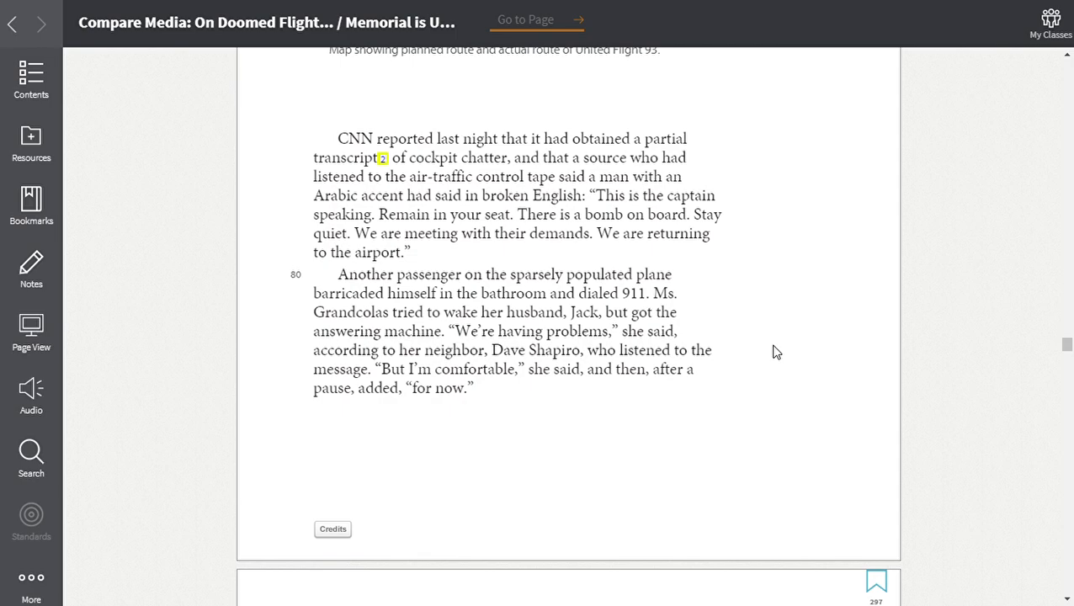
mouse_move(771, 371)
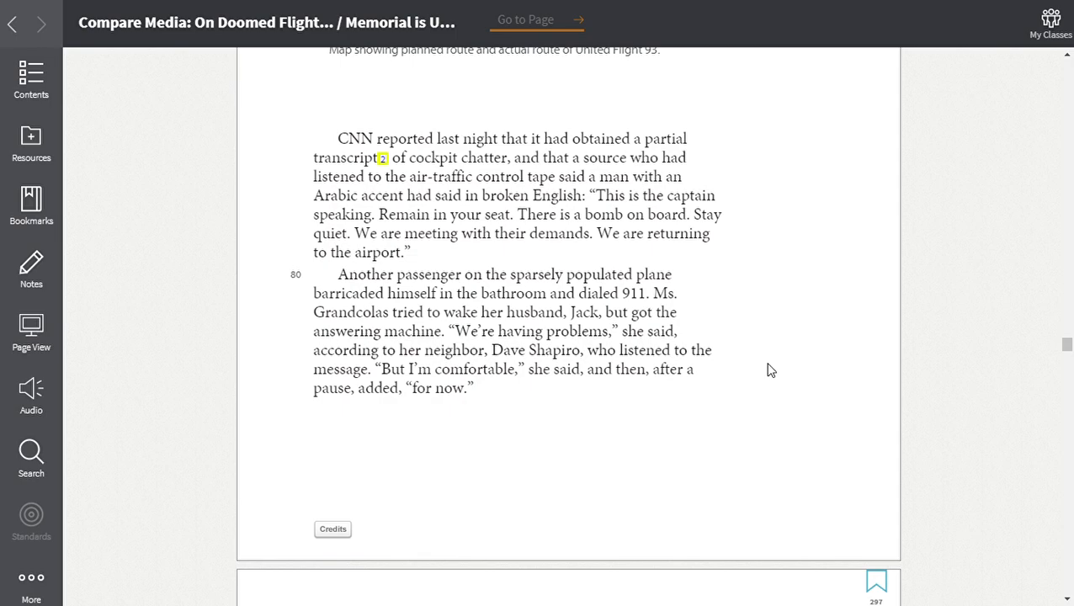
Scroll to the next page showing Mr. Glick's and Mr. Burnett's calls and the KCBS radio interview
scroll("down", 3)
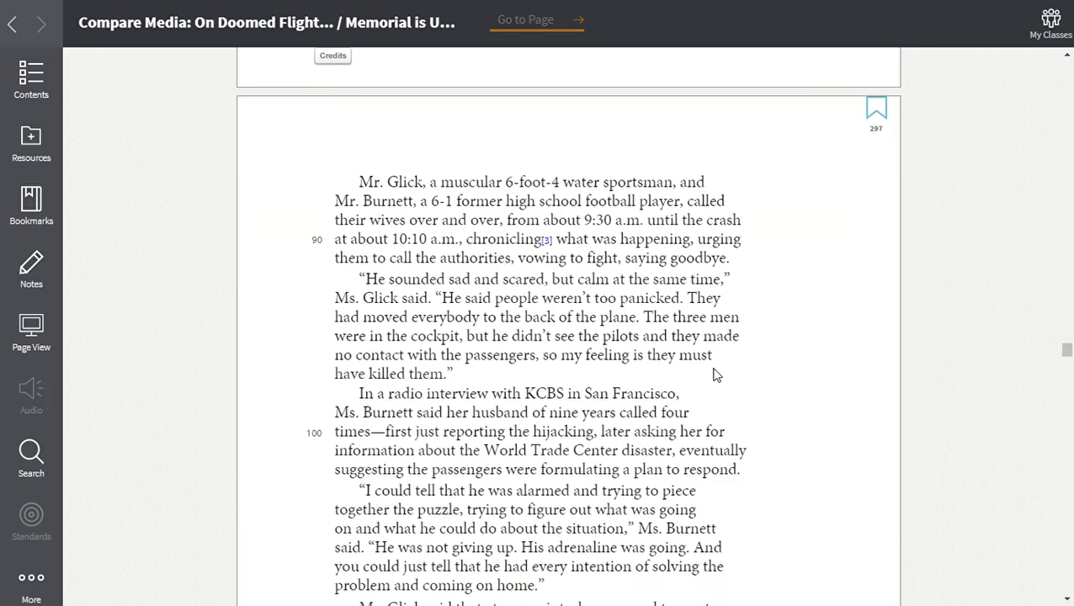
scroll("down", 3)
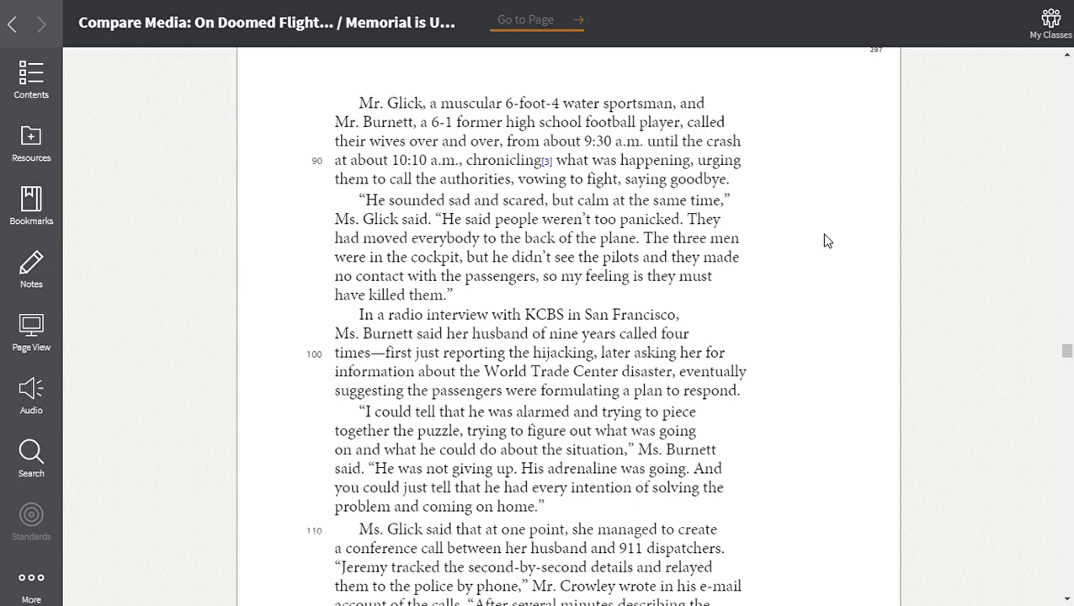
mouse_move(828, 229)
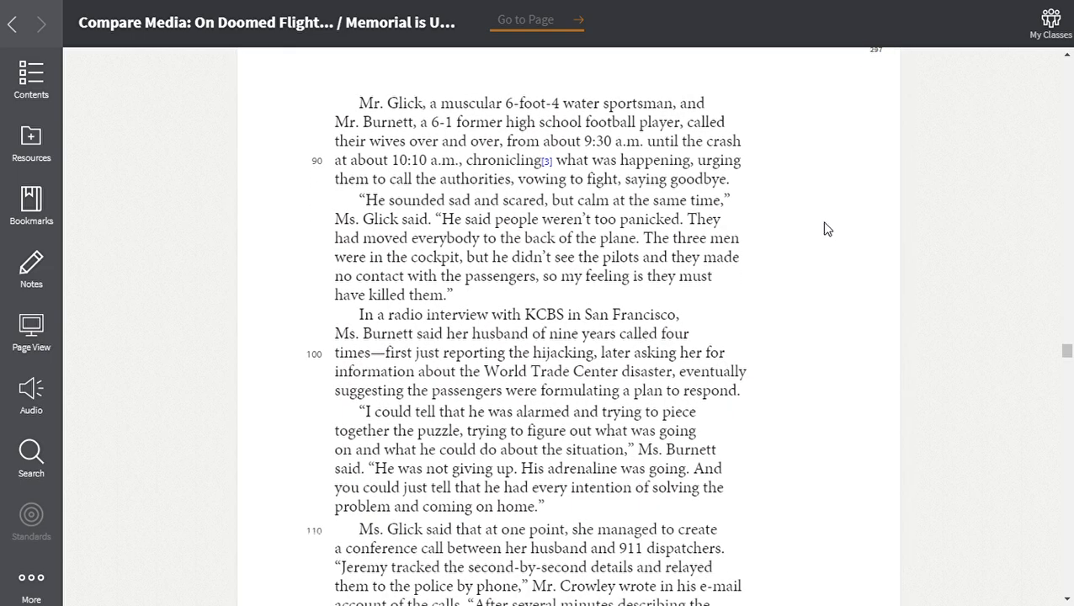
mouse_move(816, 219)
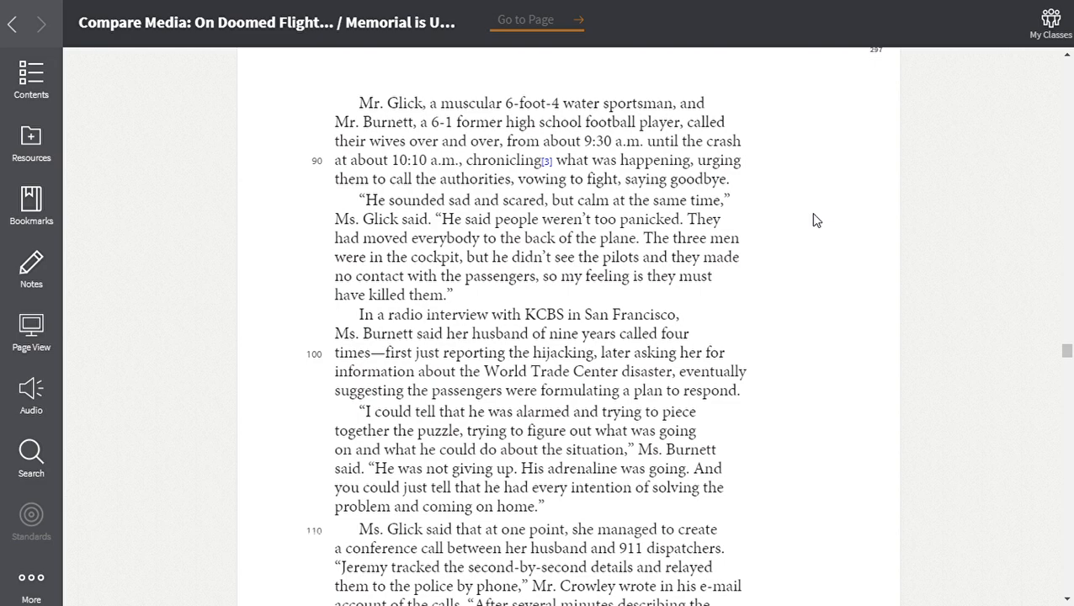
mouse_move(812, 226)
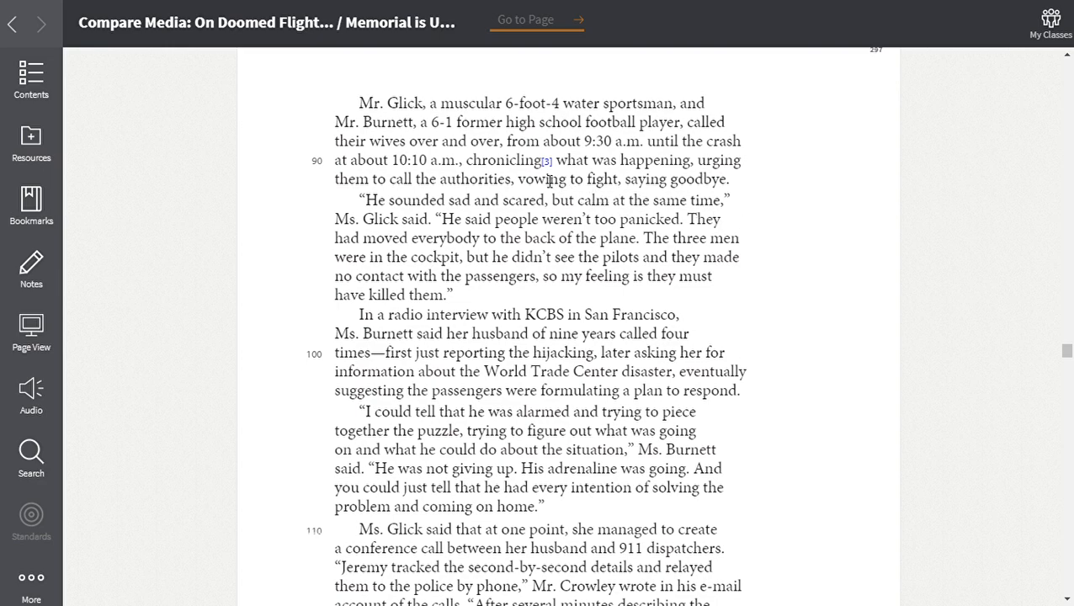
left_click(539, 160)
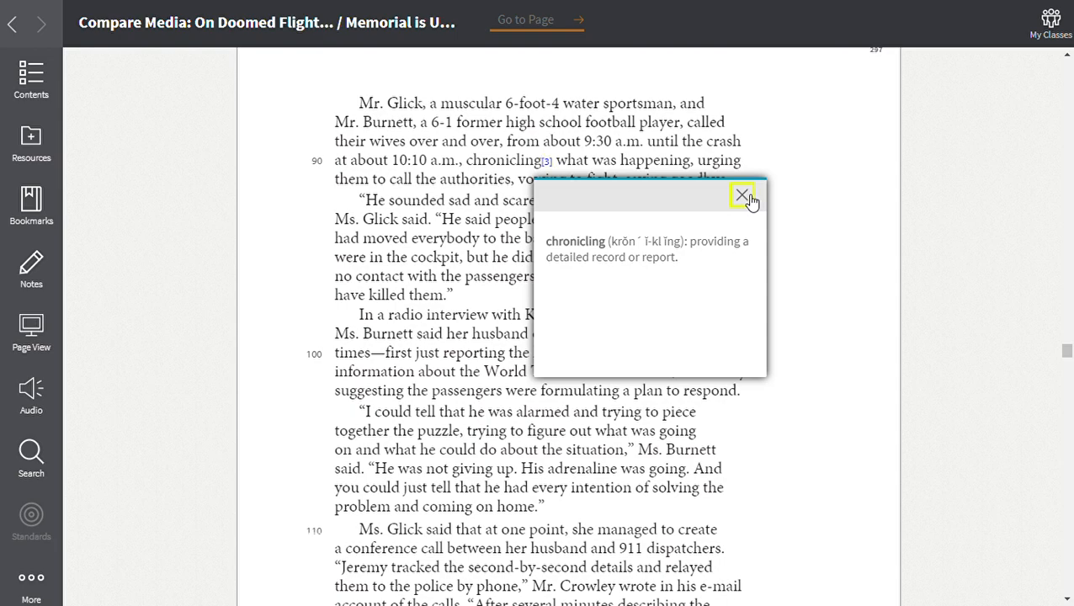
left_click(744, 195)
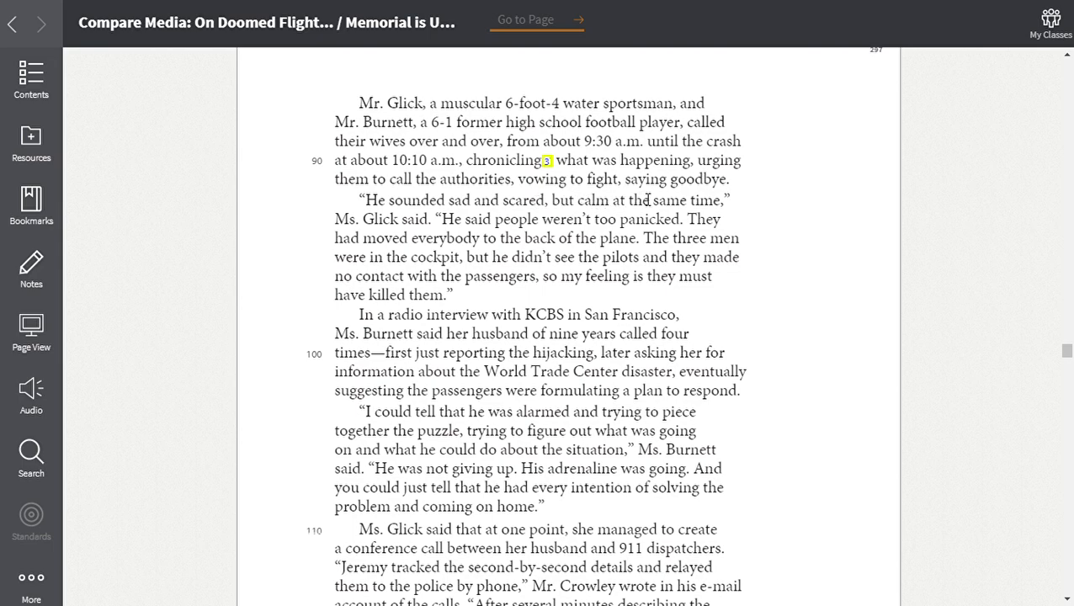
mouse_move(815, 256)
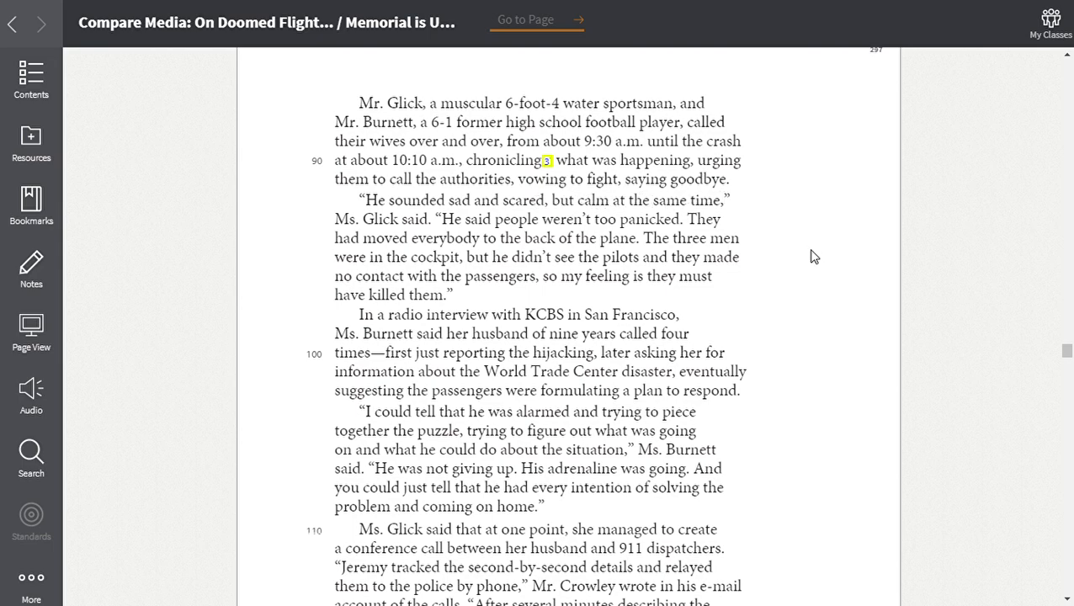
mouse_move(626, 221)
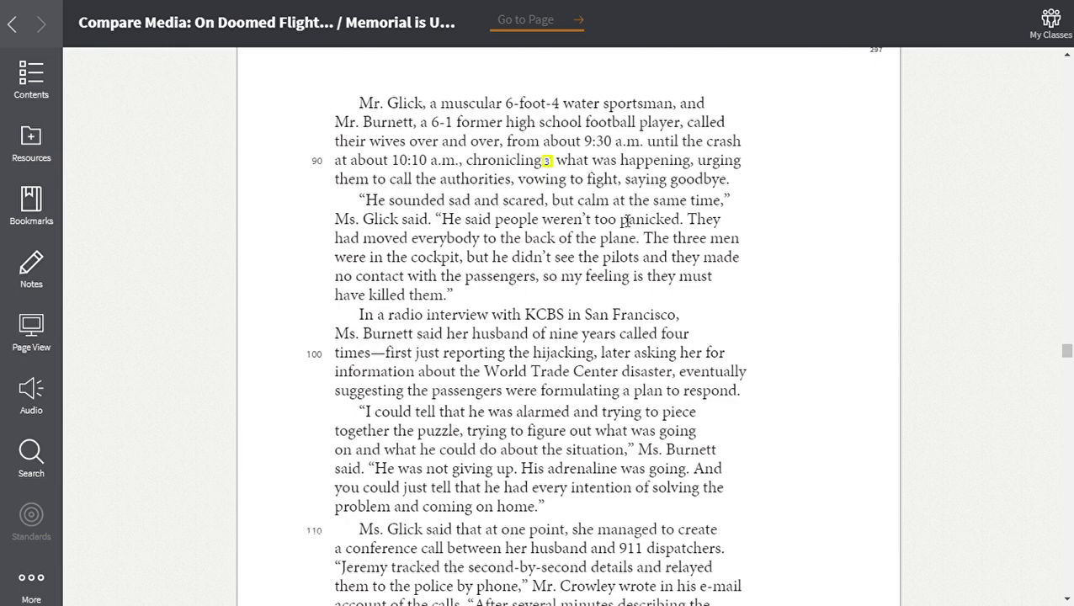
mouse_move(778, 233)
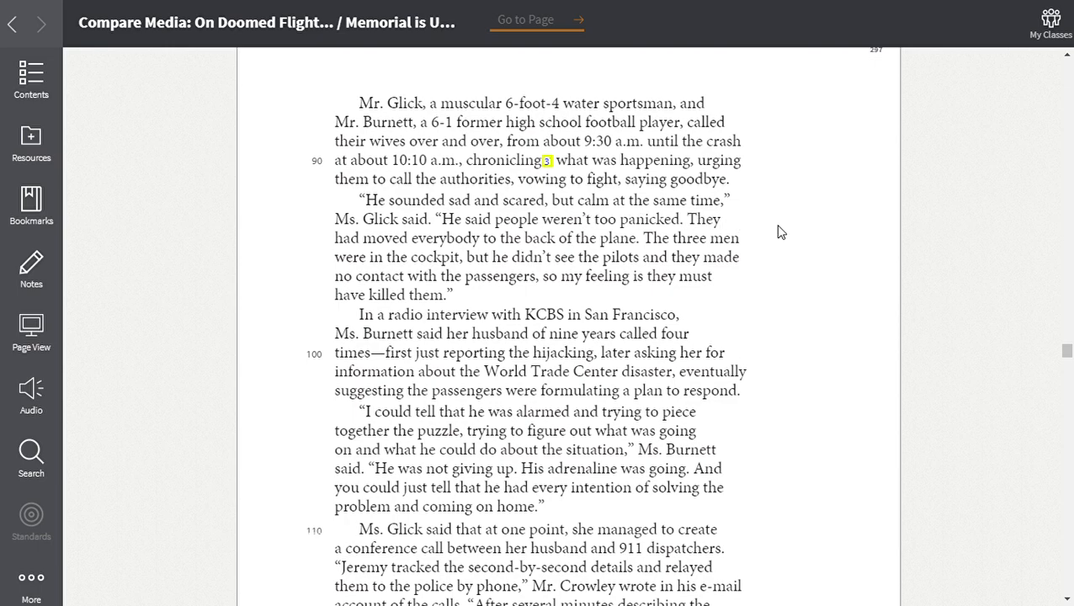
mouse_move(781, 237)
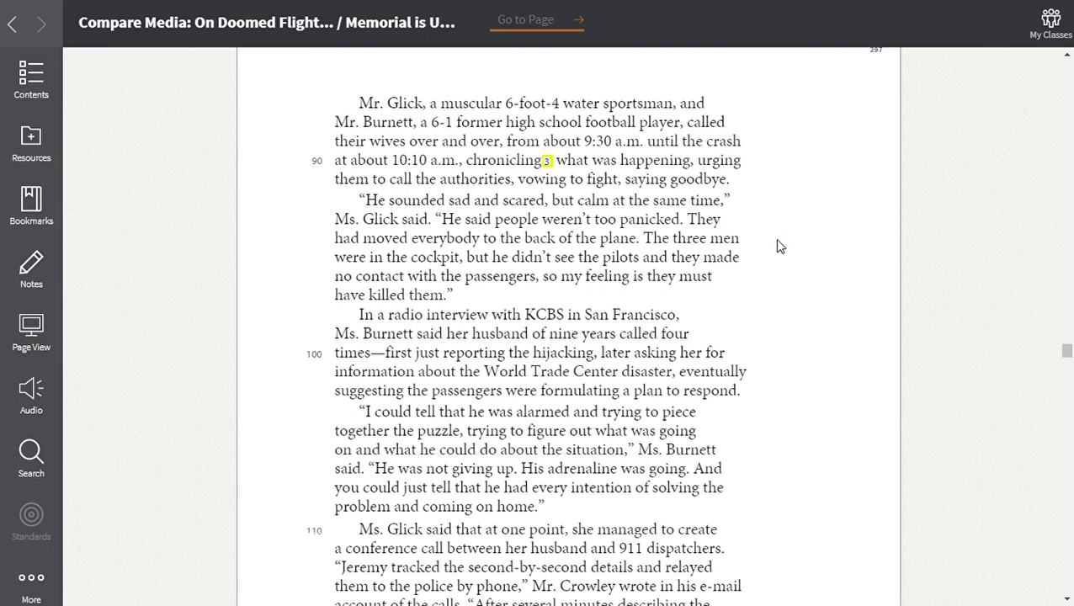
mouse_move(775, 256)
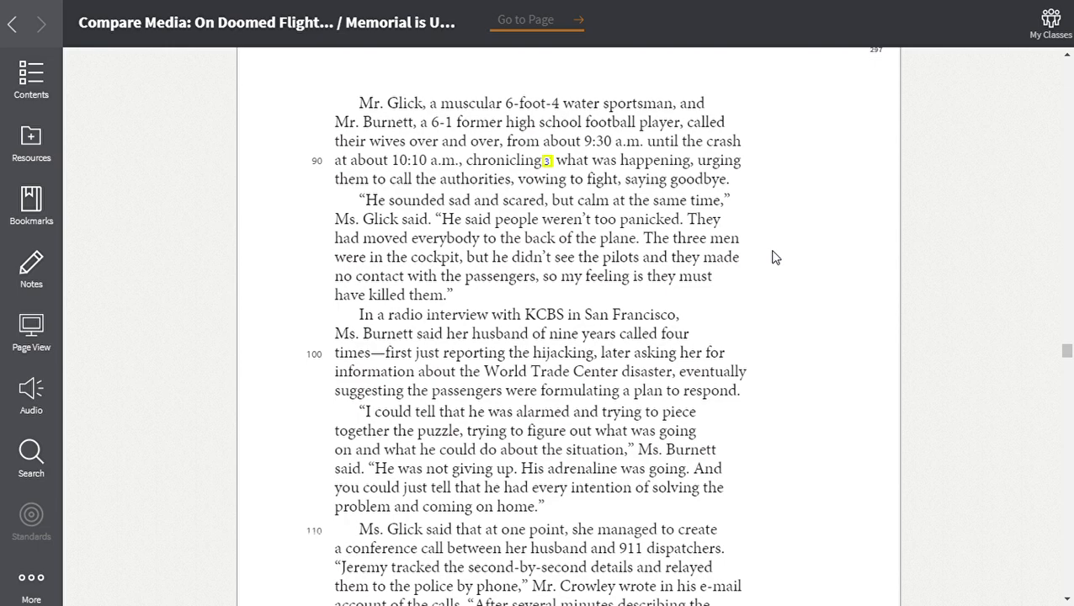
mouse_move(775, 280)
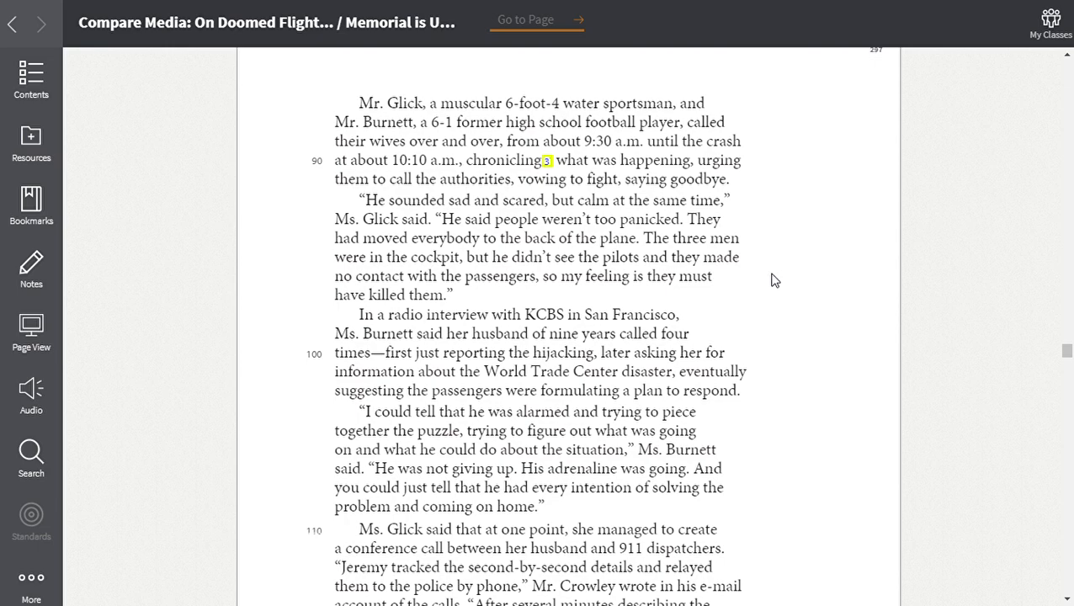
mouse_move(768, 335)
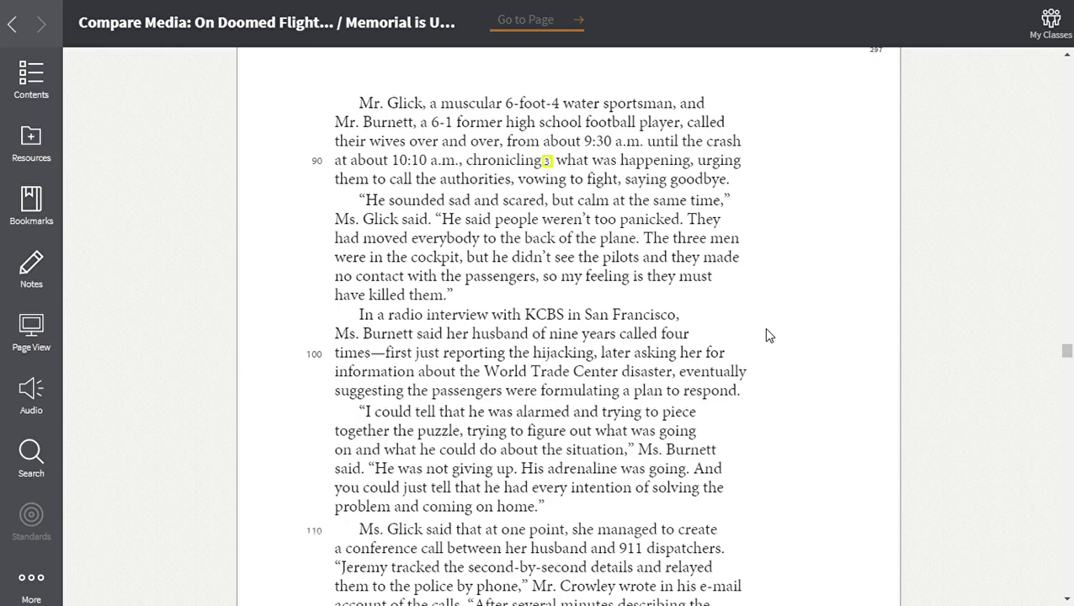
mouse_move(657, 300)
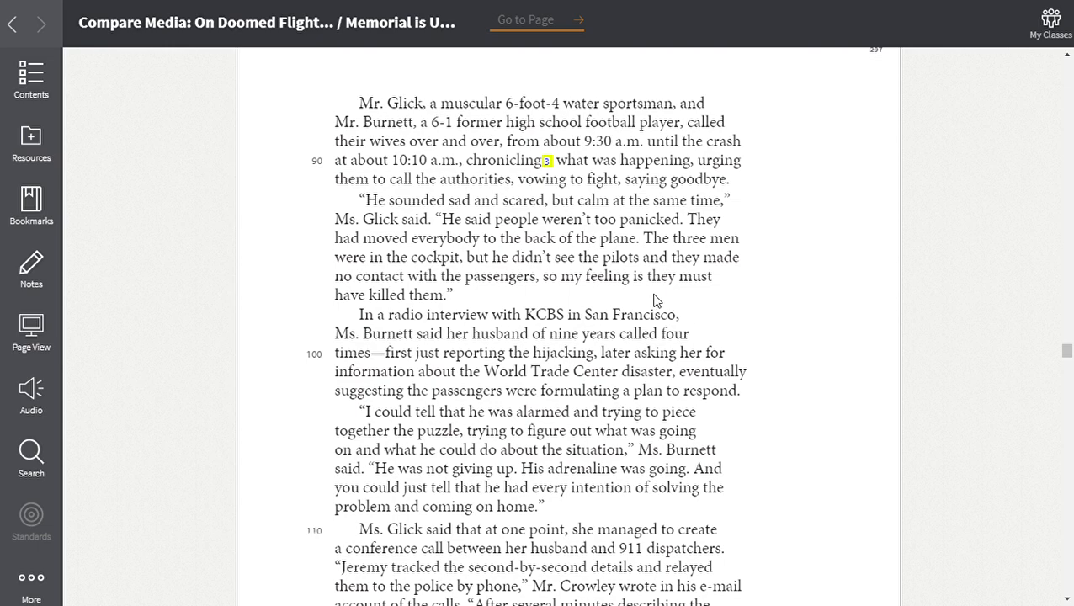
mouse_move(862, 353)
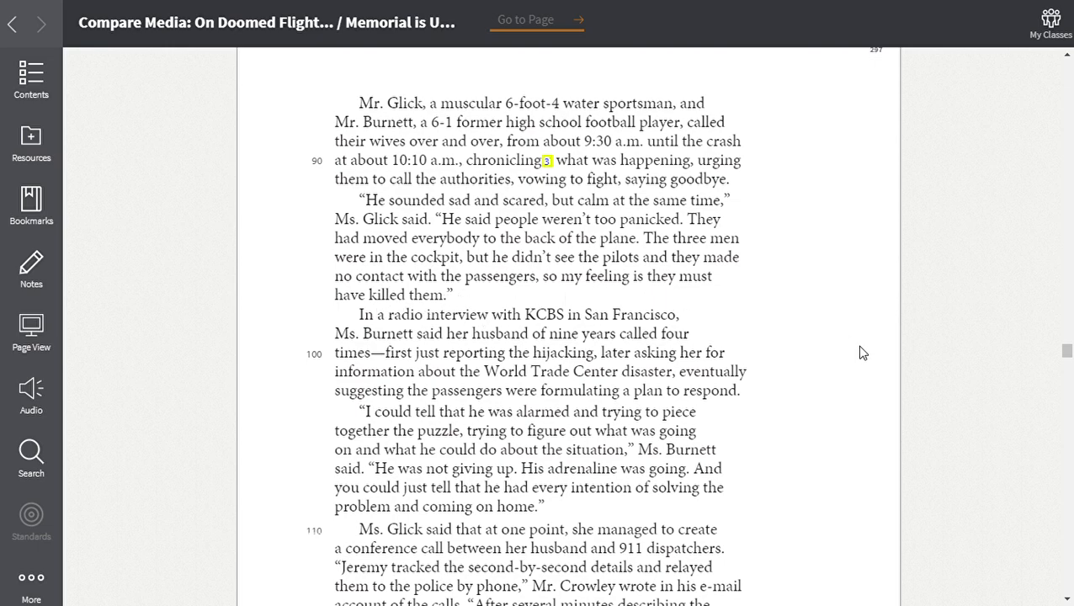
Scroll through Ms. Burnett's interview and Ms. Glick's conference call to Representative Murtha's heroic-struggle quote
scroll("down", 3)
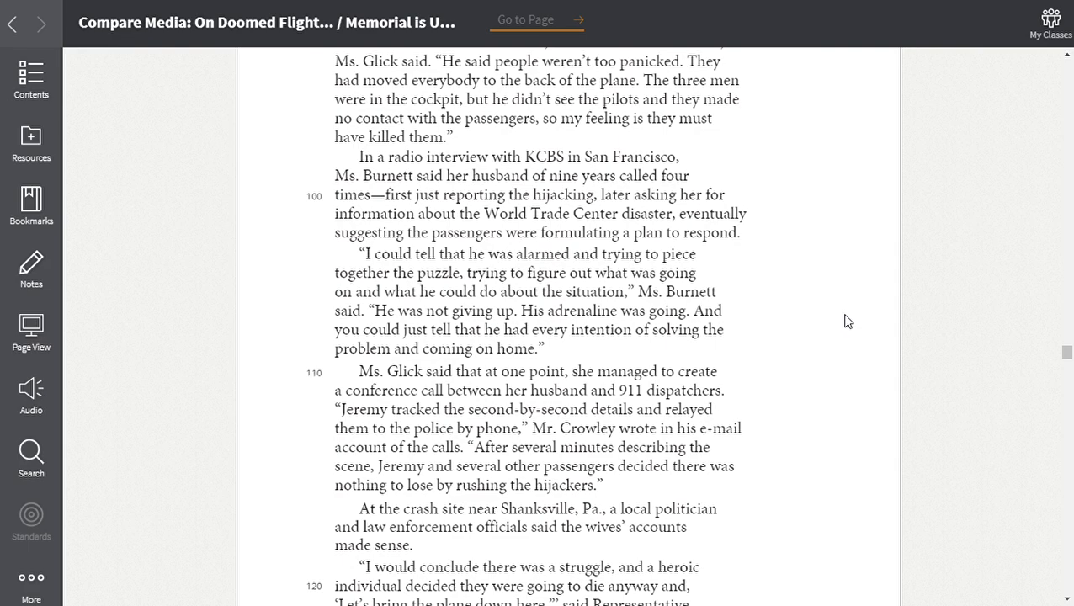
mouse_move(829, 210)
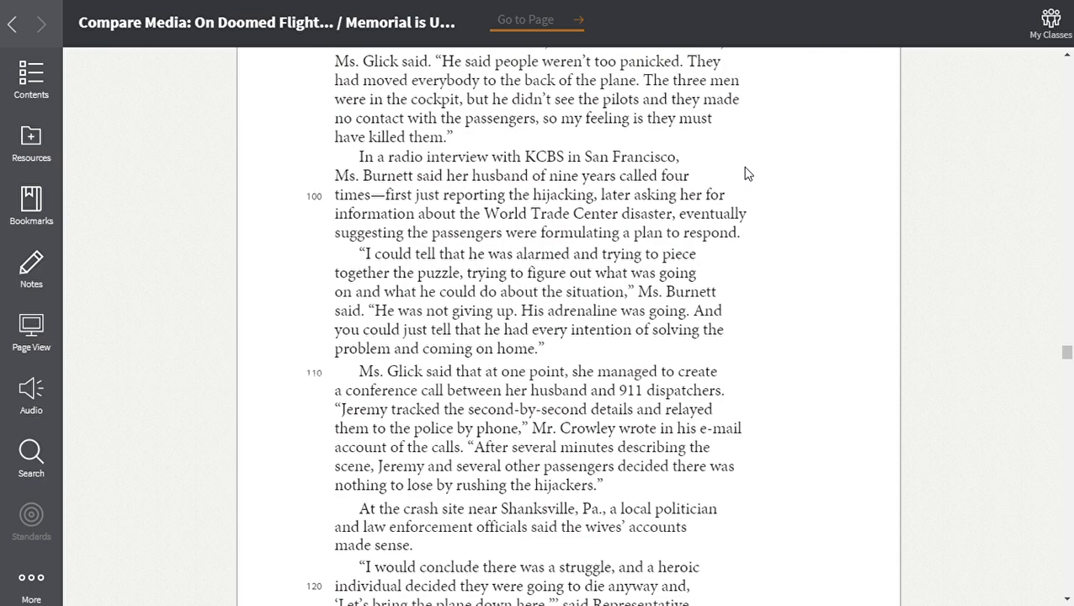
mouse_move(822, 242)
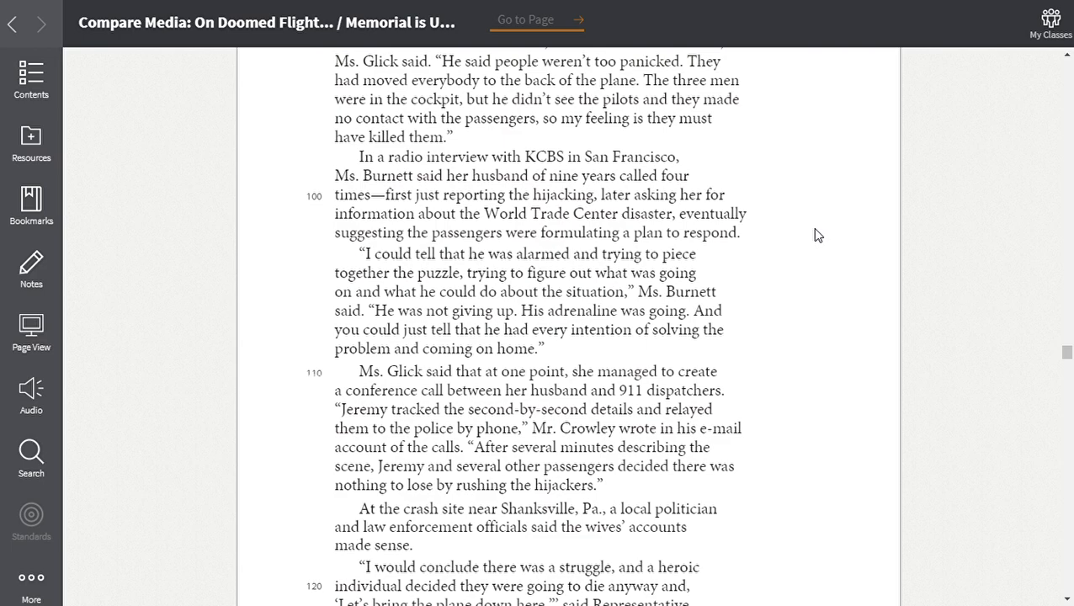
mouse_move(807, 240)
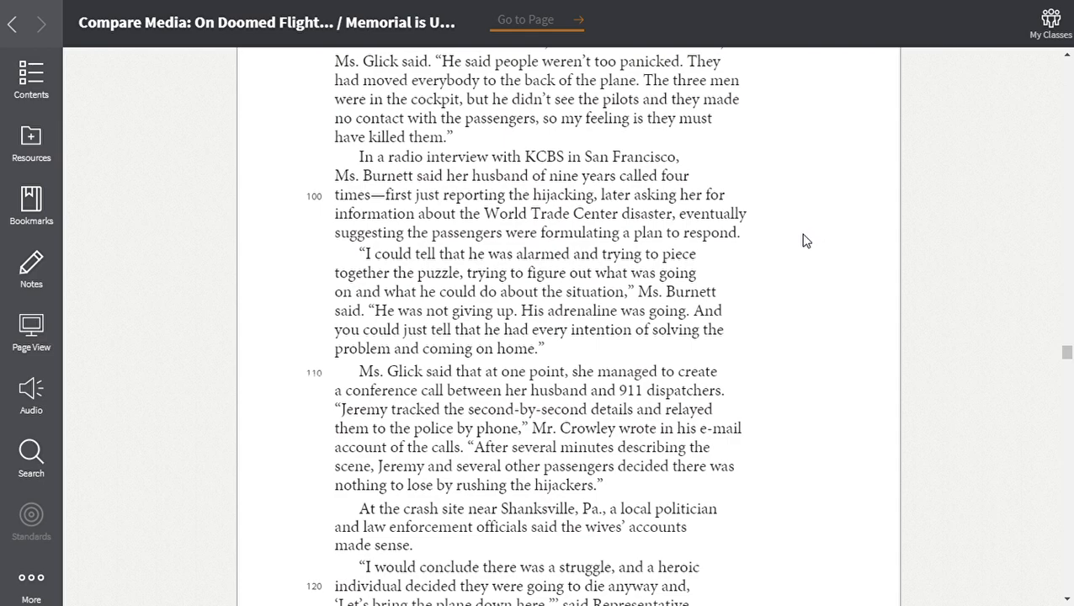
mouse_move(778, 263)
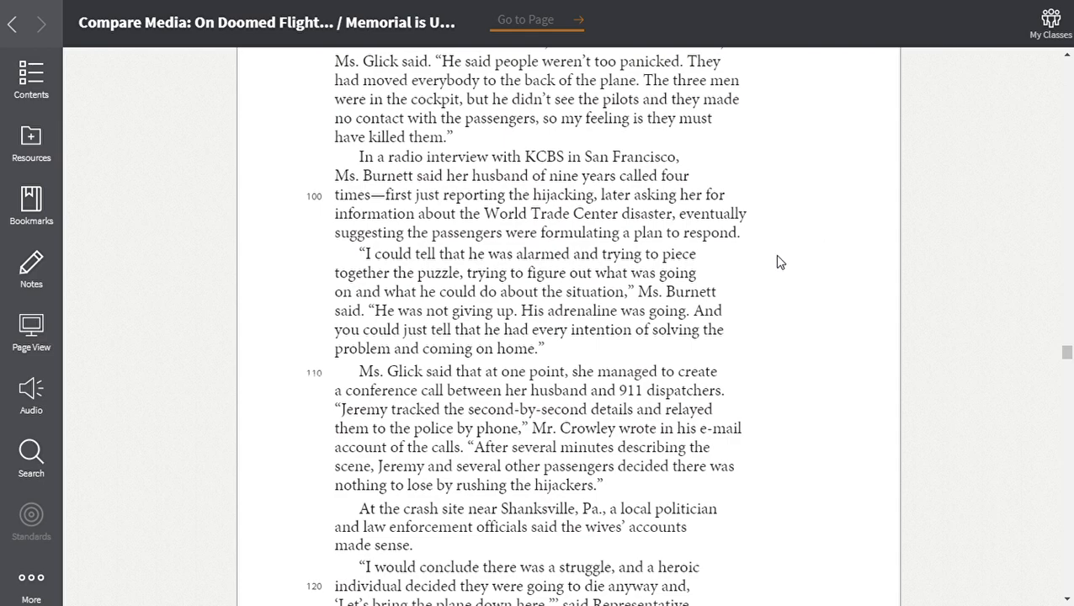
scroll("down", 3)
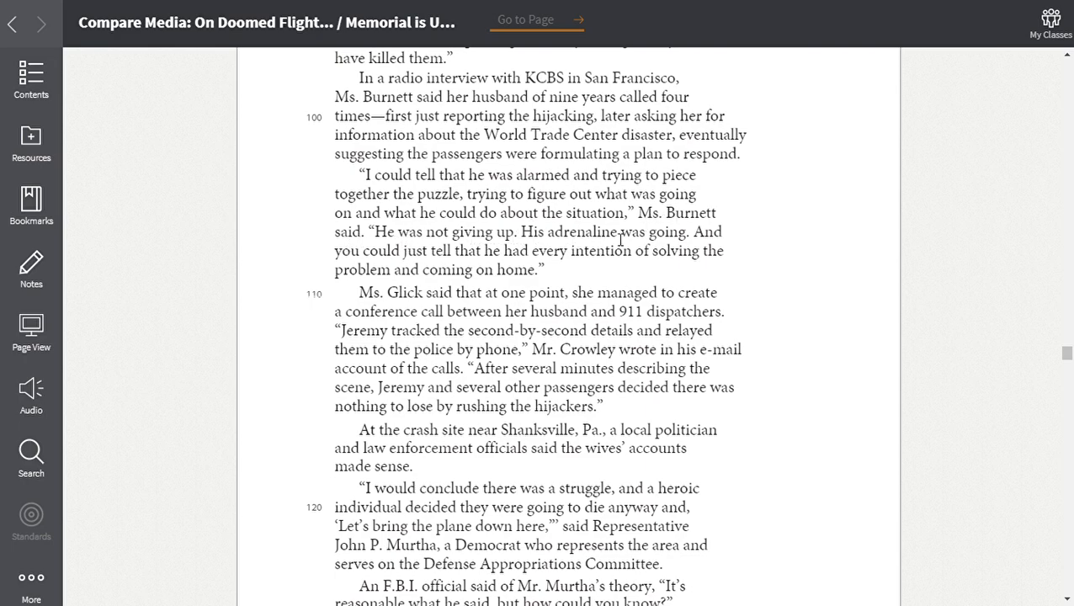
mouse_move(378, 262)
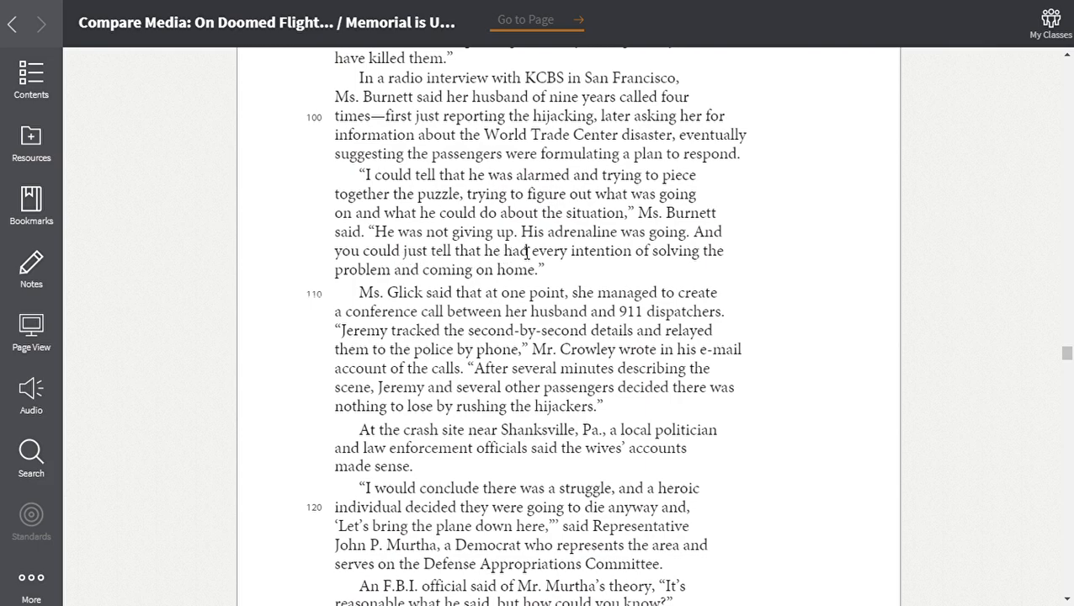
mouse_move(340, 273)
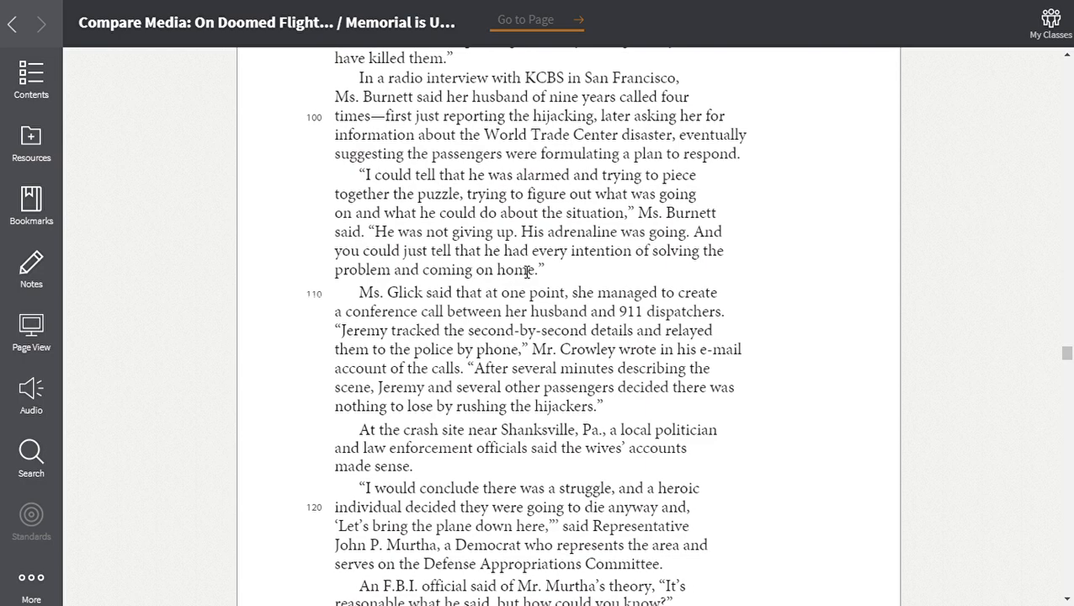
mouse_move(431, 293)
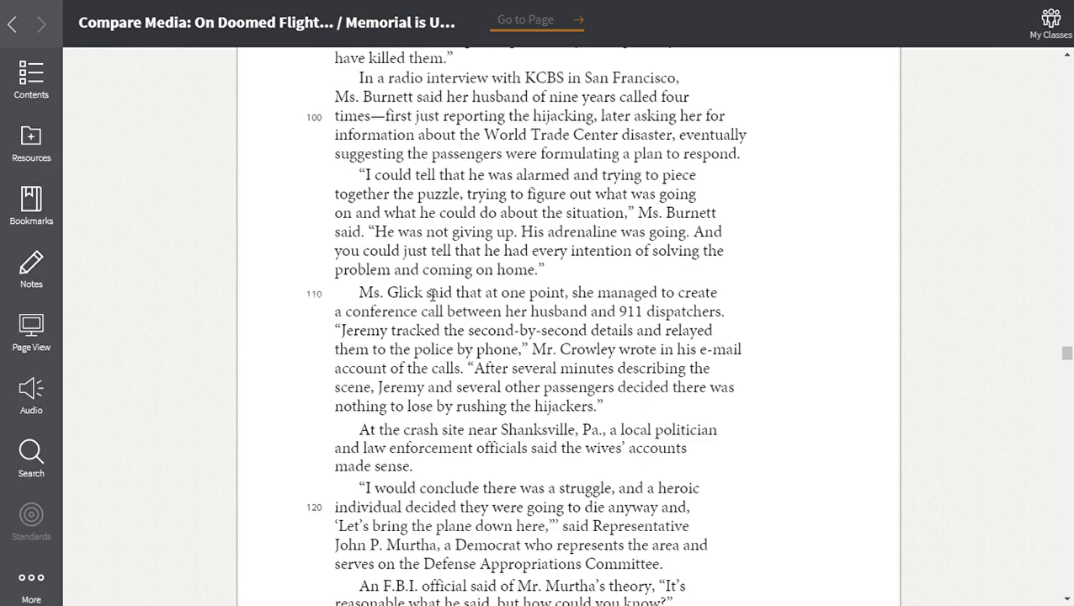
Scroll past the F.B.I. official's reply to Murtha to the next page on relatives' last conversations
scroll("down", 3)
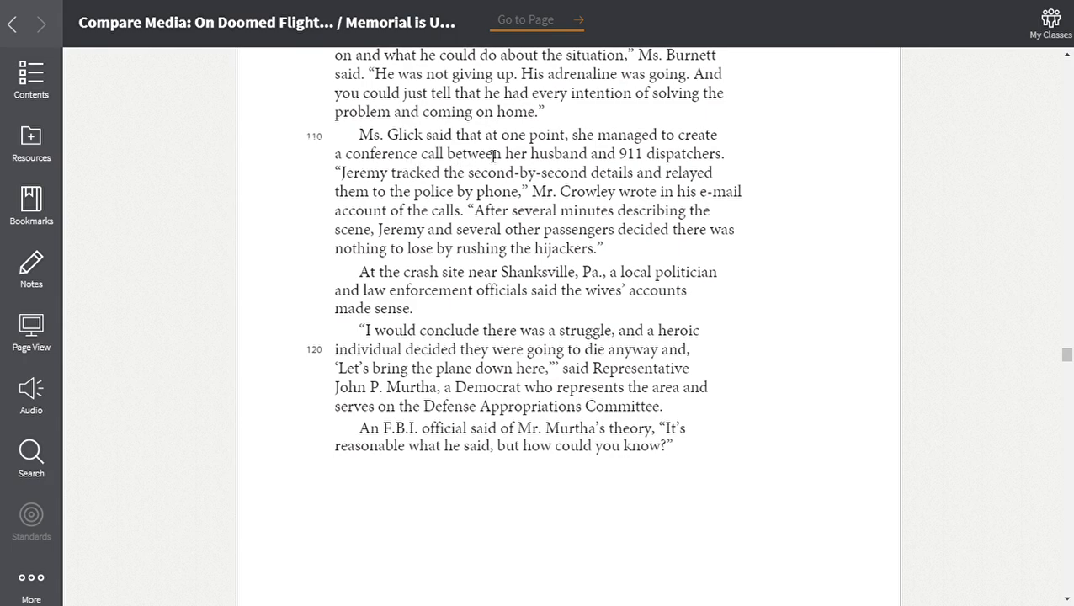
mouse_move(362, 187)
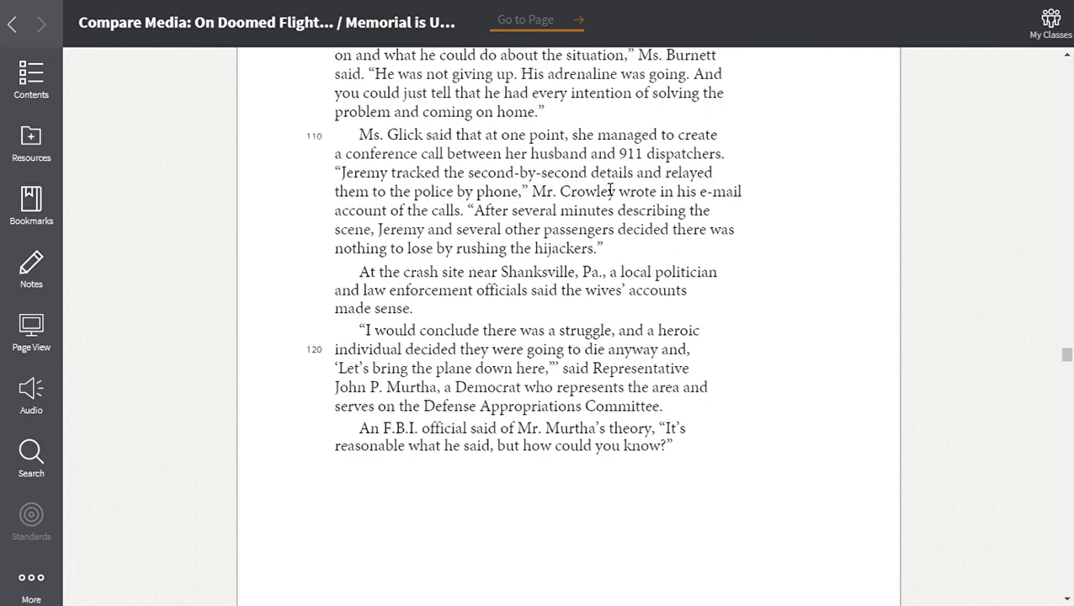
mouse_move(478, 210)
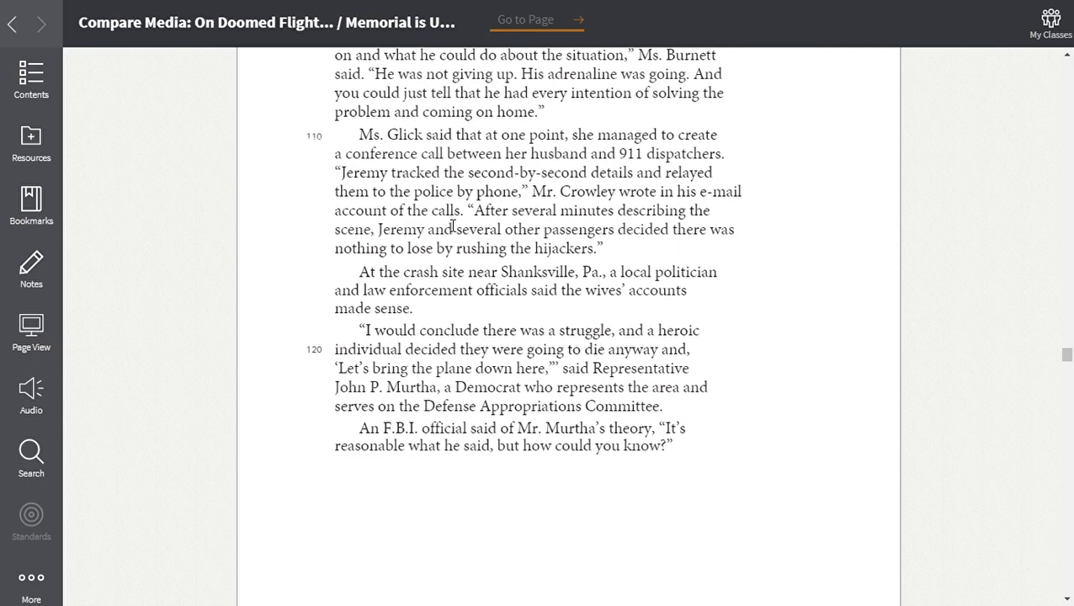
mouse_move(688, 229)
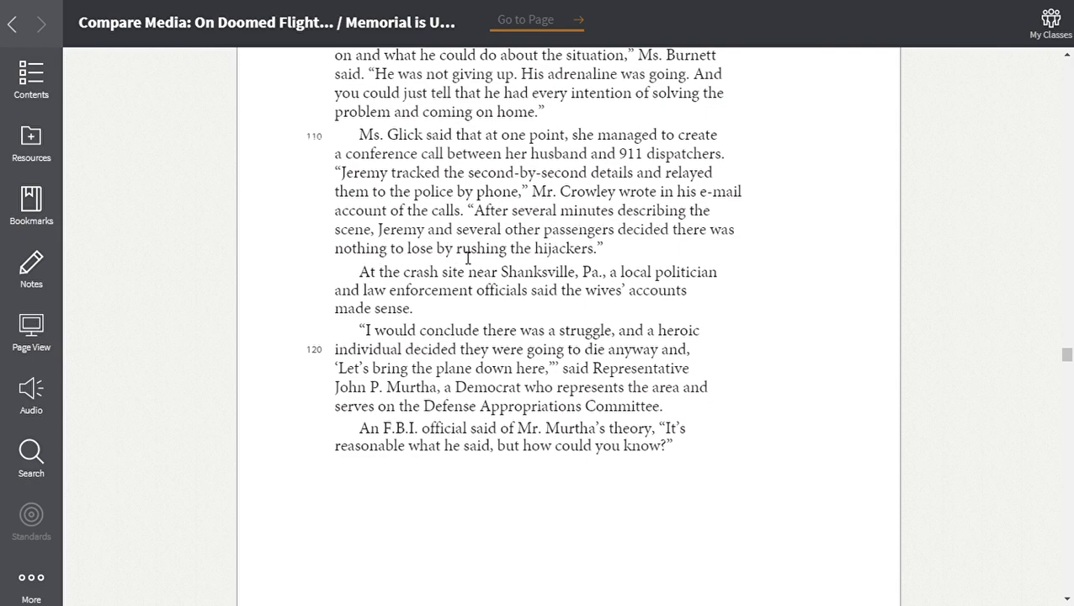
mouse_move(682, 250)
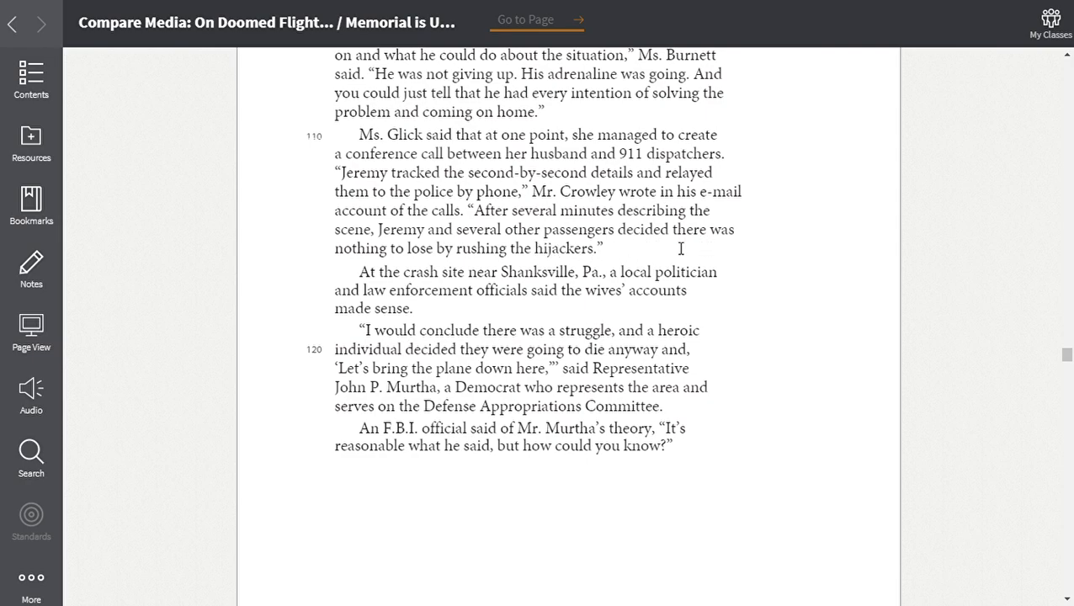
mouse_move(576, 268)
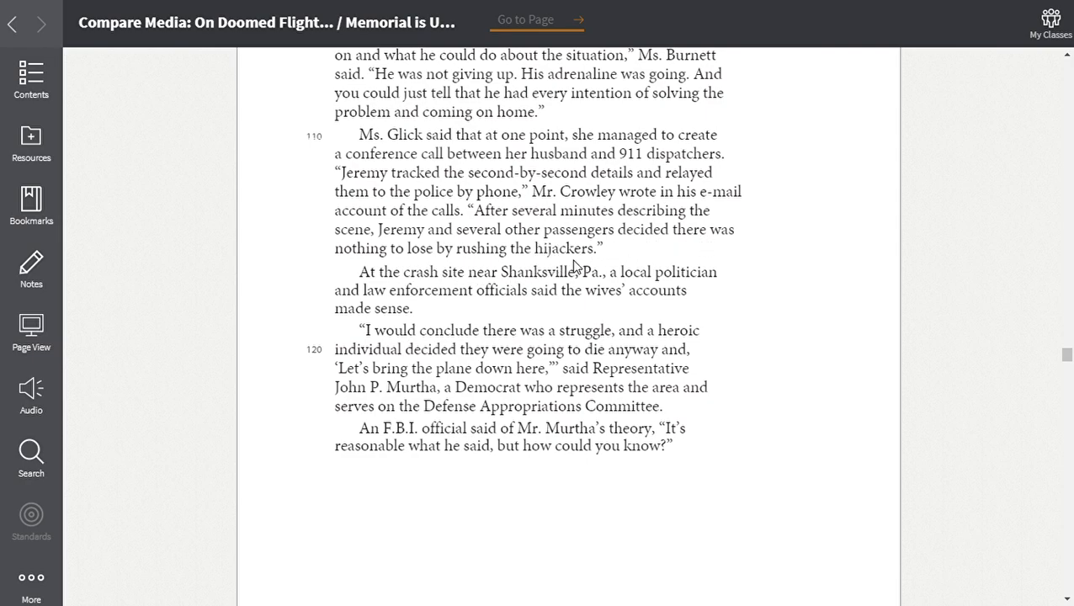
mouse_move(453, 296)
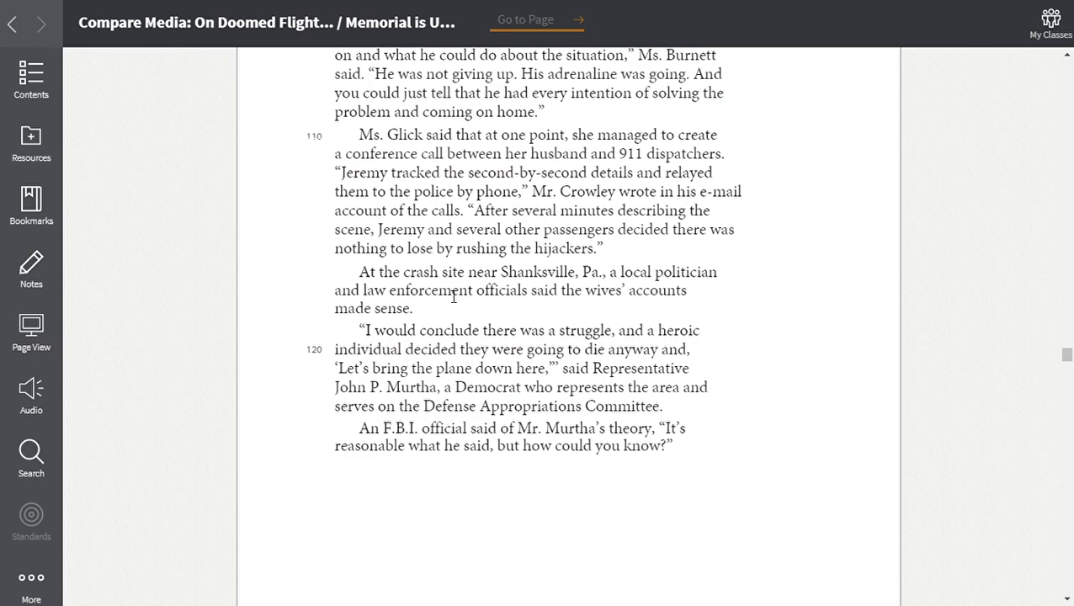
mouse_move(638, 293)
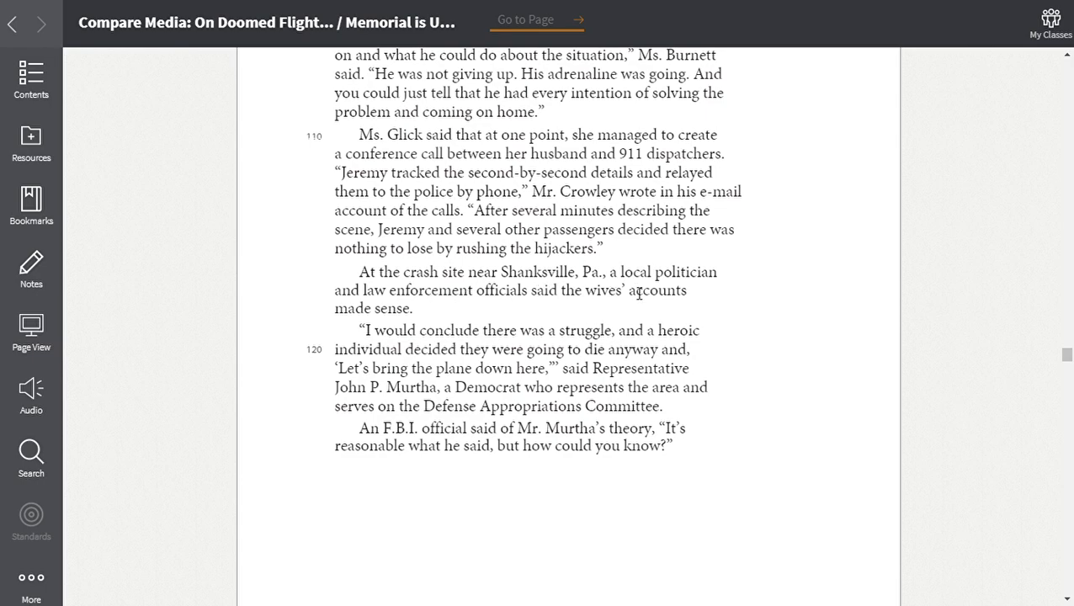
mouse_move(502, 312)
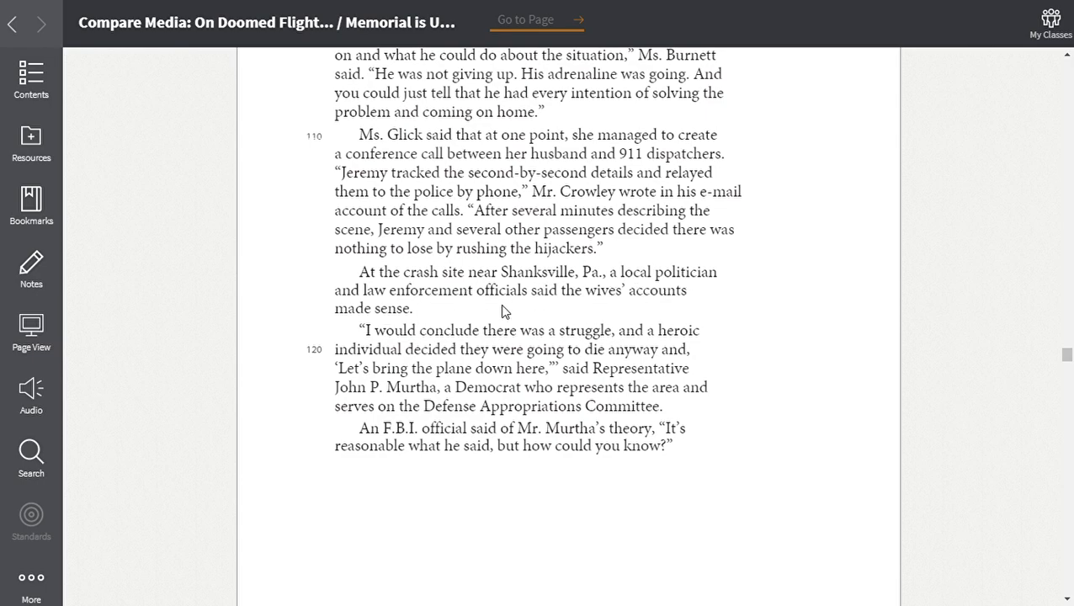
mouse_move(448, 318)
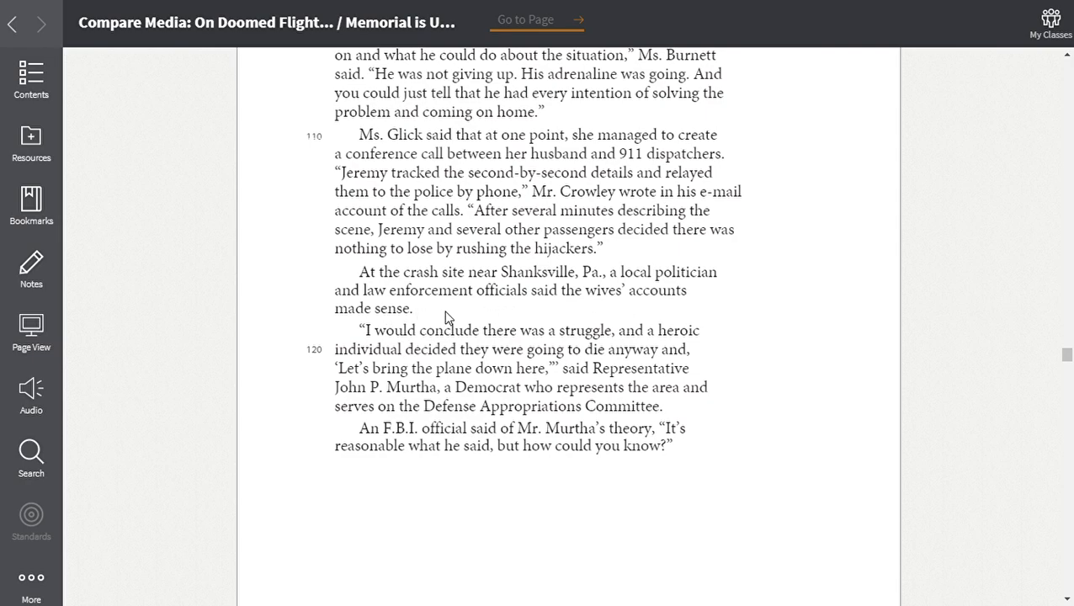
scroll("down", 3)
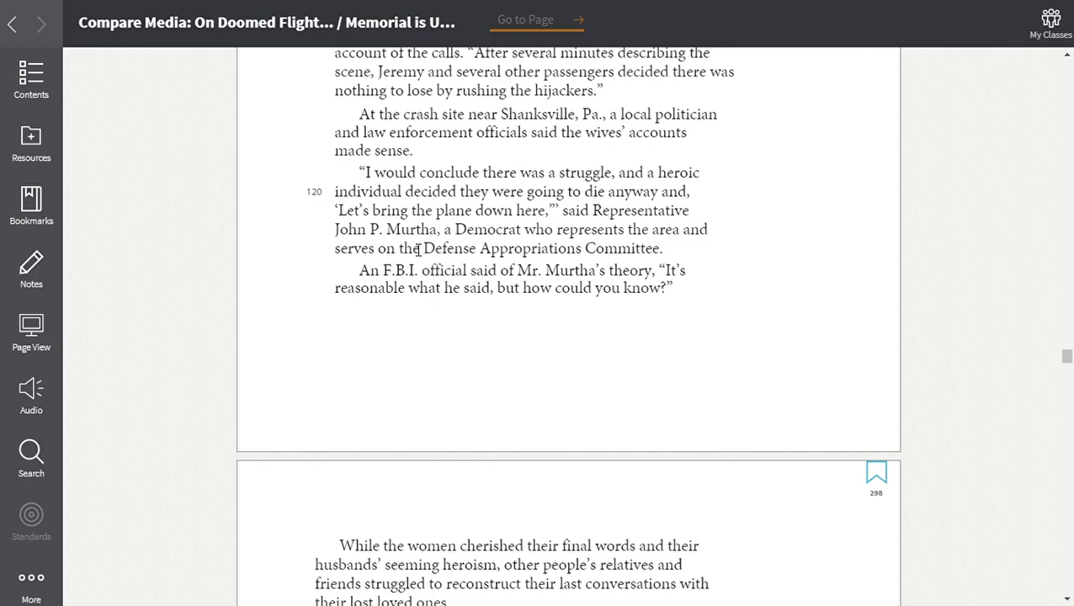
mouse_move(569, 248)
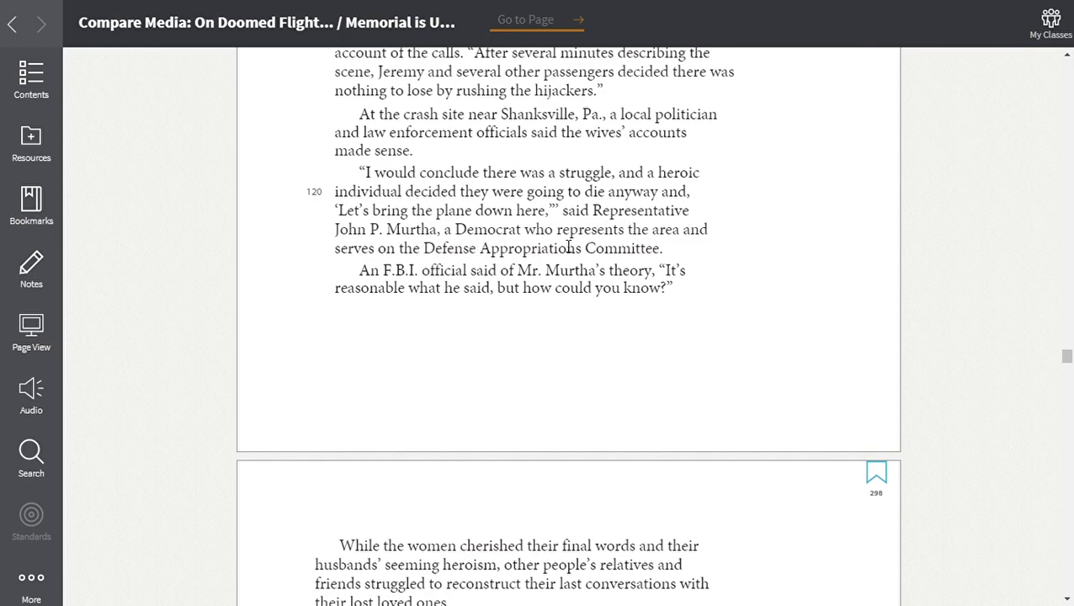
mouse_move(451, 278)
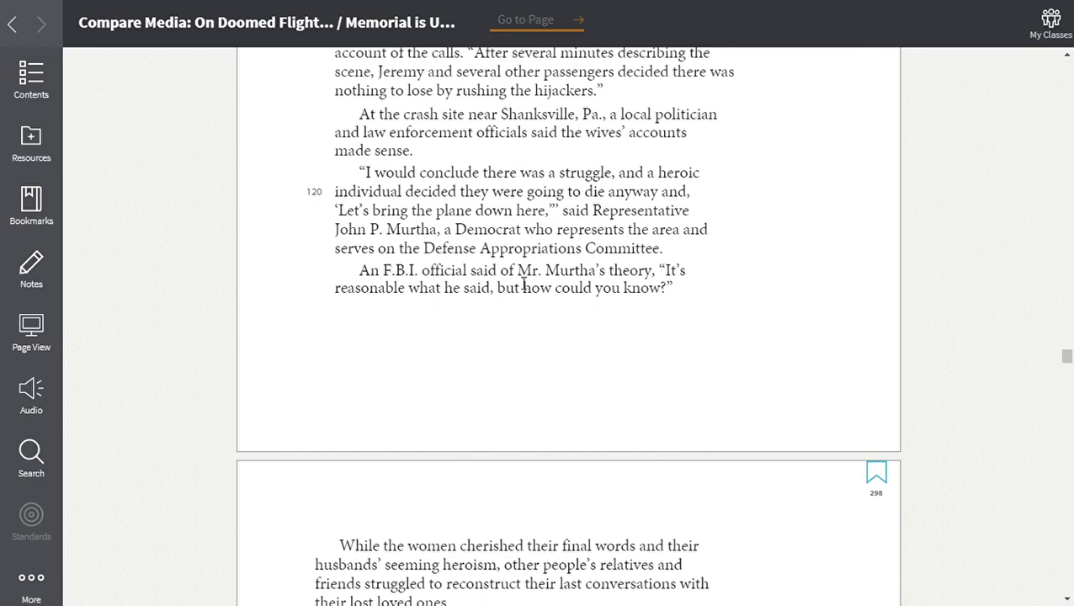
mouse_move(411, 312)
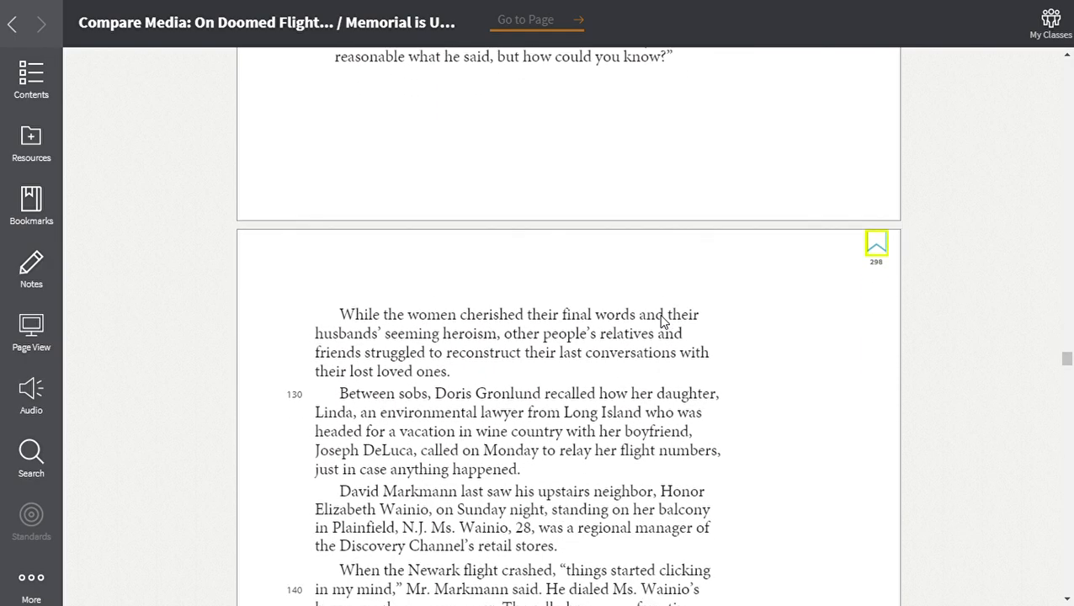
scroll("down", 3)
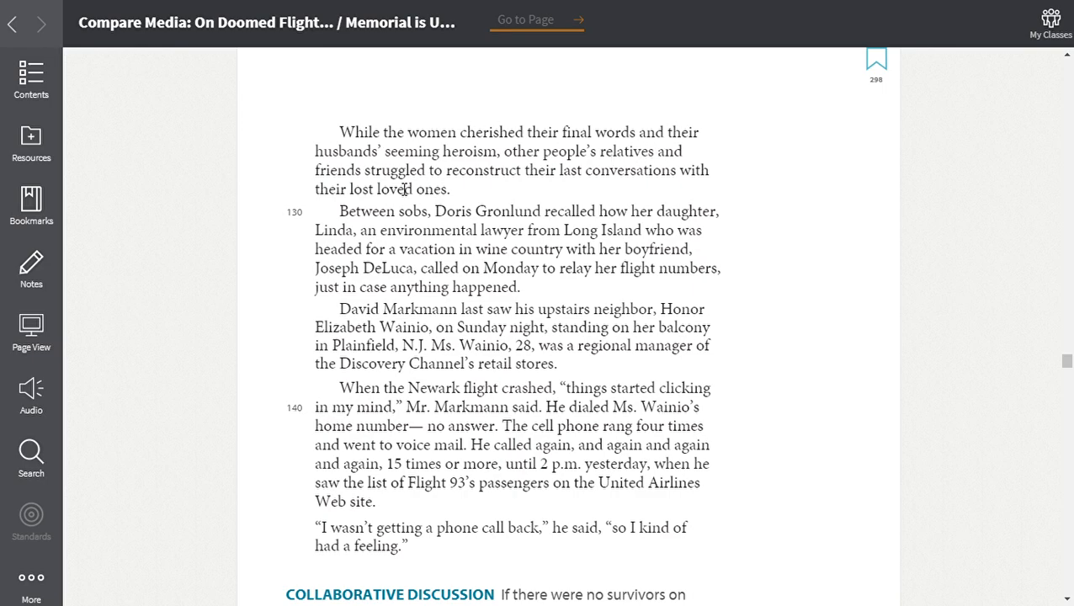
mouse_move(532, 173)
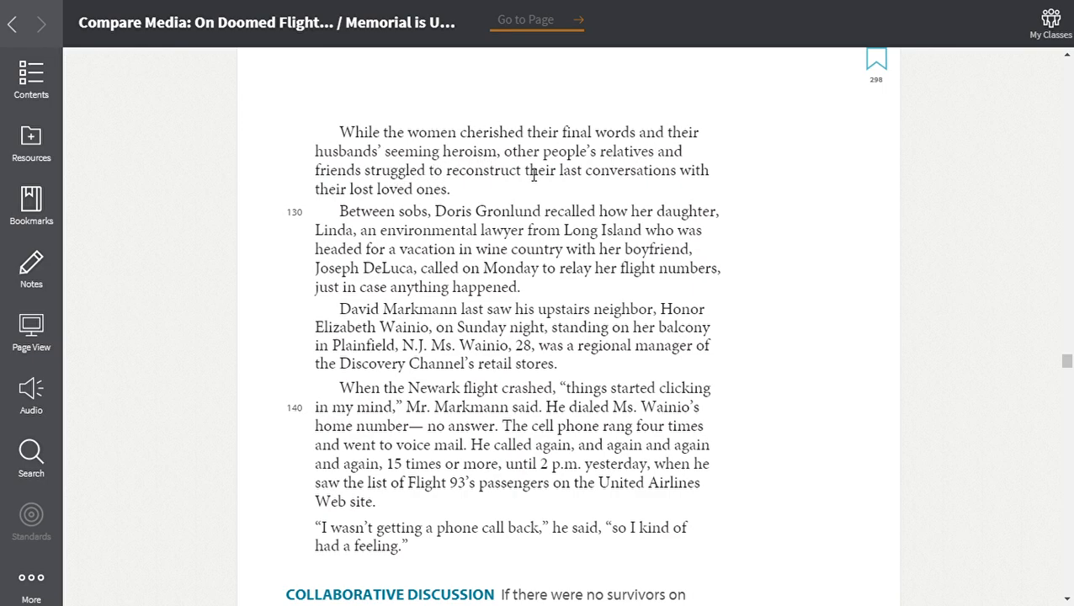
mouse_move(439, 198)
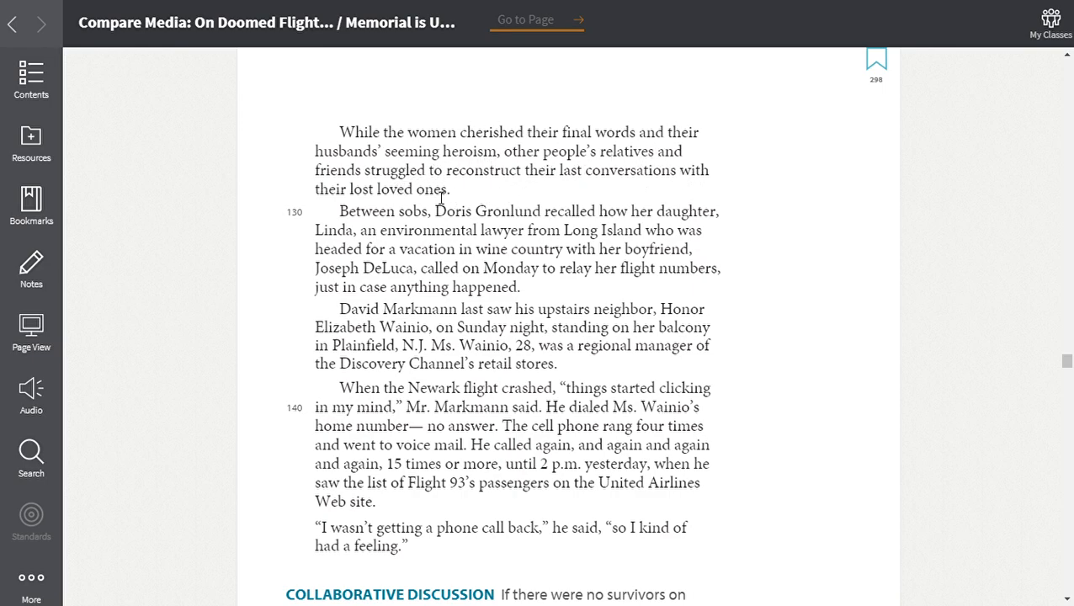
mouse_move(588, 182)
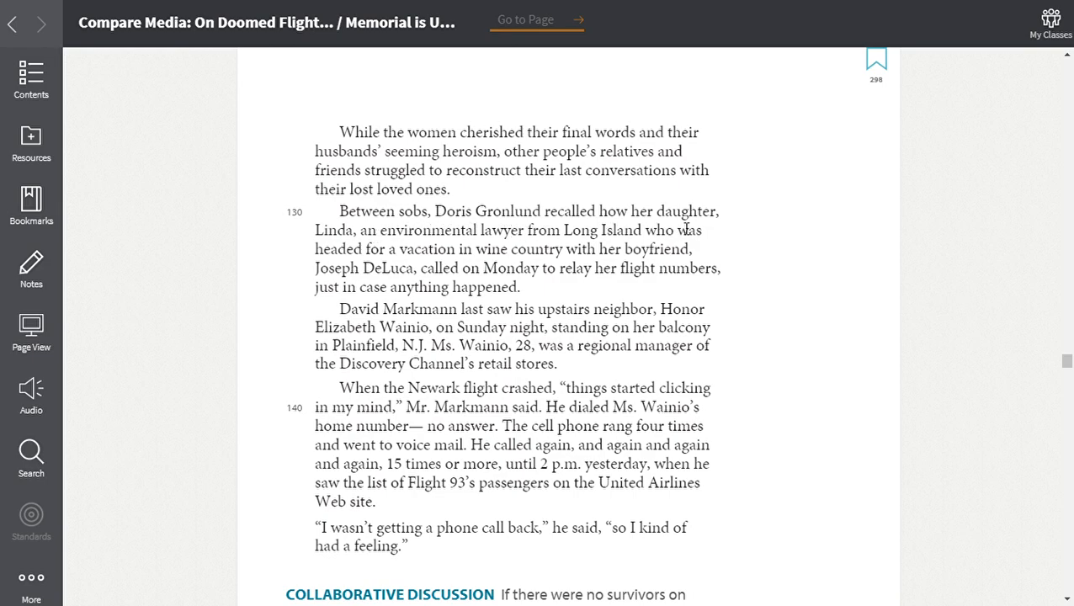
mouse_move(469, 249)
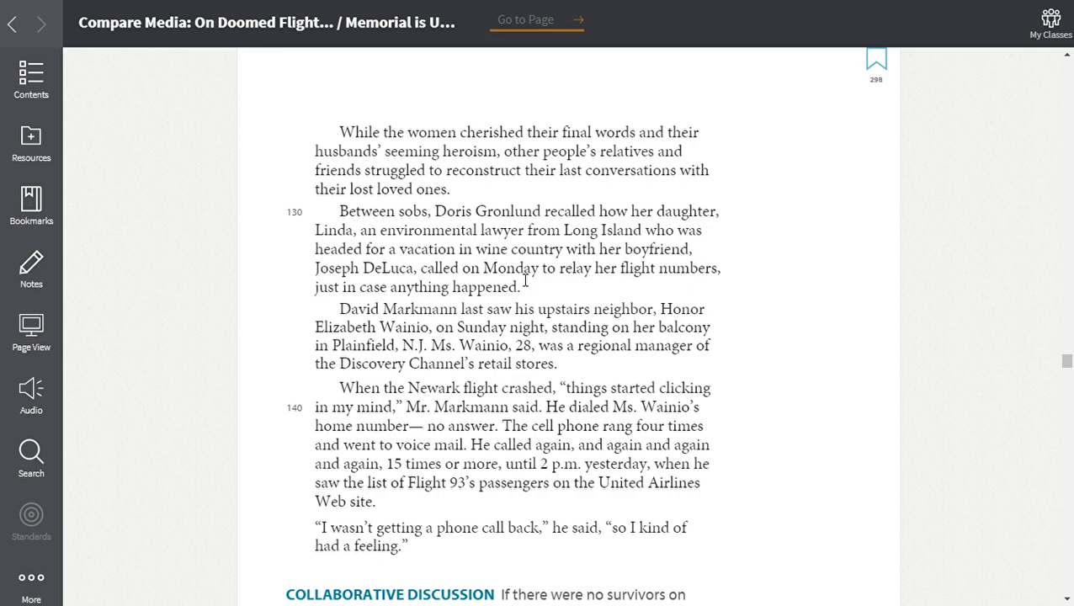
scroll("down", 3)
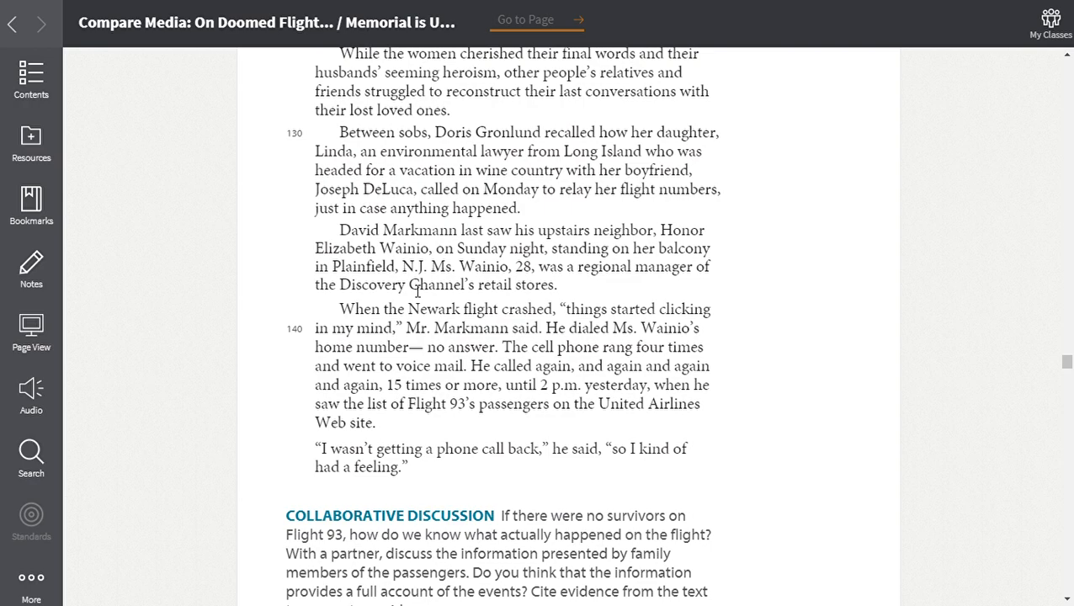
mouse_move(435, 290)
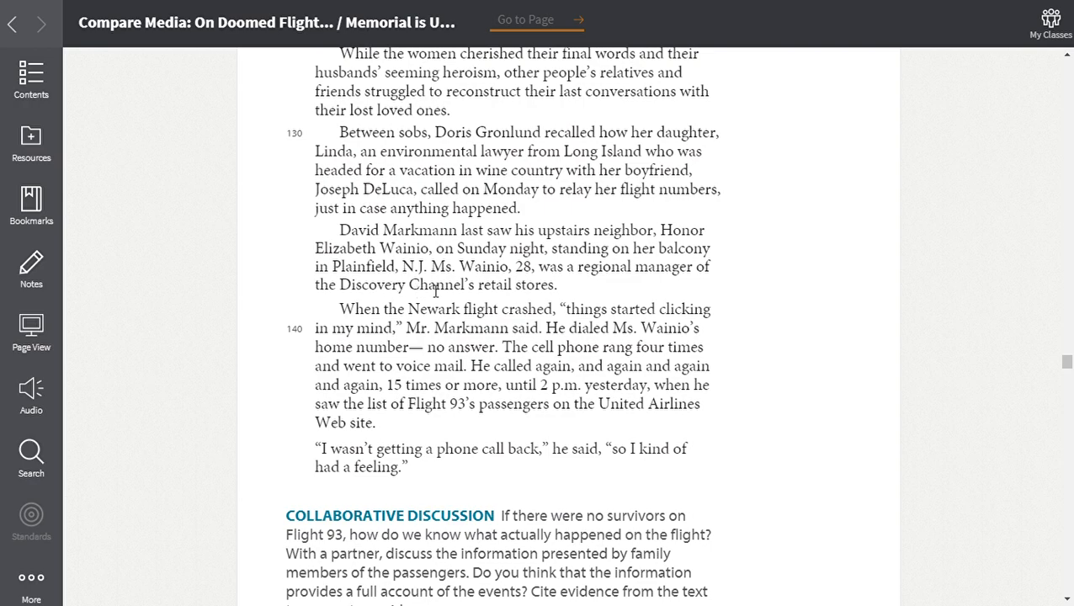
mouse_move(522, 289)
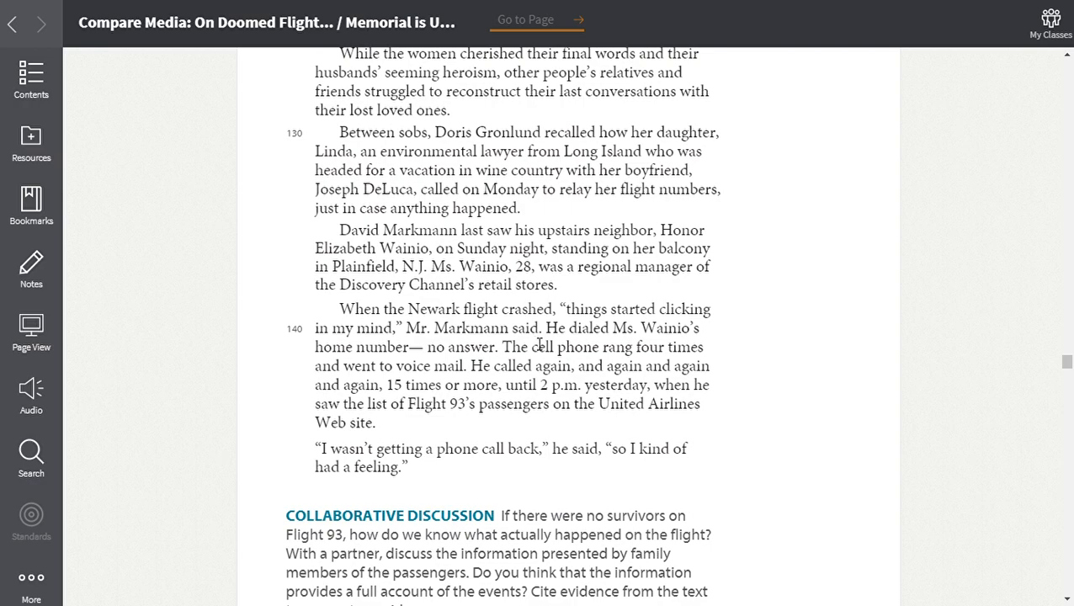
mouse_move(385, 362)
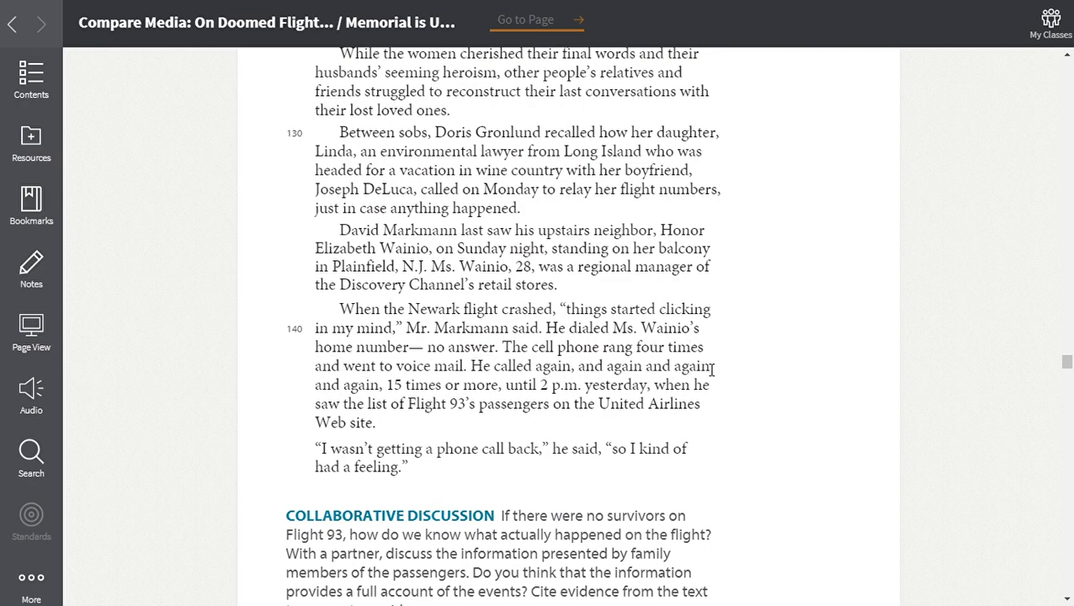
mouse_move(457, 394)
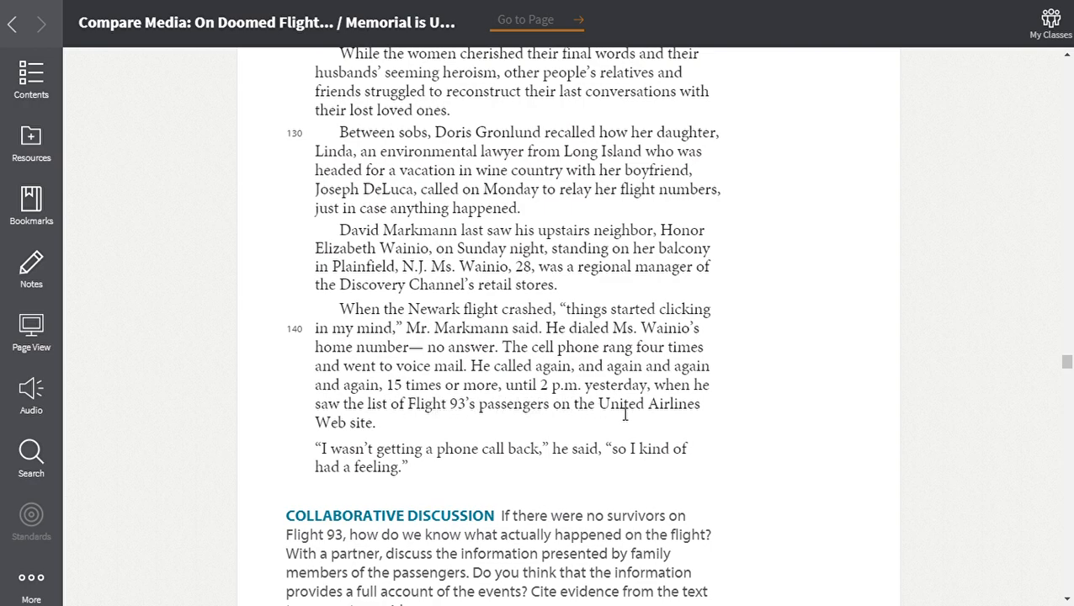
mouse_move(413, 424)
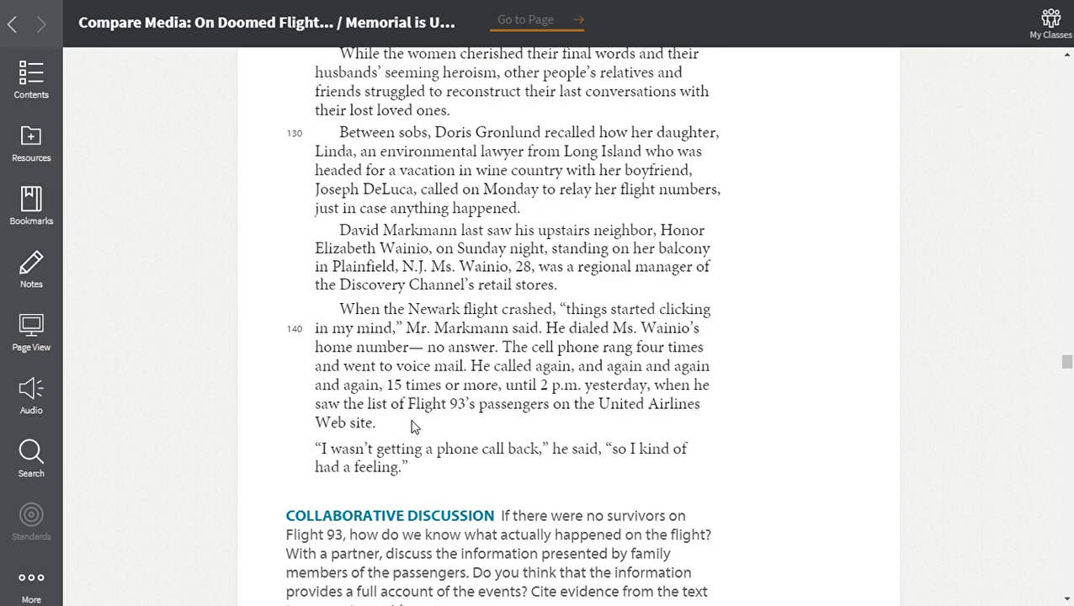
mouse_move(598, 423)
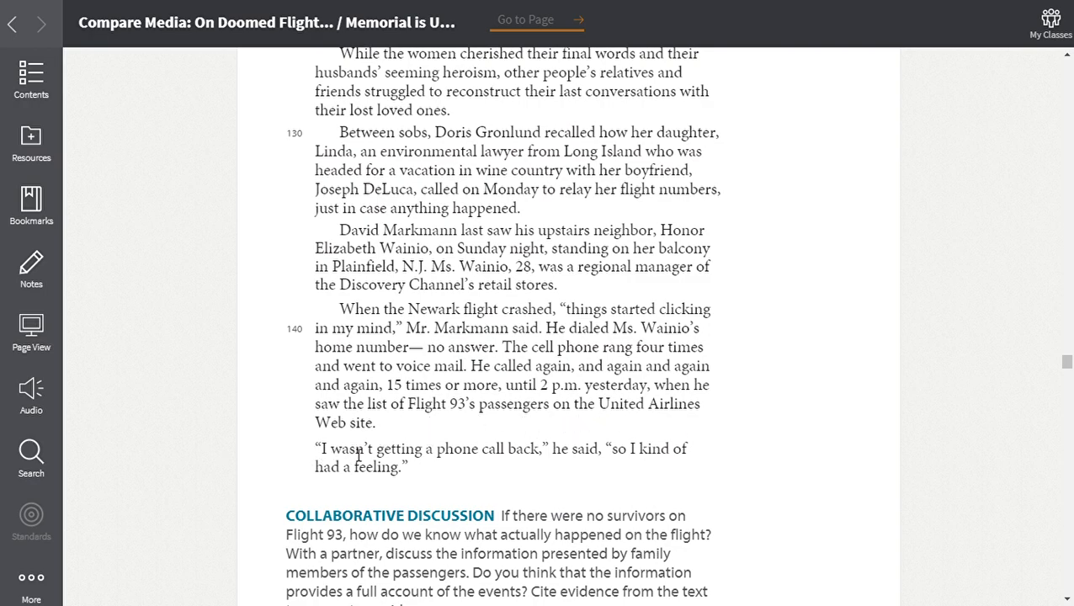
mouse_move(552, 461)
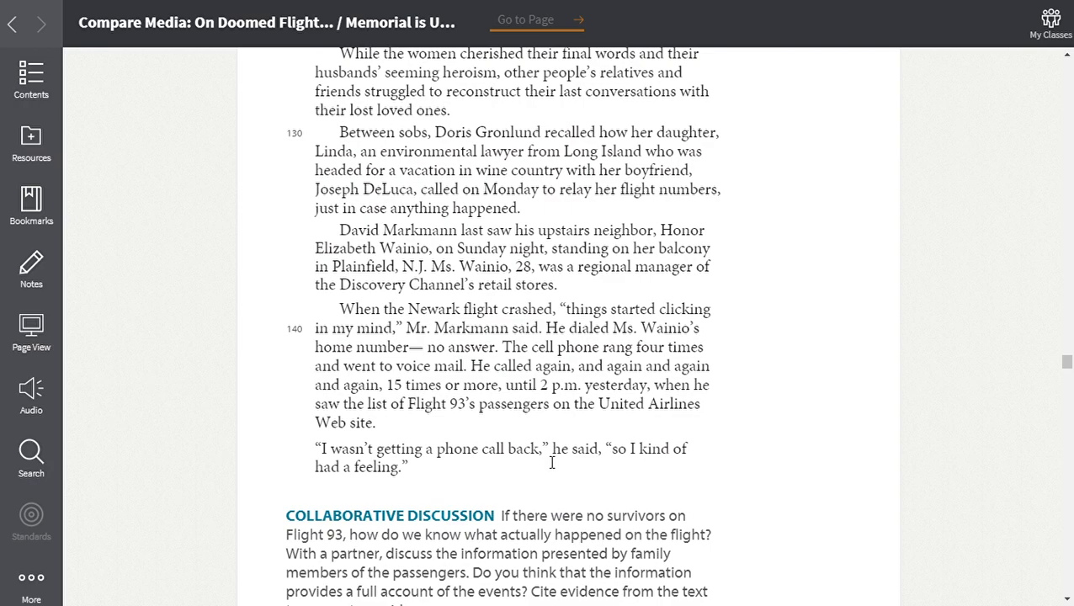
mouse_move(692, 499)
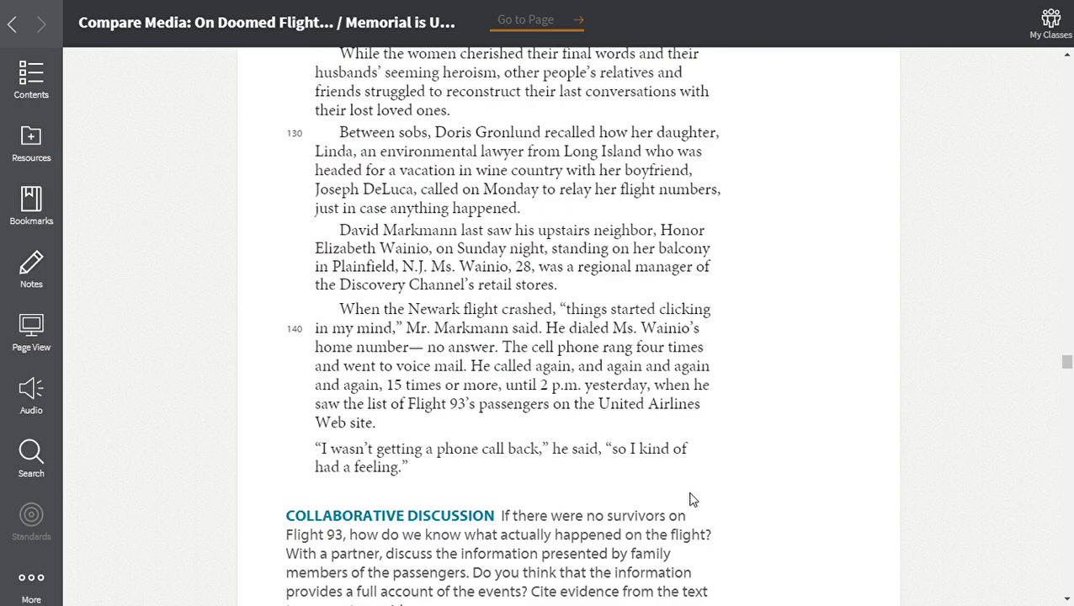
Scroll until the full Collaborative Discussion prompt, ending with citing evidence from the text, is visible
scroll("down", 3)
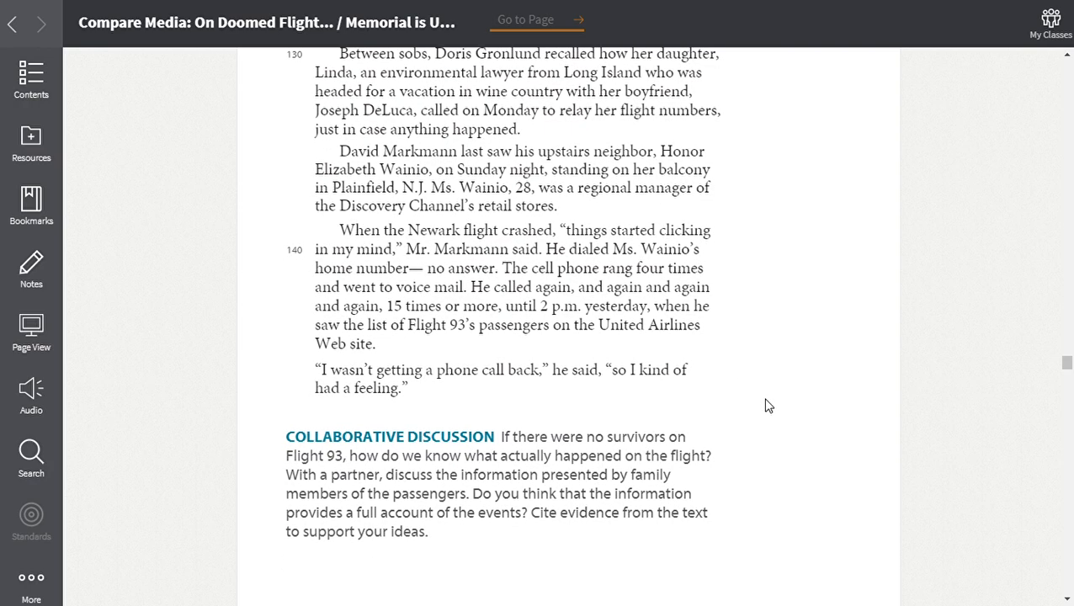
scroll("down", 3)
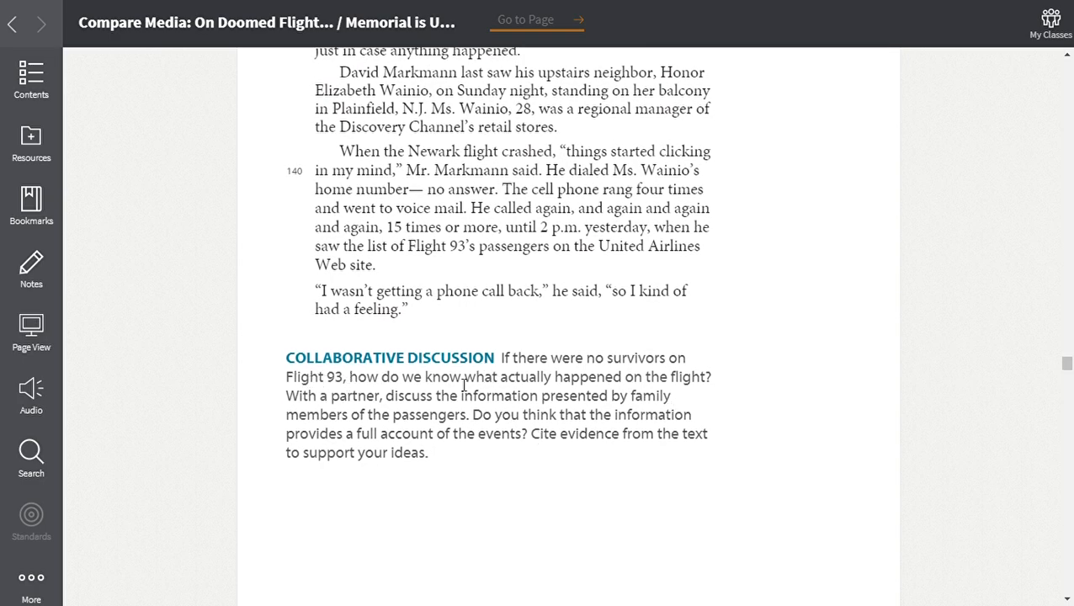
mouse_move(403, 412)
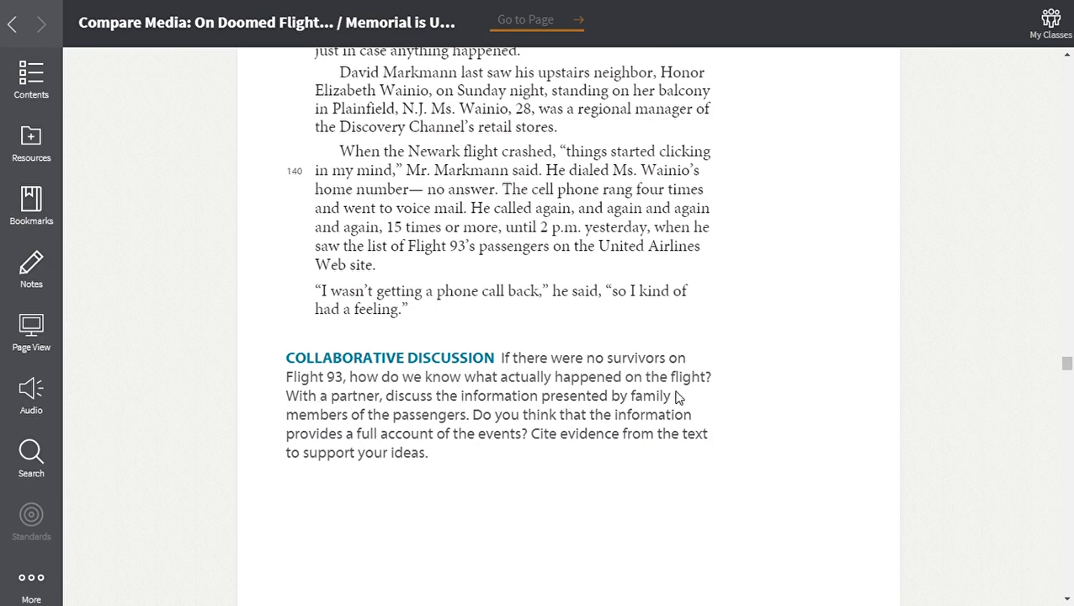
mouse_move(362, 411)
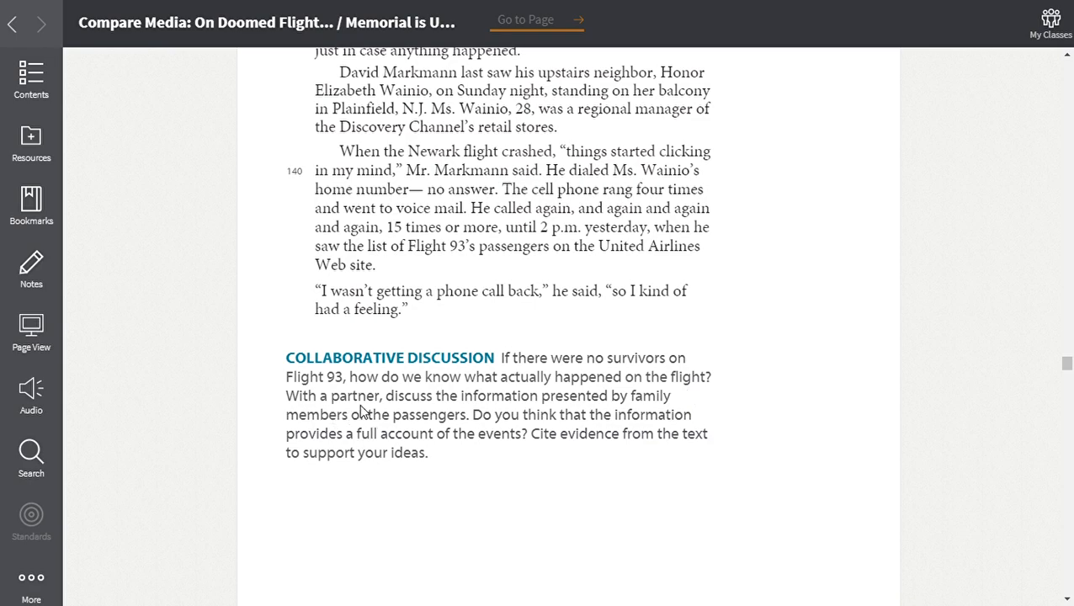
mouse_move(345, 411)
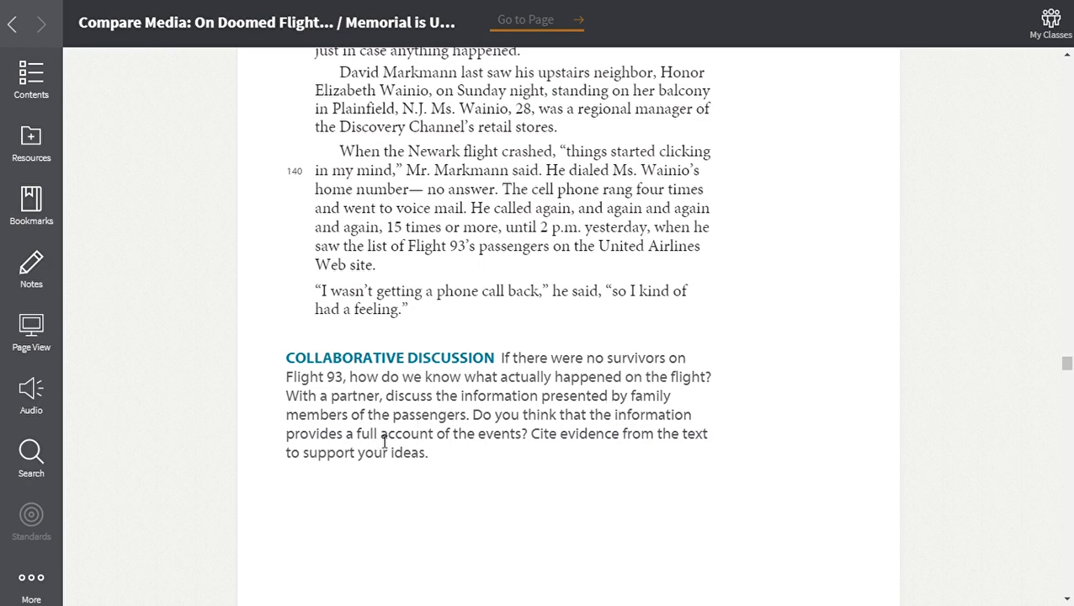
mouse_move(547, 424)
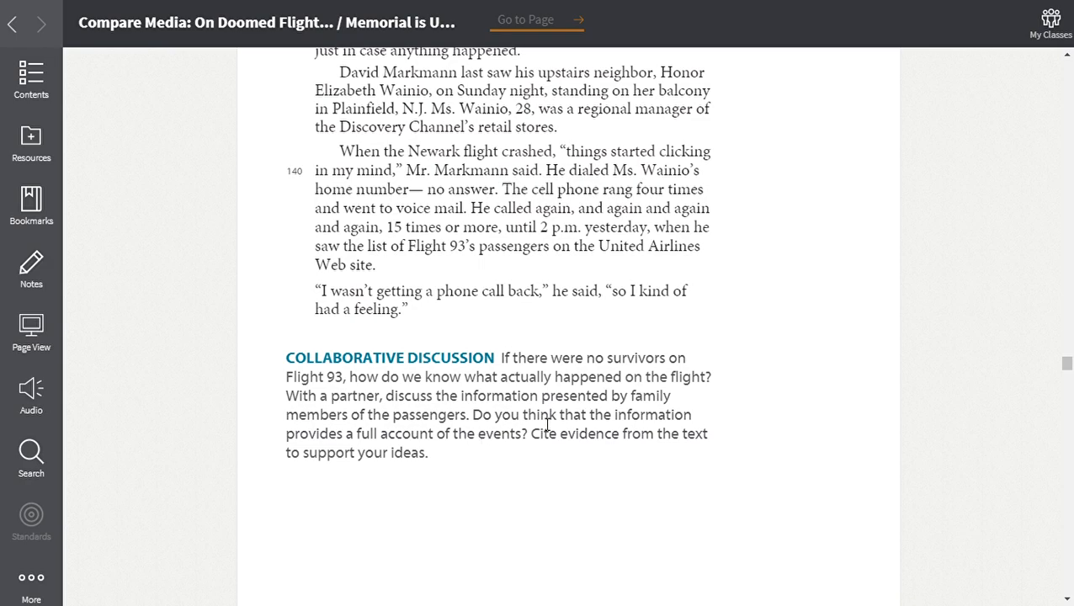
mouse_move(525, 450)
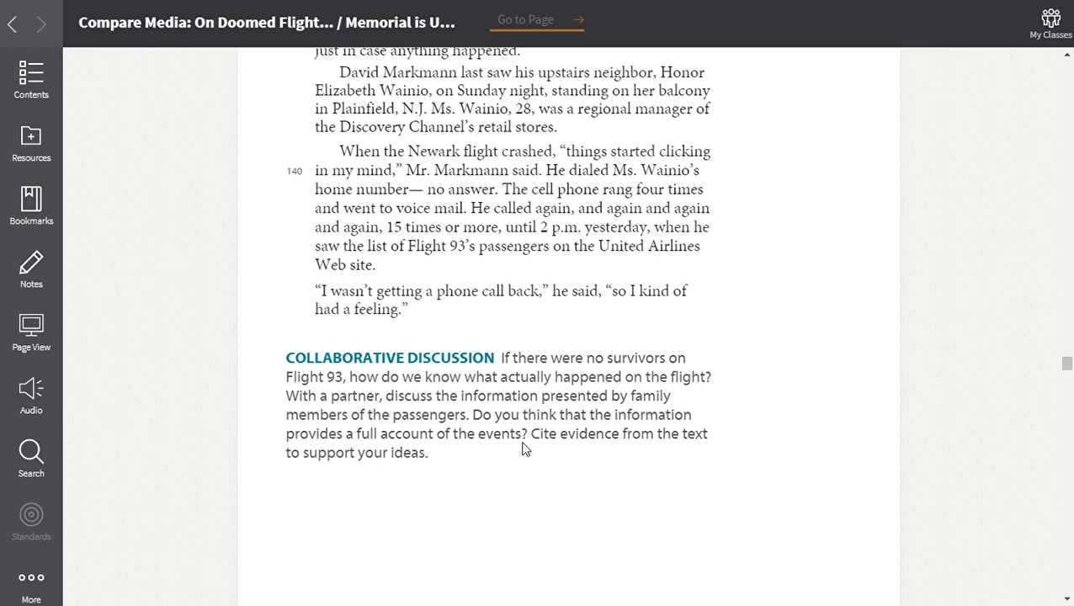
mouse_move(576, 455)
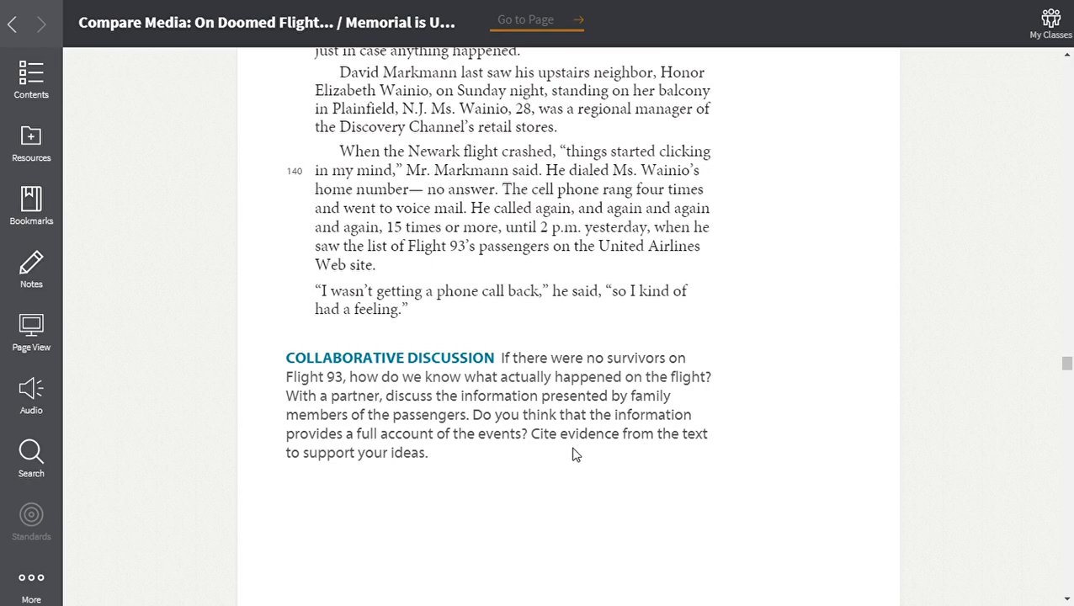
mouse_move(415, 476)
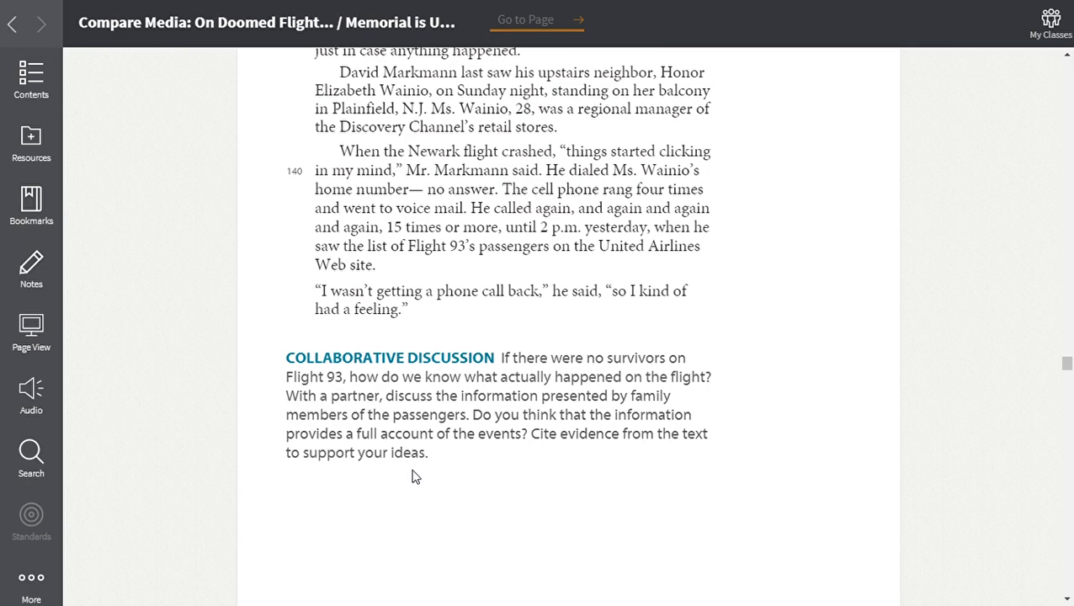
mouse_move(758, 404)
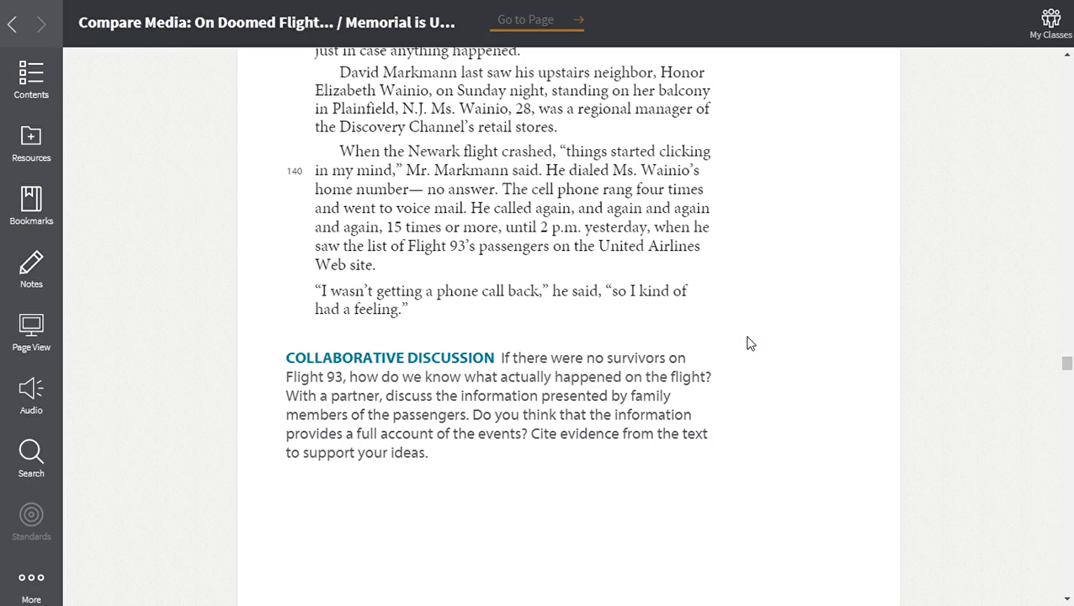
mouse_move(370, 337)
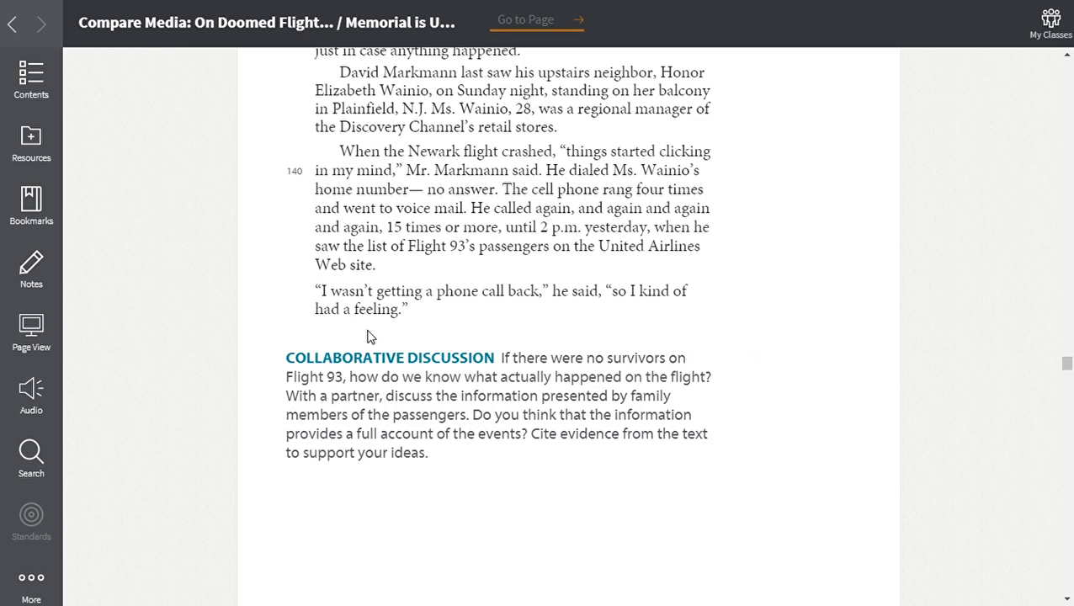
mouse_move(421, 412)
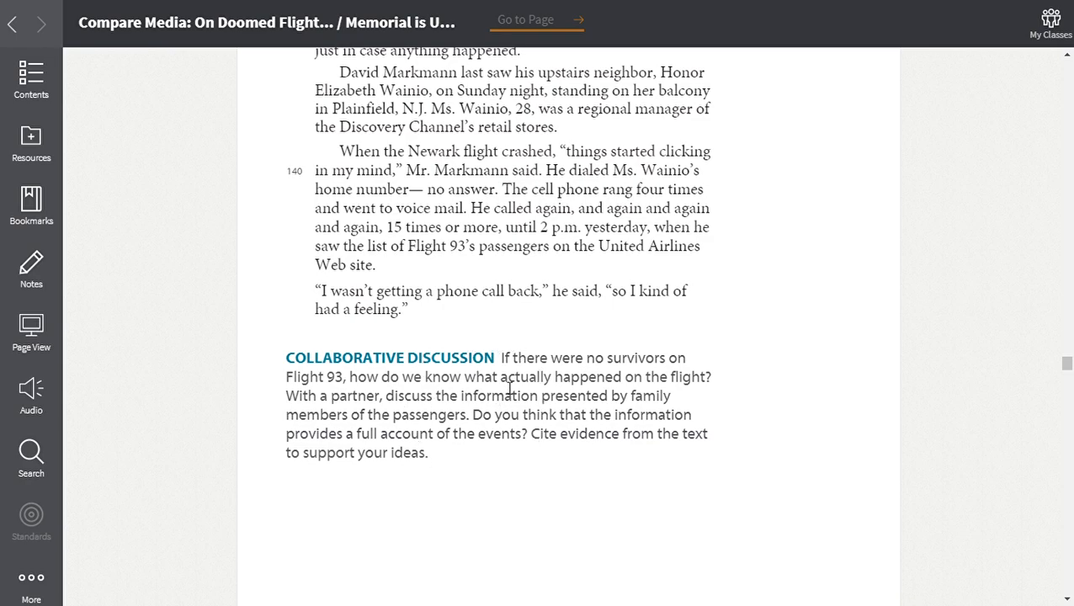
mouse_move(795, 276)
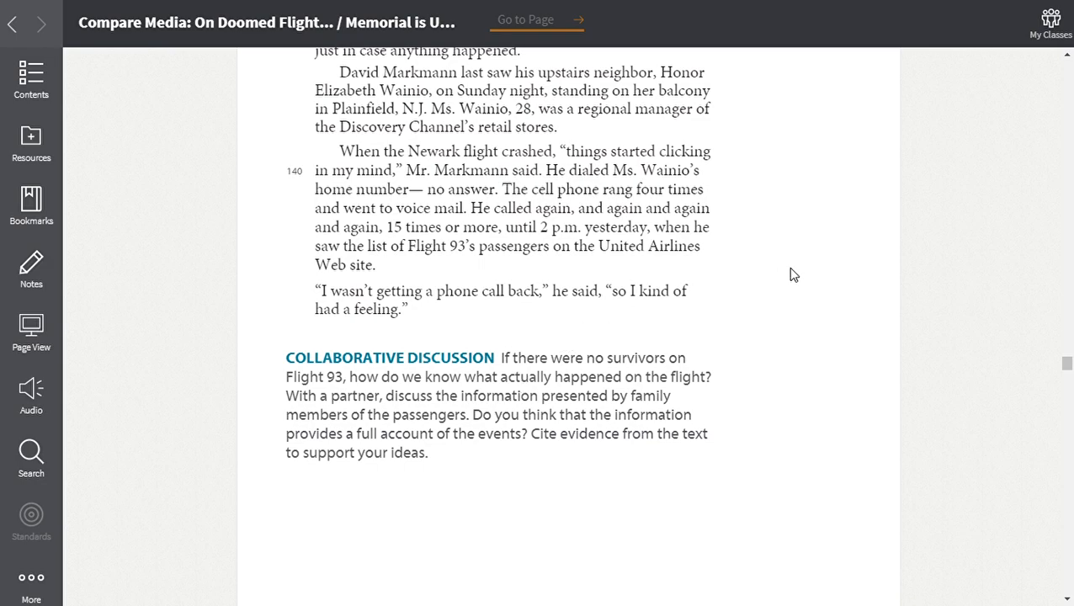
mouse_move(807, 485)
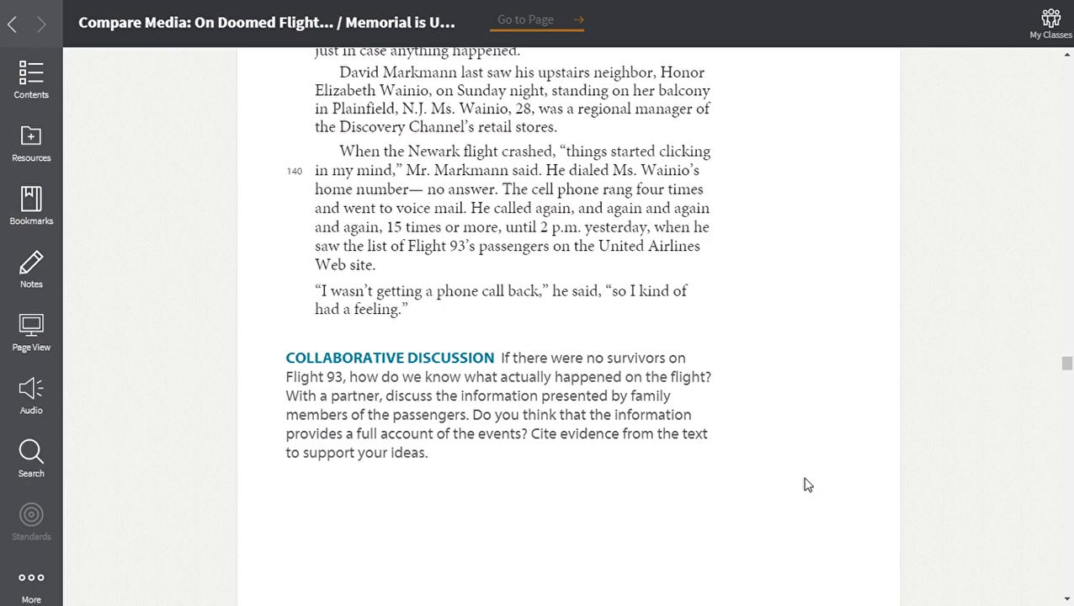
mouse_move(734, 368)
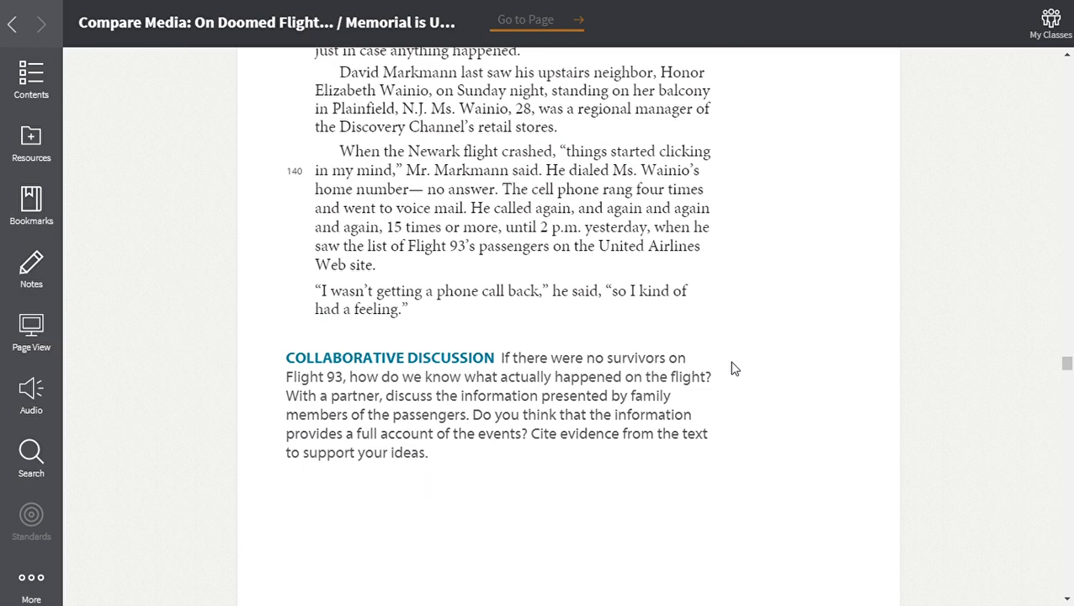
mouse_move(729, 399)
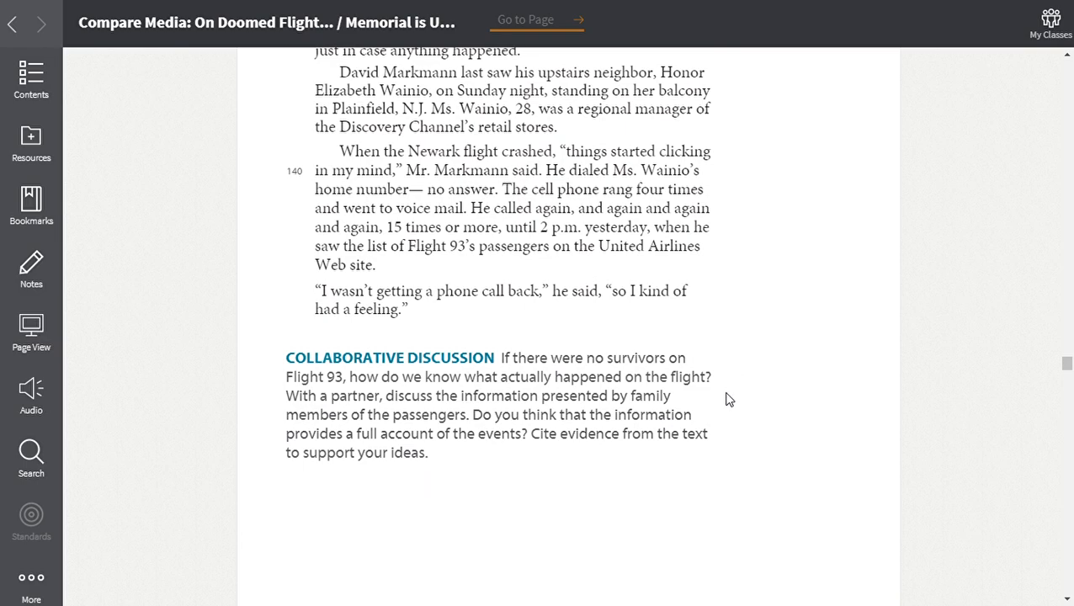